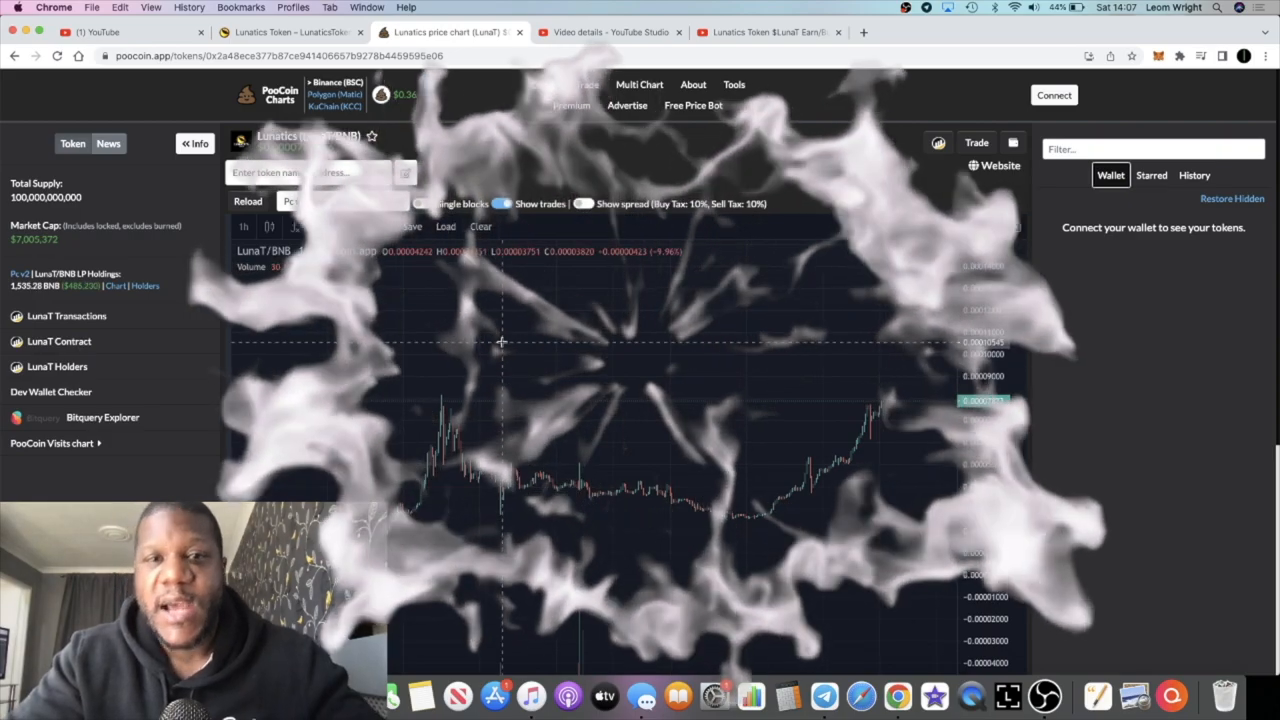
Glance at the earlier YouTube video on the token, then return to the live LunaT/BNB chart
left_click(610, 32)
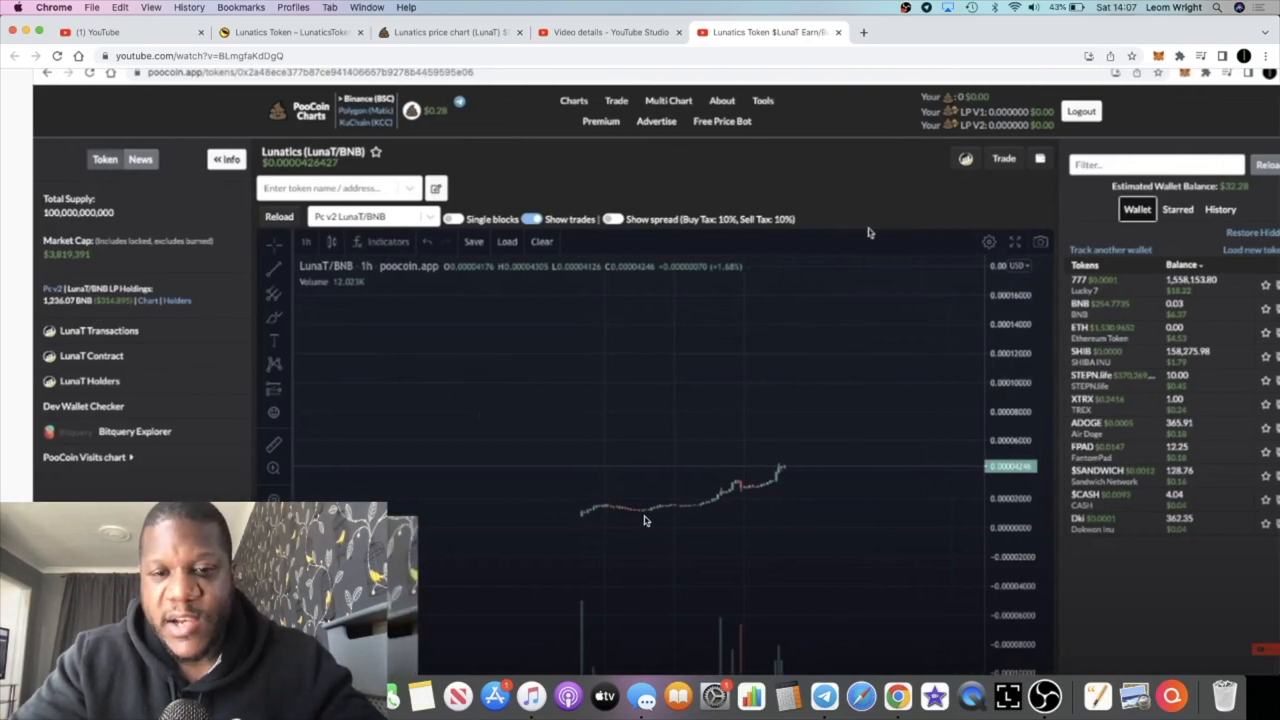
mouse_move(200, 318)
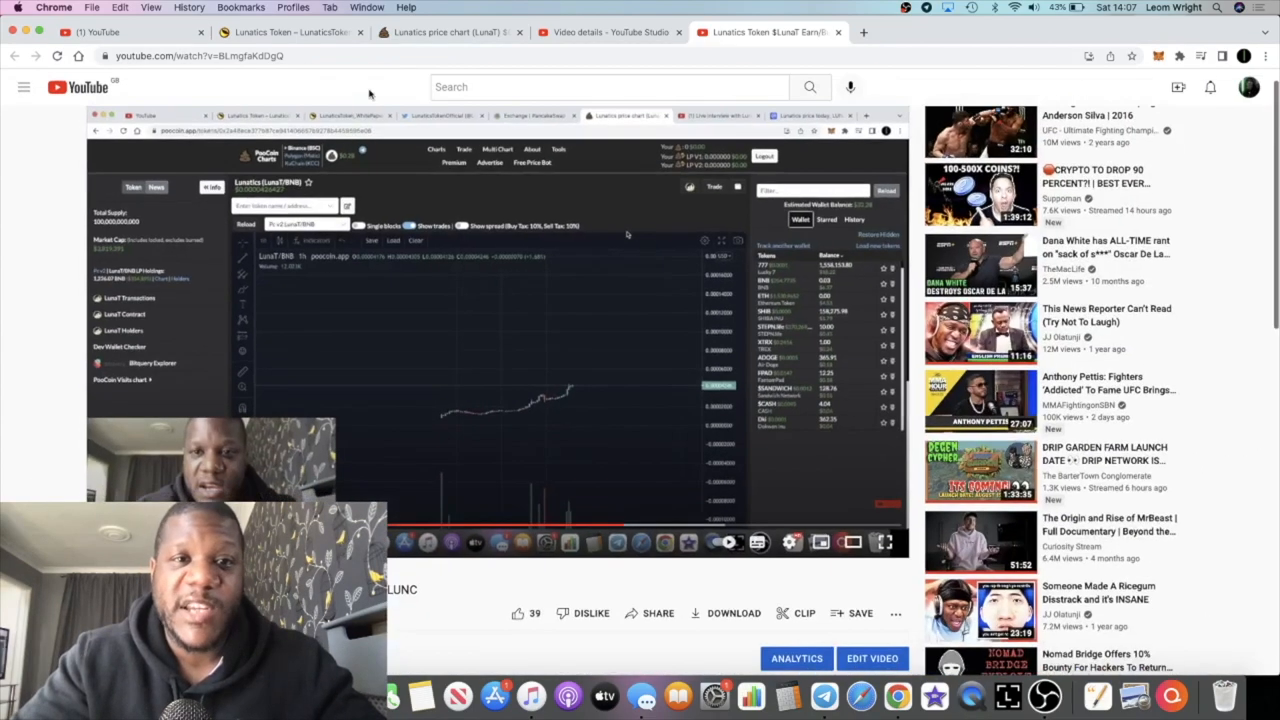
left_click(444, 32)
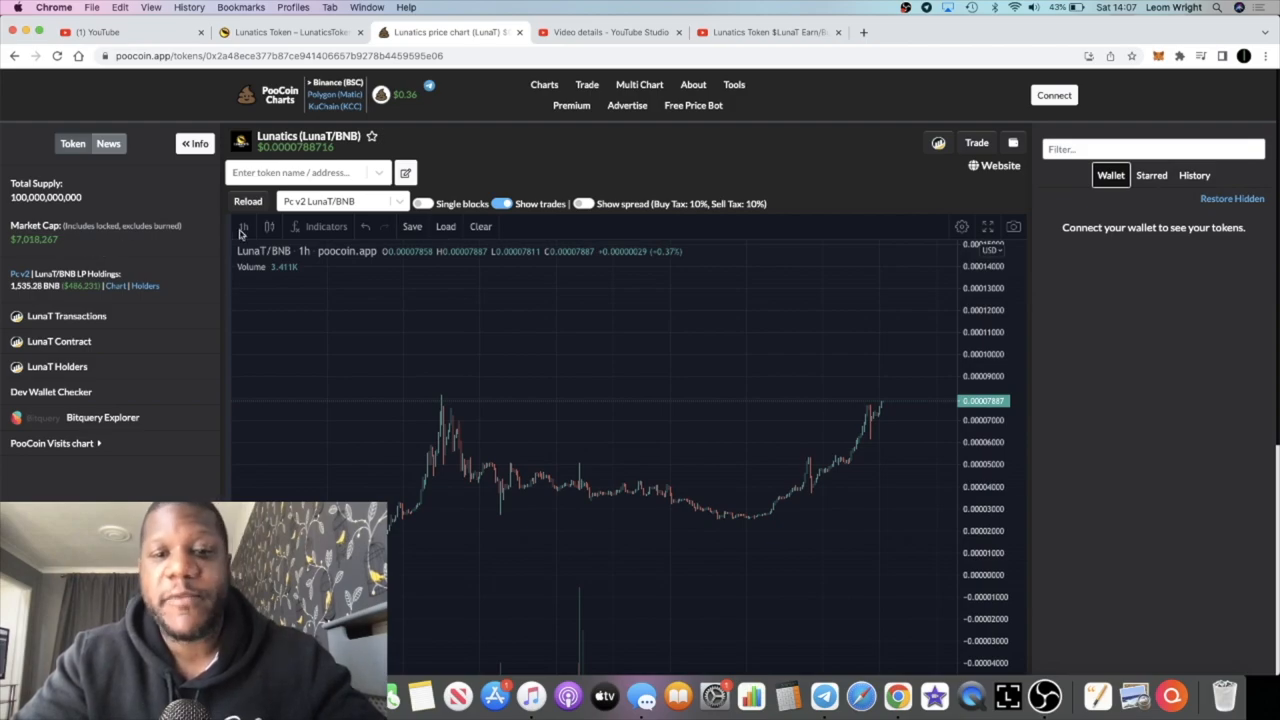
mouse_move(656, 408)
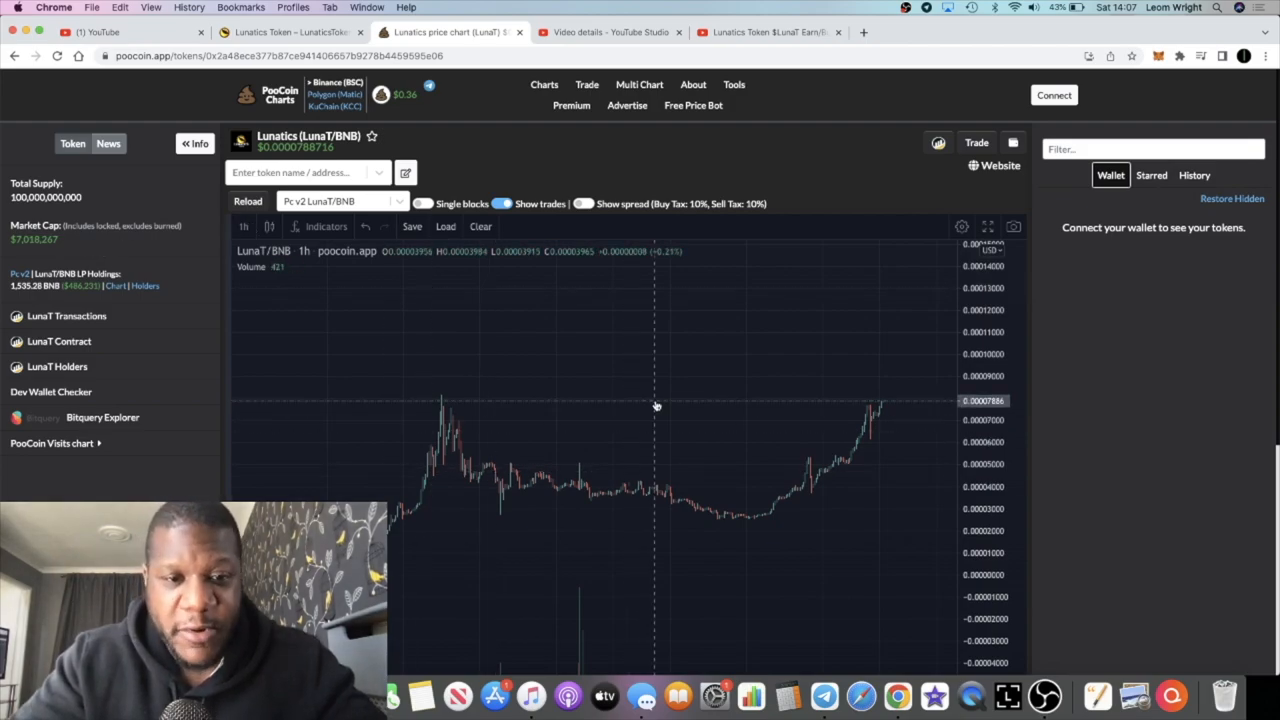
mouse_move(490, 496)
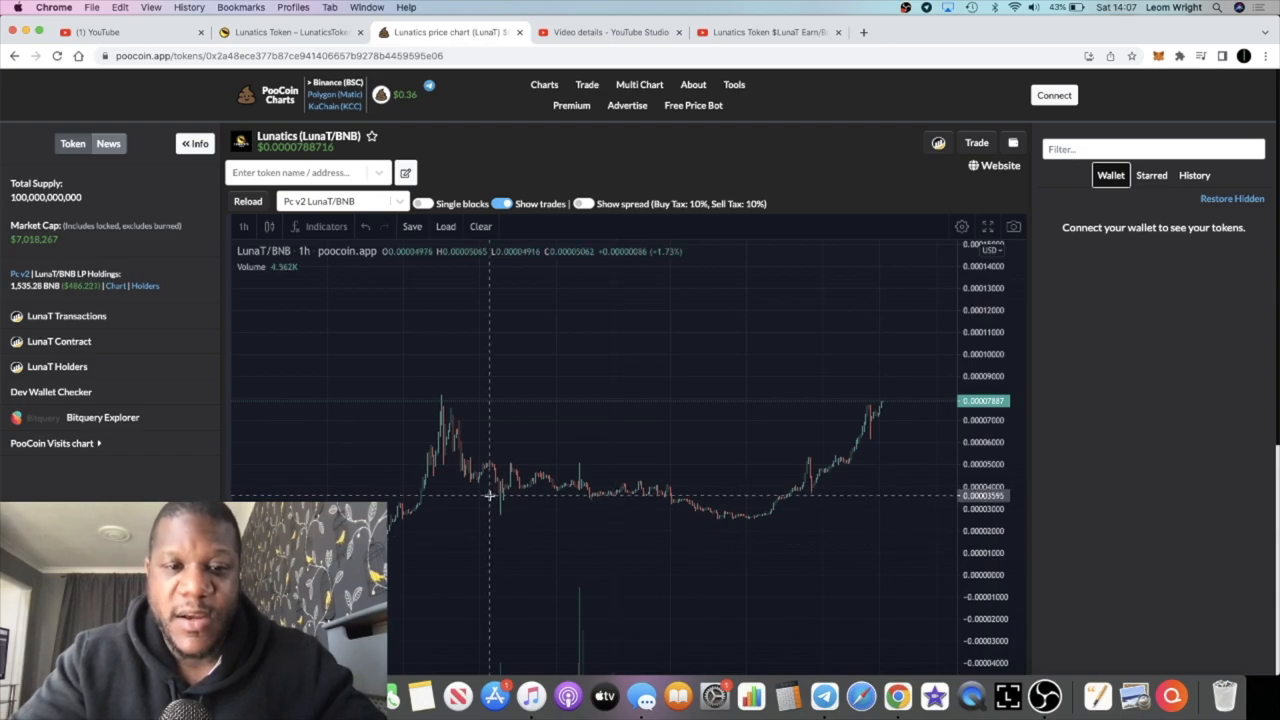
mouse_move(472, 456)
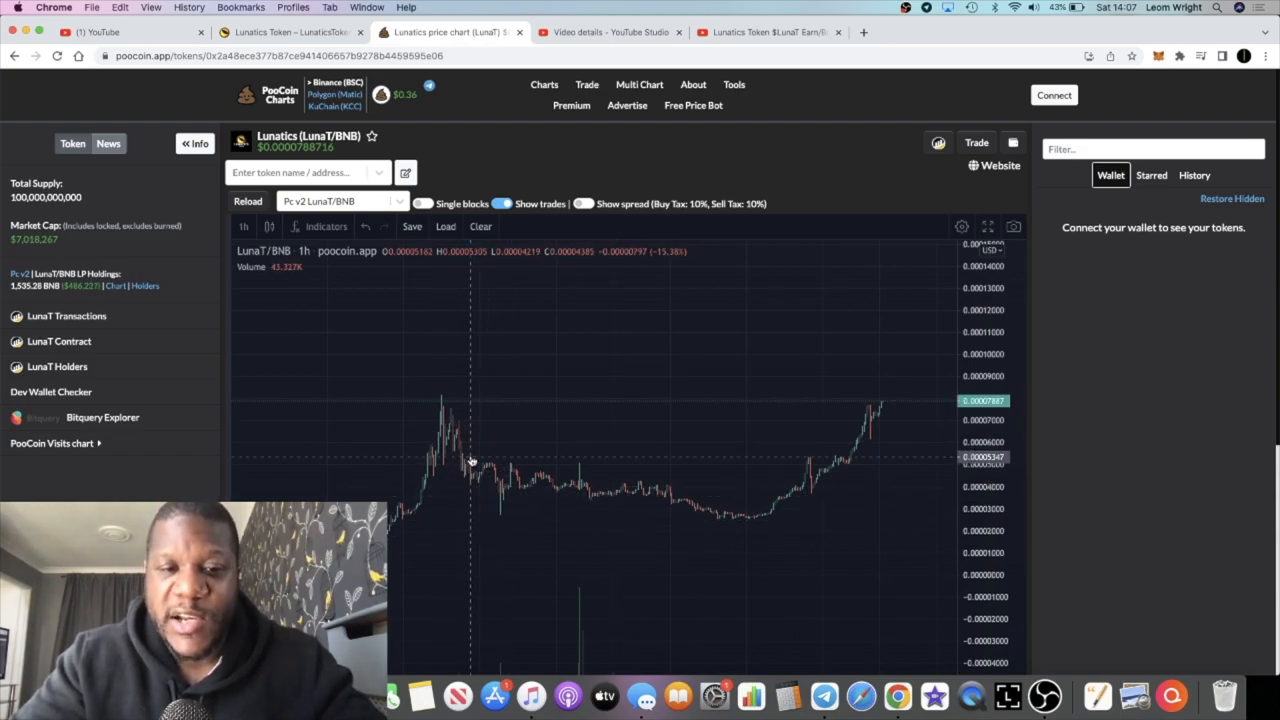
mouse_move(456, 360)
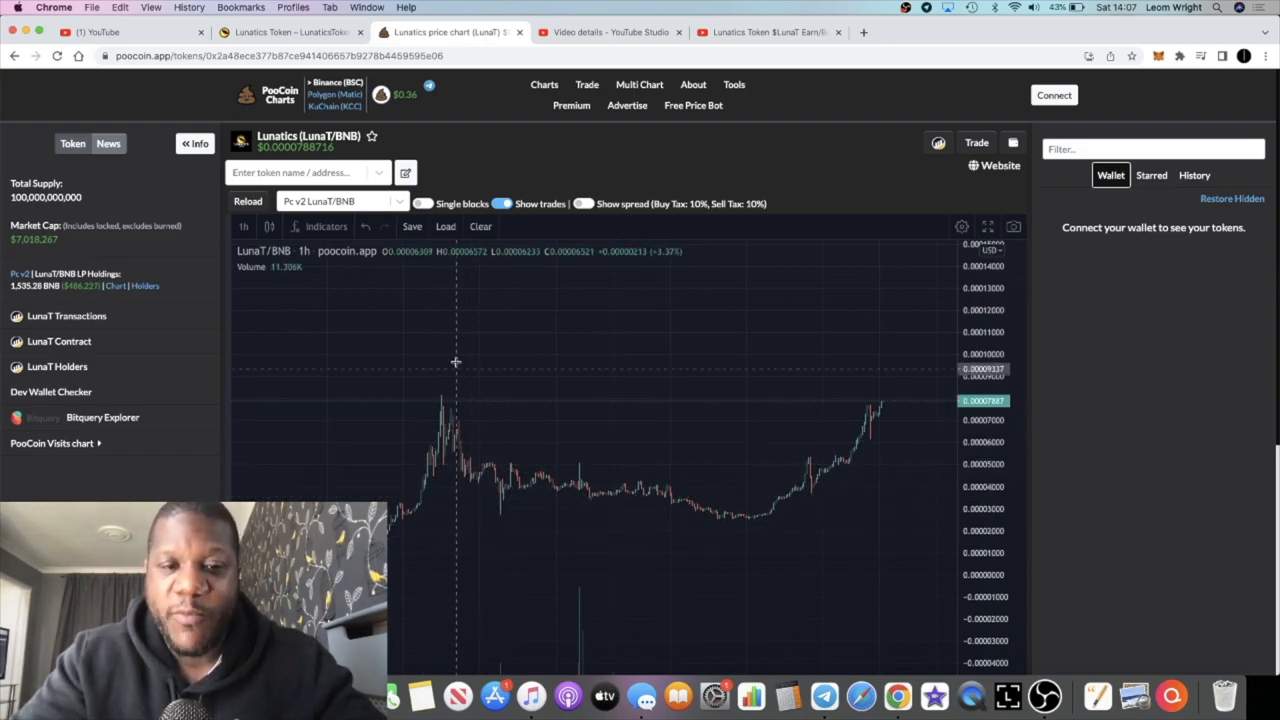
mouse_move(452, 476)
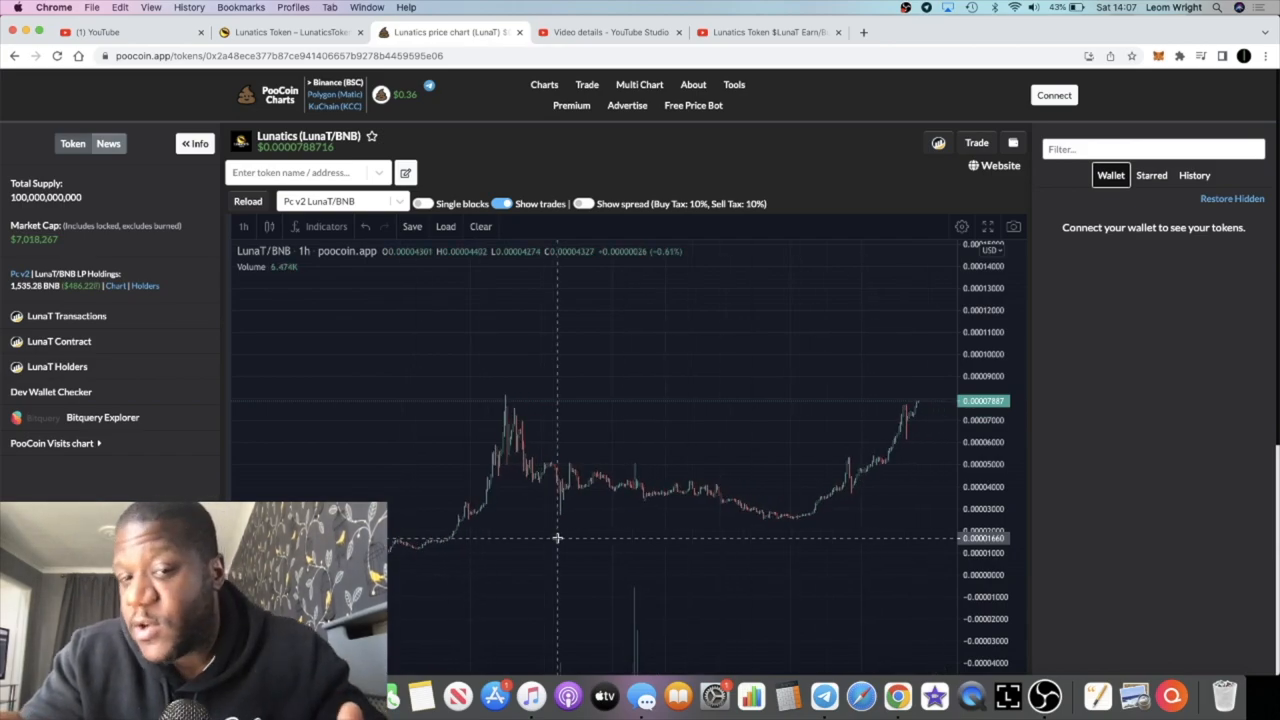
mouse_move(720, 478)
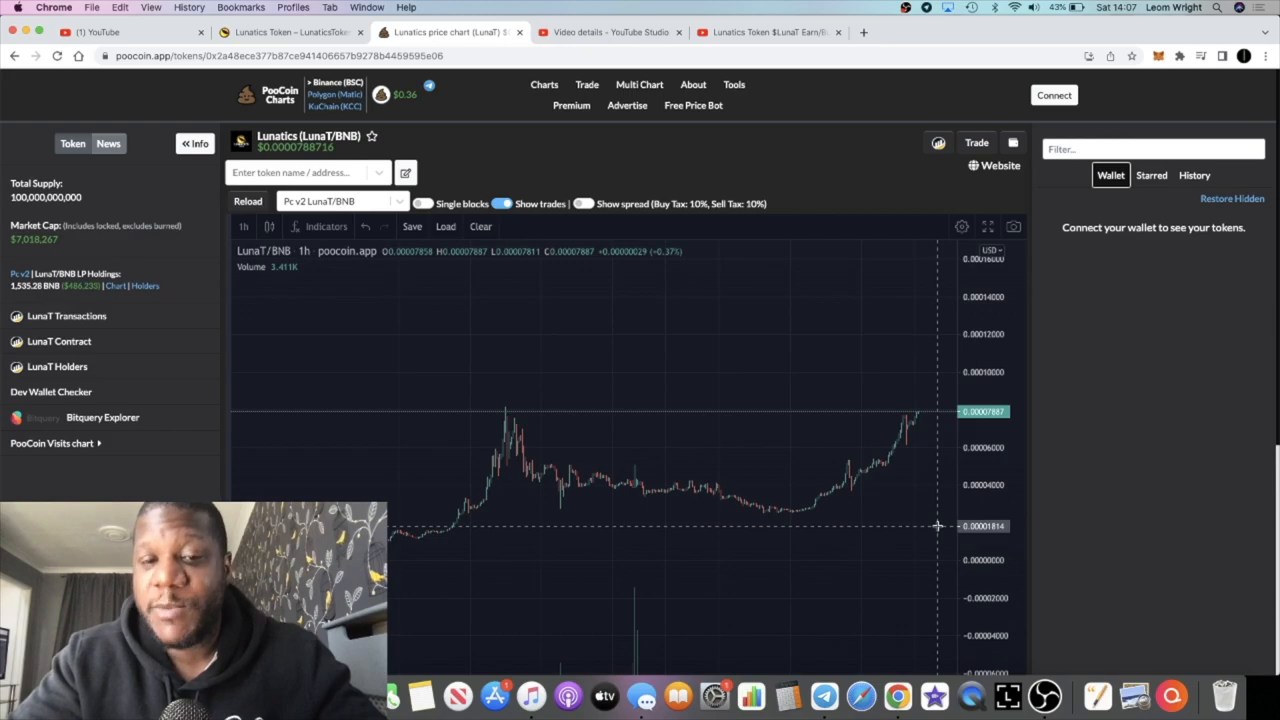
mouse_move(960, 188)
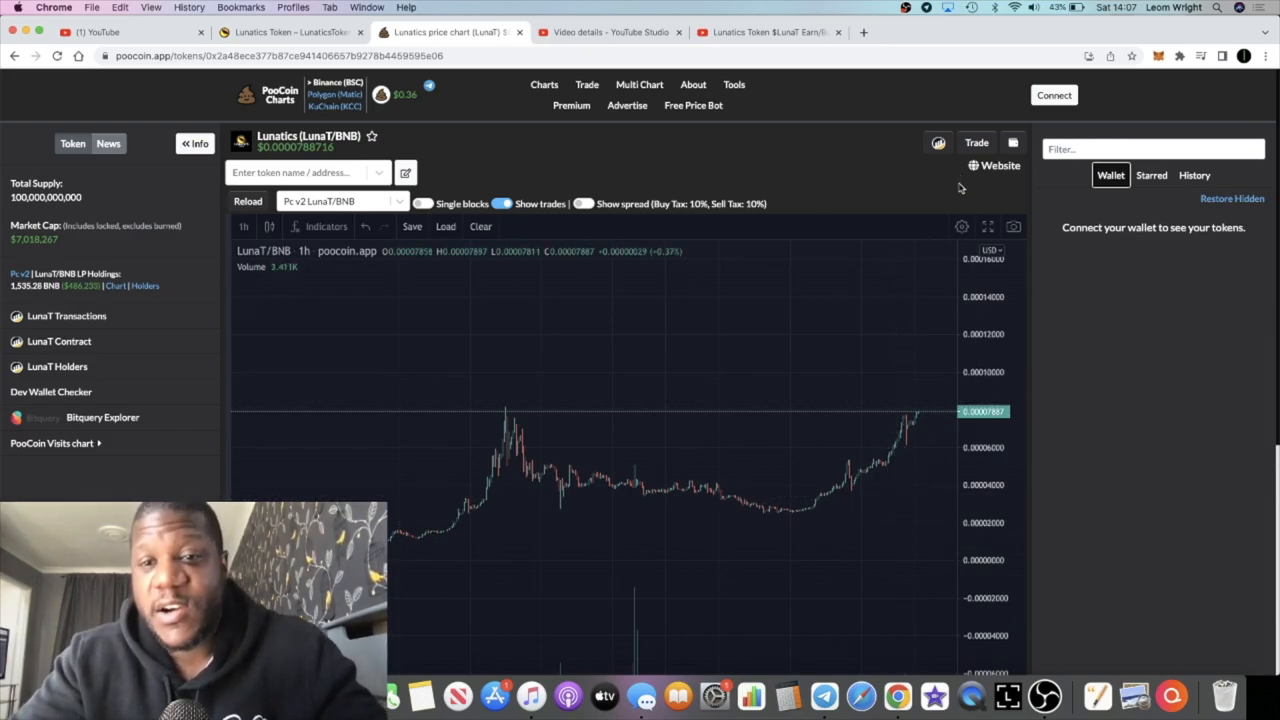
mouse_move(928, 268)
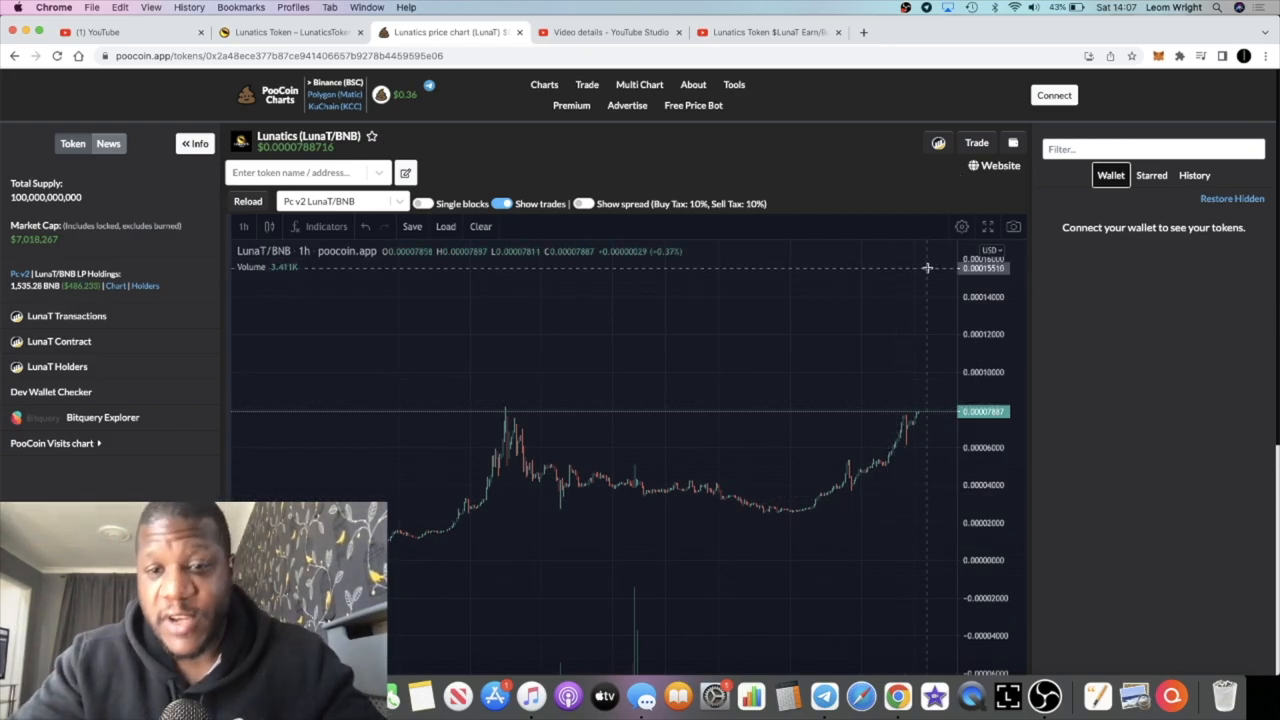
mouse_move(936, 360)
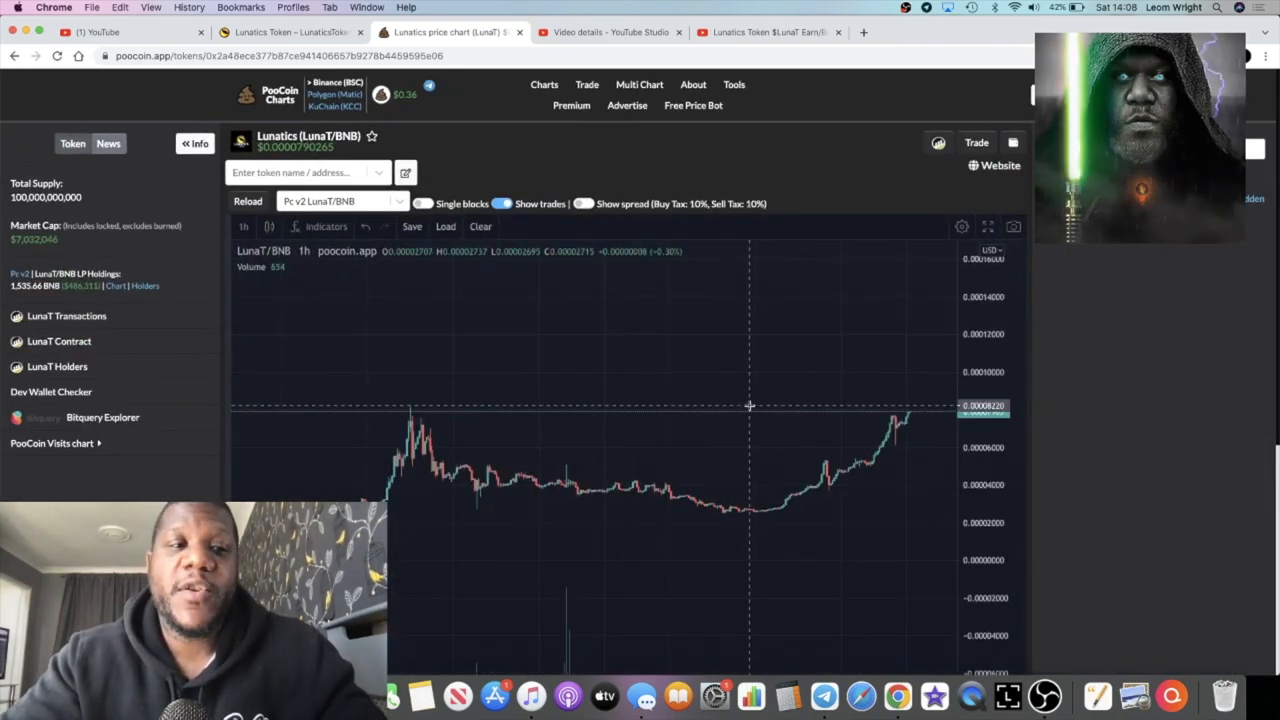
Inspect the LunaT/BNB candlesticks, then bring up the Lunatics Token website
left_click(976, 142)
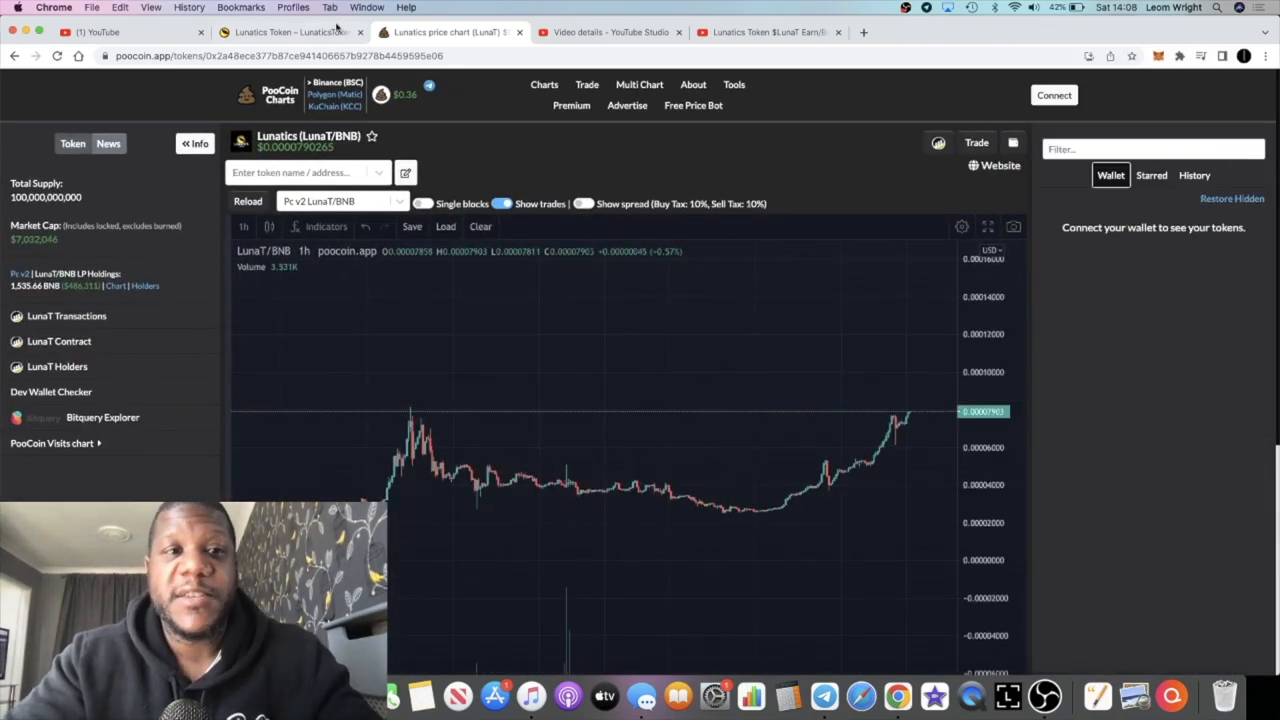
left_click(290, 32)
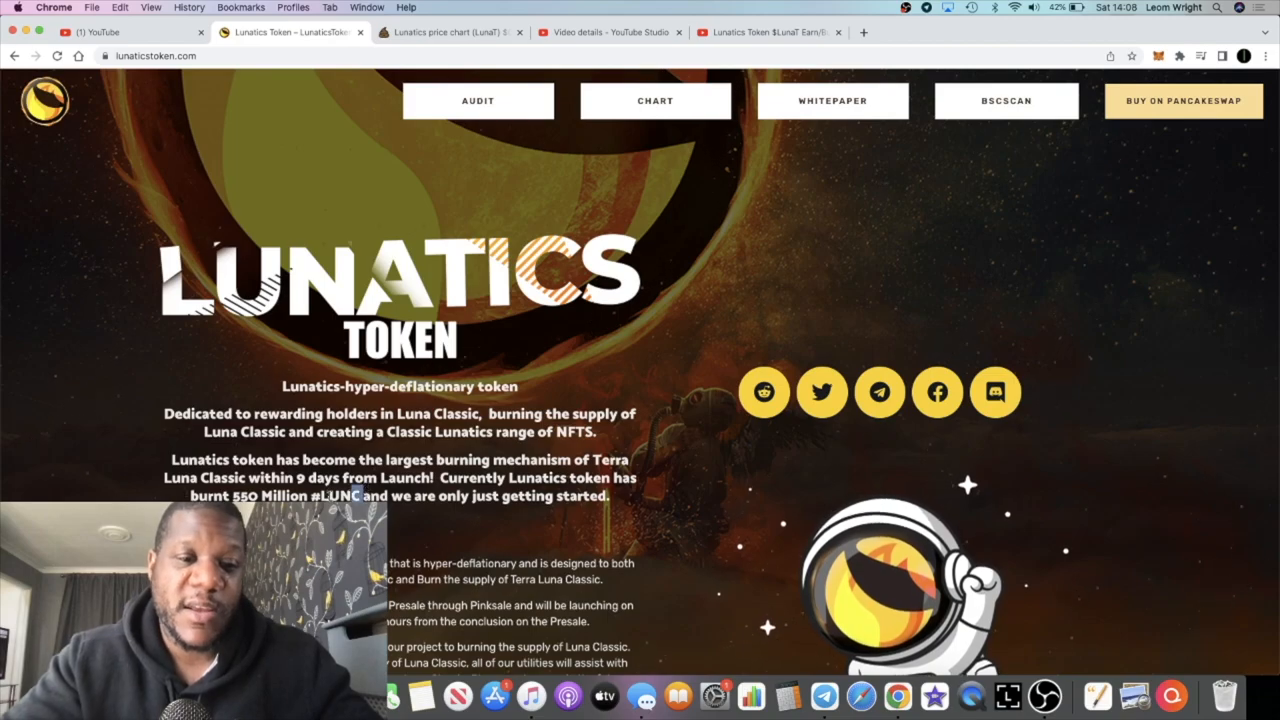
Read the homepage intro on the hyper-deflationary Luna Classic burn, with a quick check of the chart
scroll("down", 3)
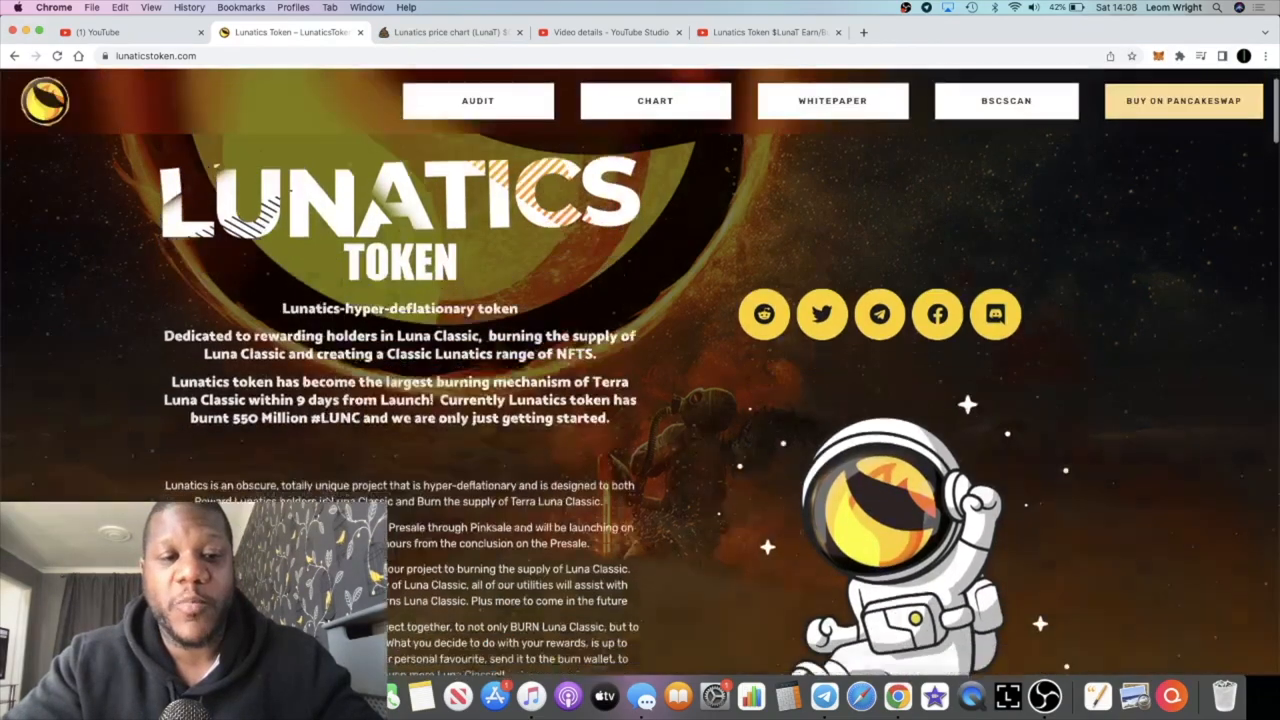
scroll("down", 3)
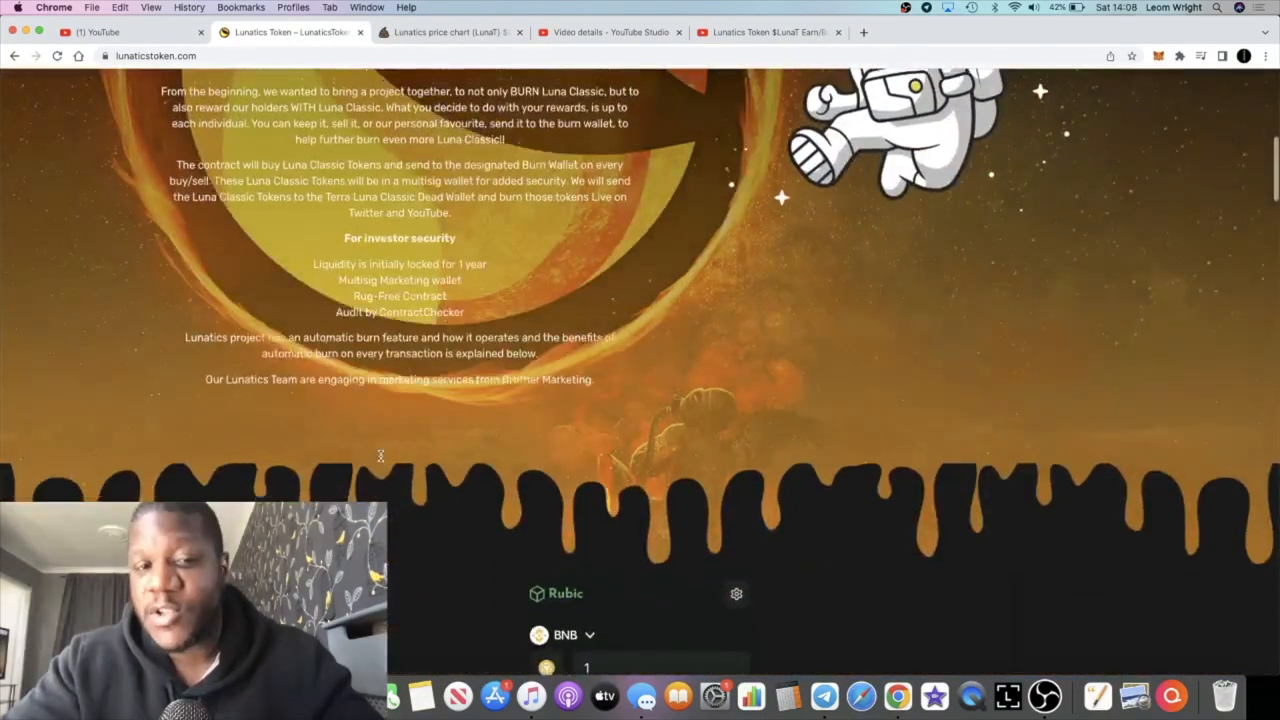
scroll("up", 3)
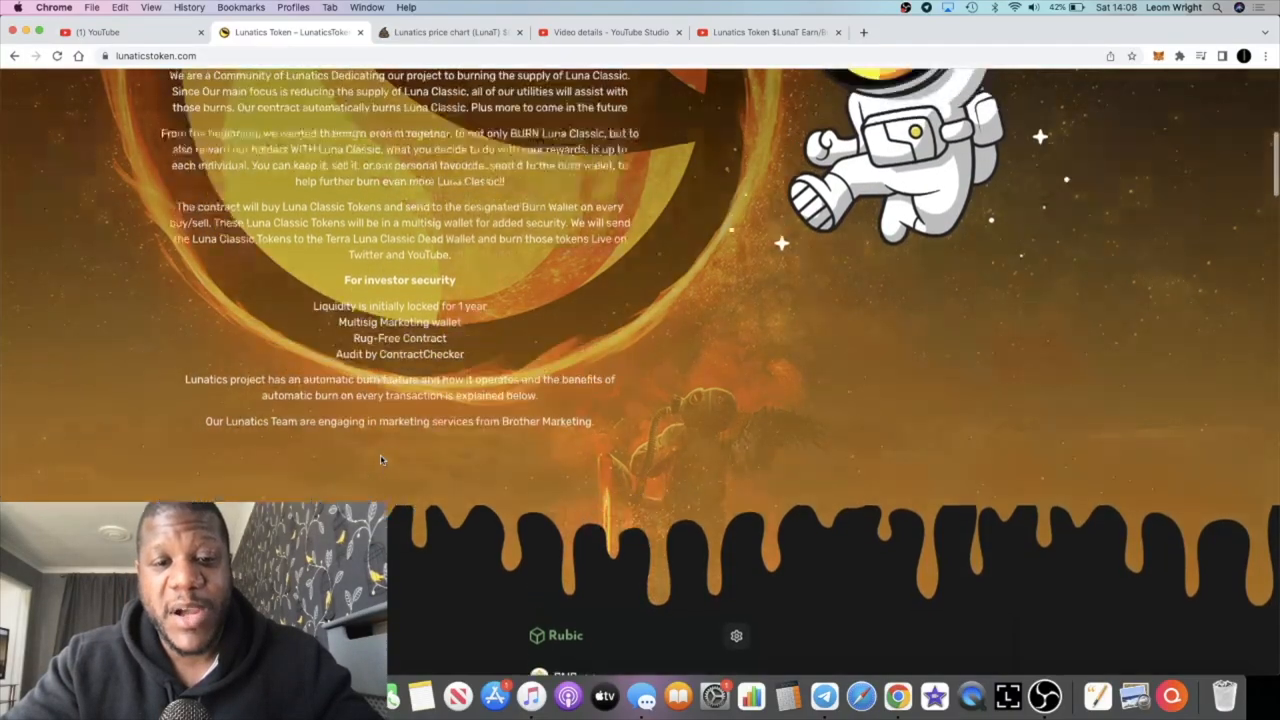
scroll("up", 3)
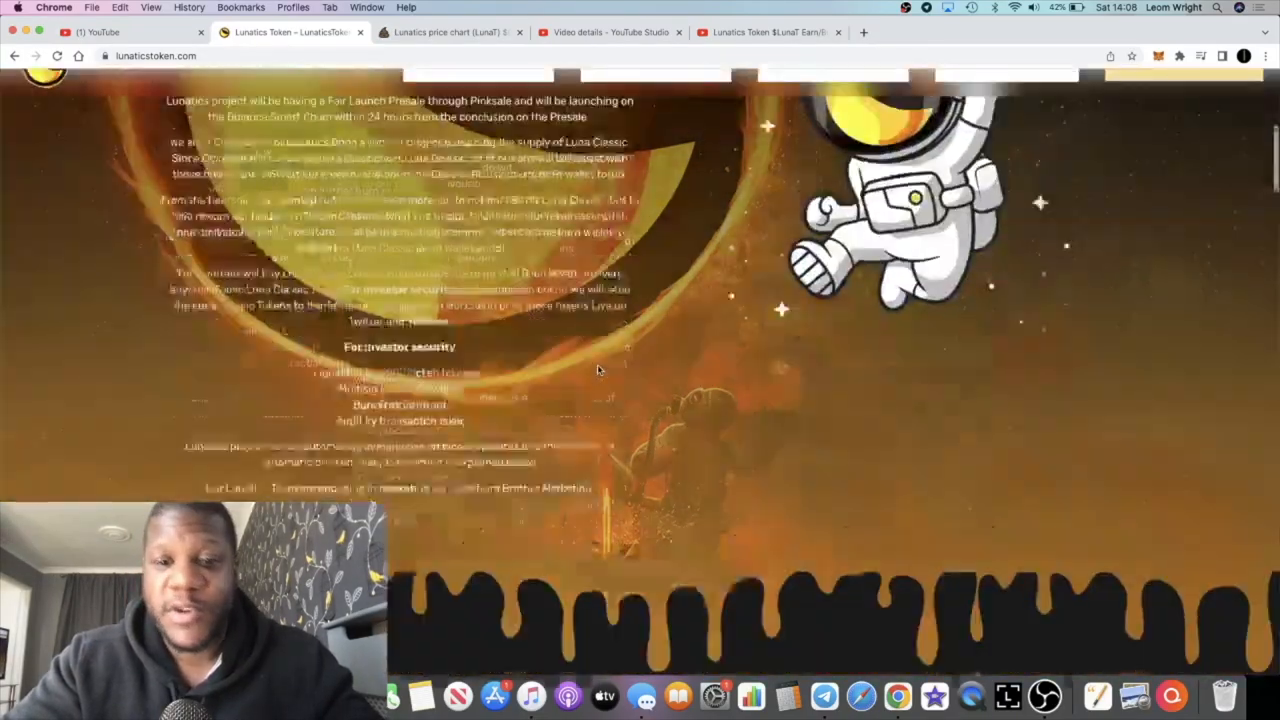
scroll("down", 3)
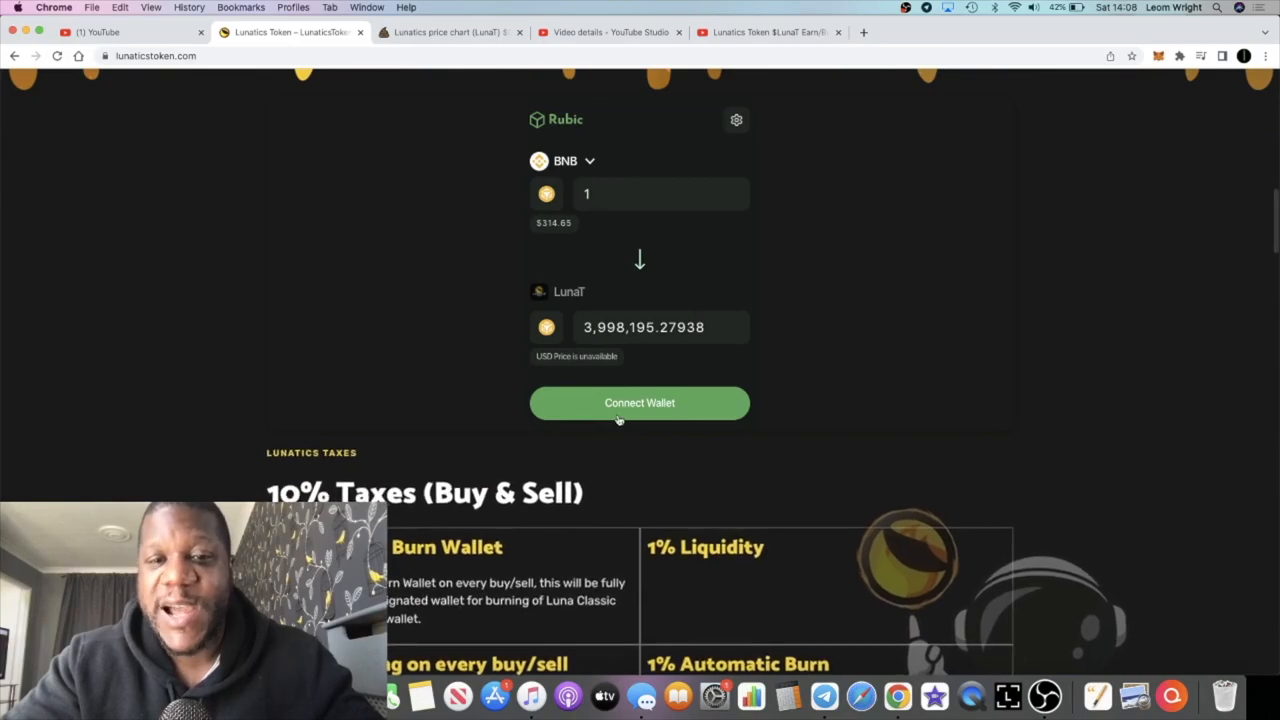
scroll("up", 3)
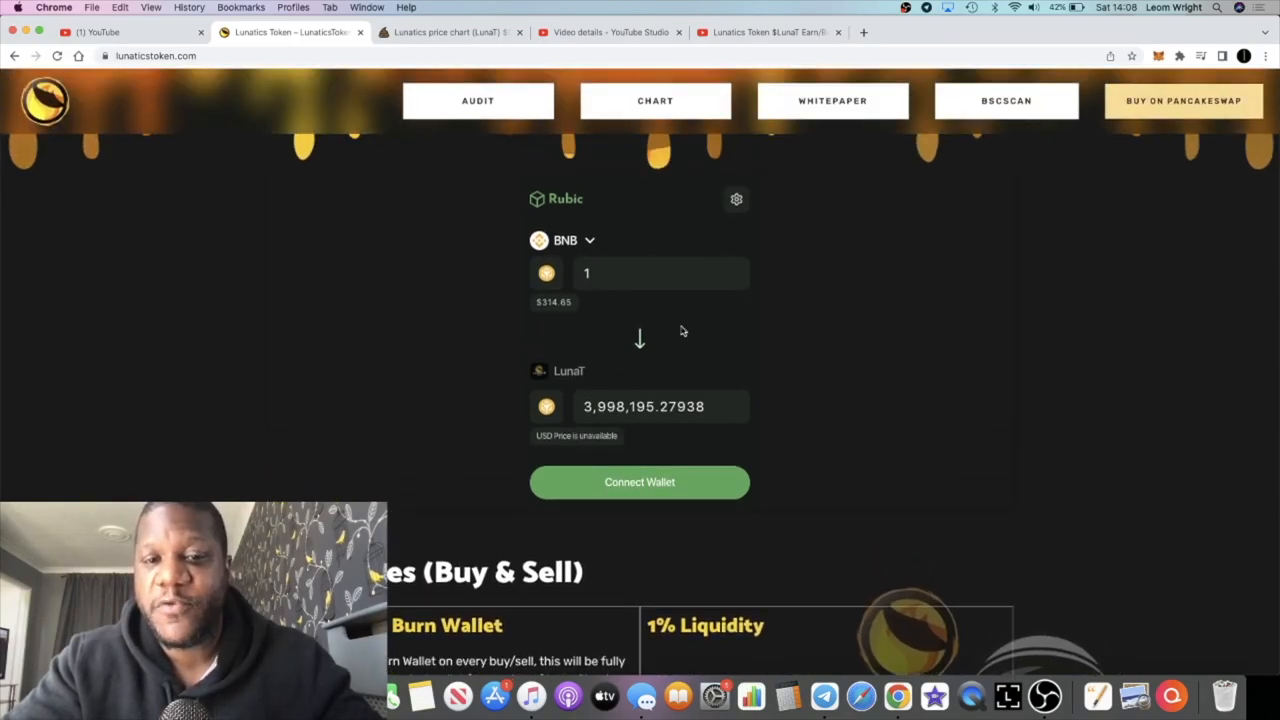
mouse_move(770, 330)
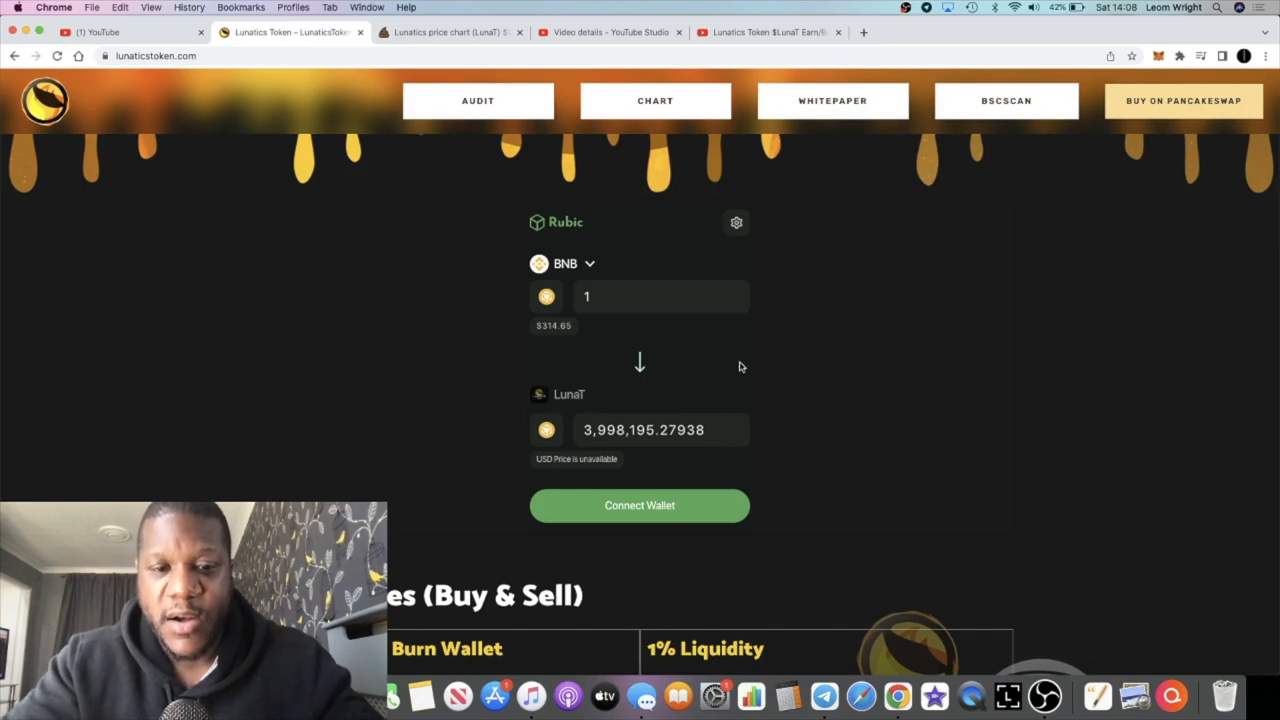
scroll("down", 3)
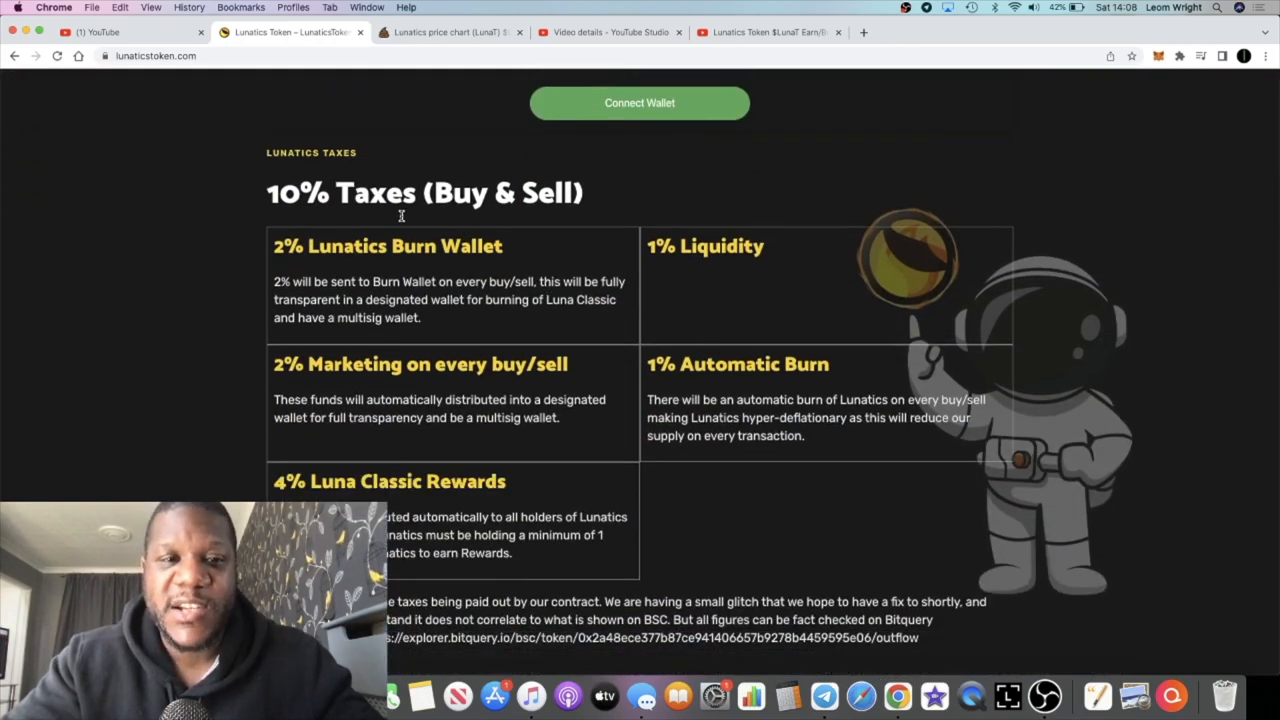
left_click(450, 32)
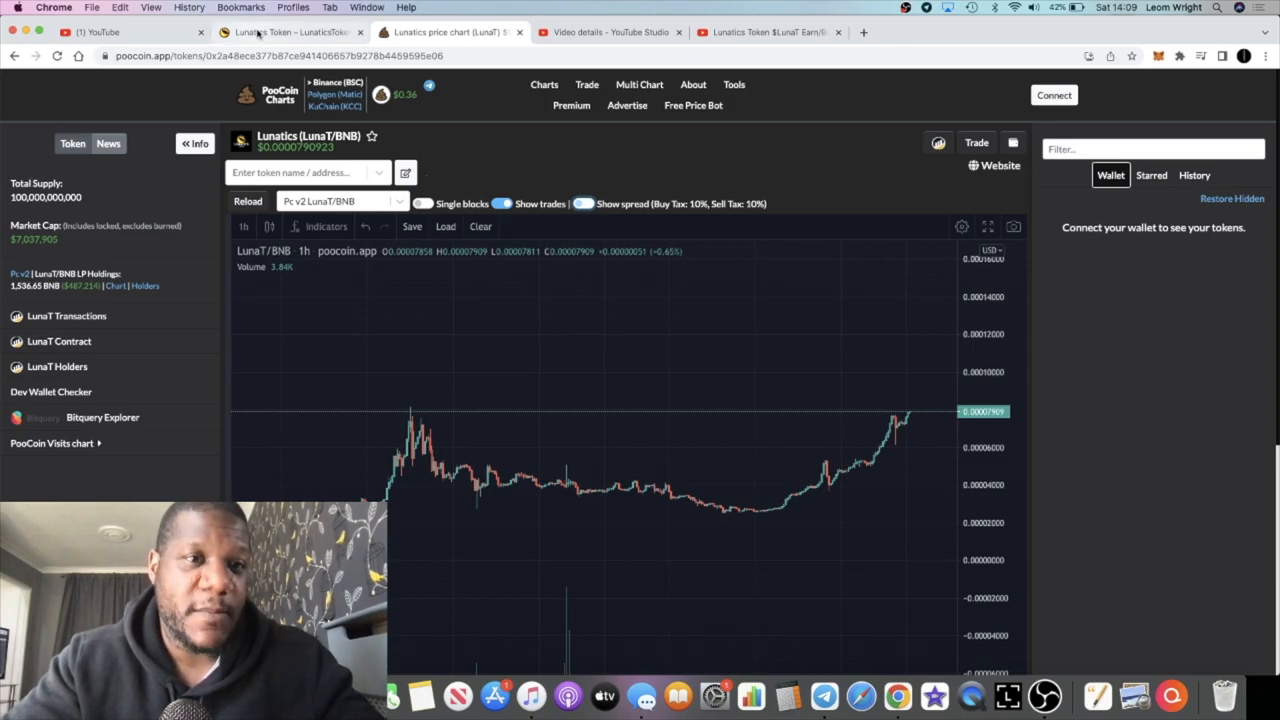
left_click(290, 32)
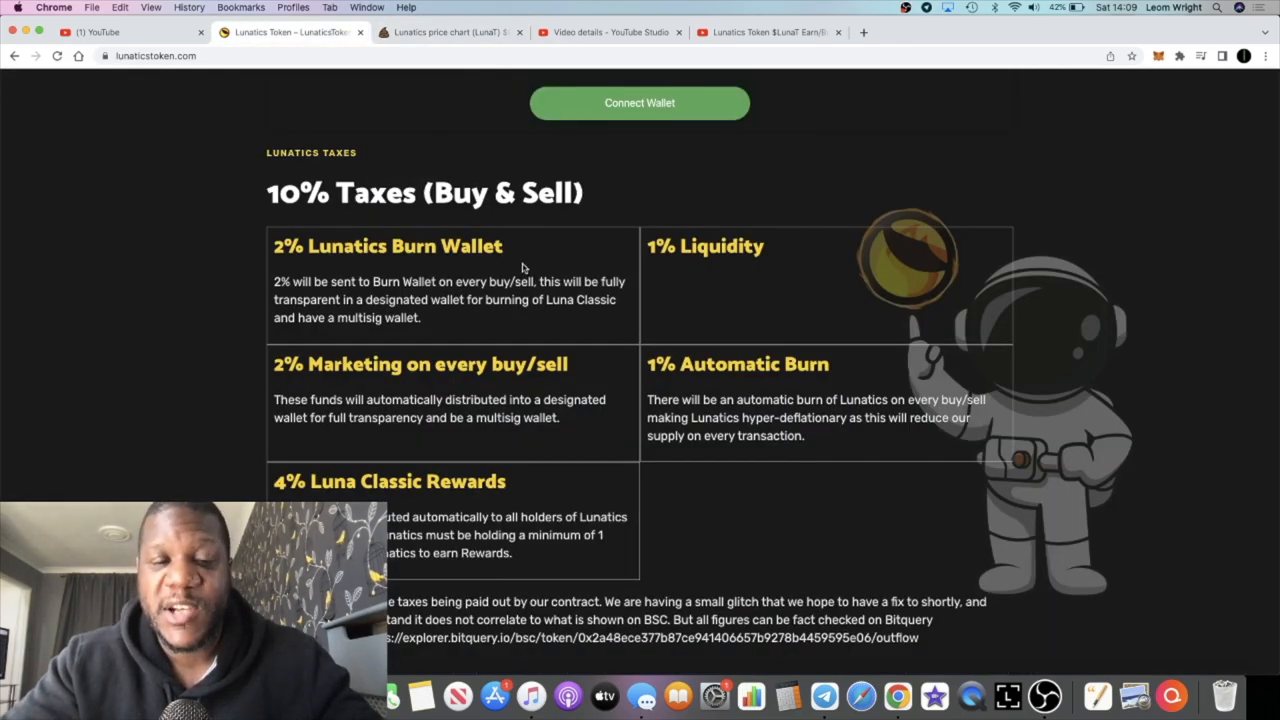
Read through tokenomics, taxes, dead wallet allocation, roadmap and private-sale rules, ending at the top
scroll("down", 3)
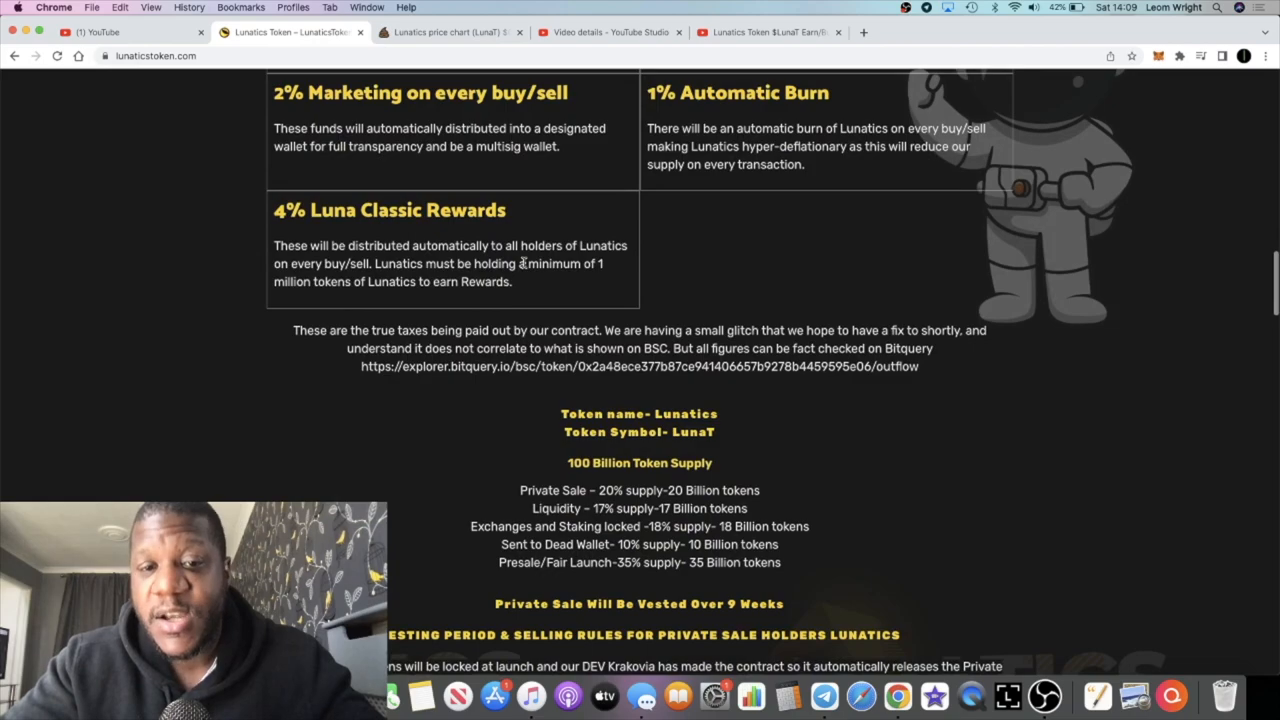
mouse_move(510, 348)
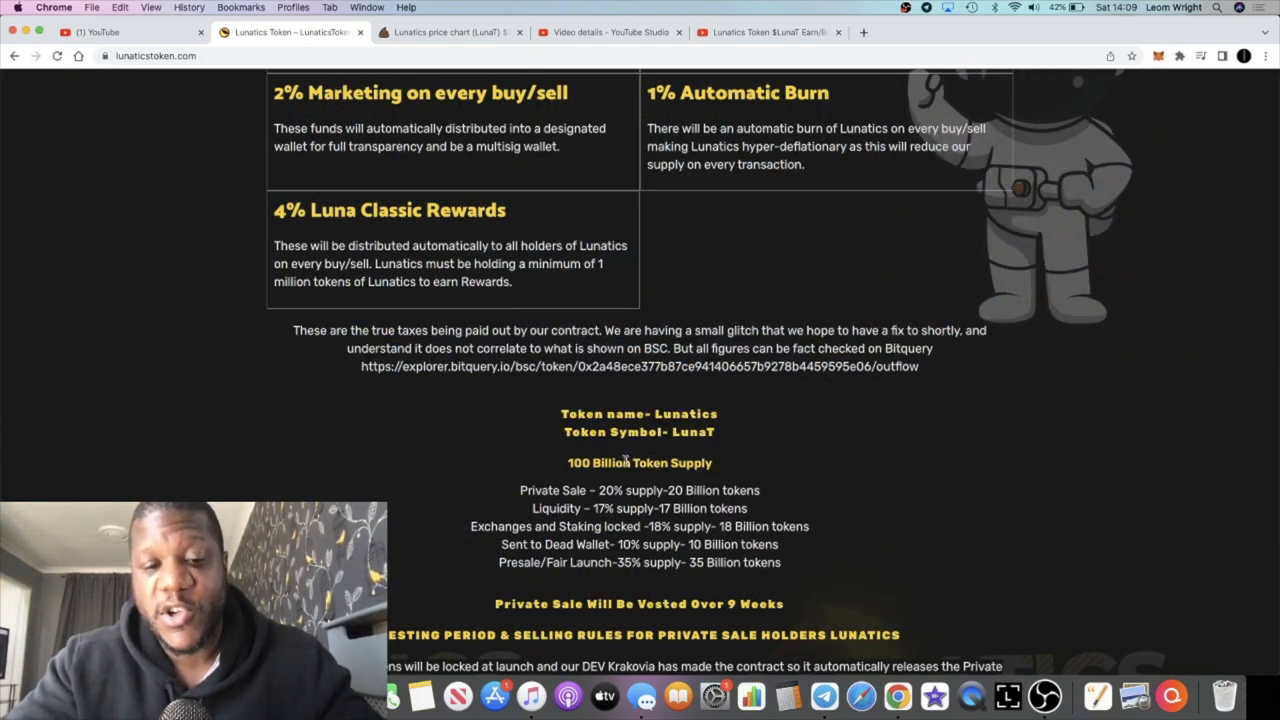
scroll("up", 3)
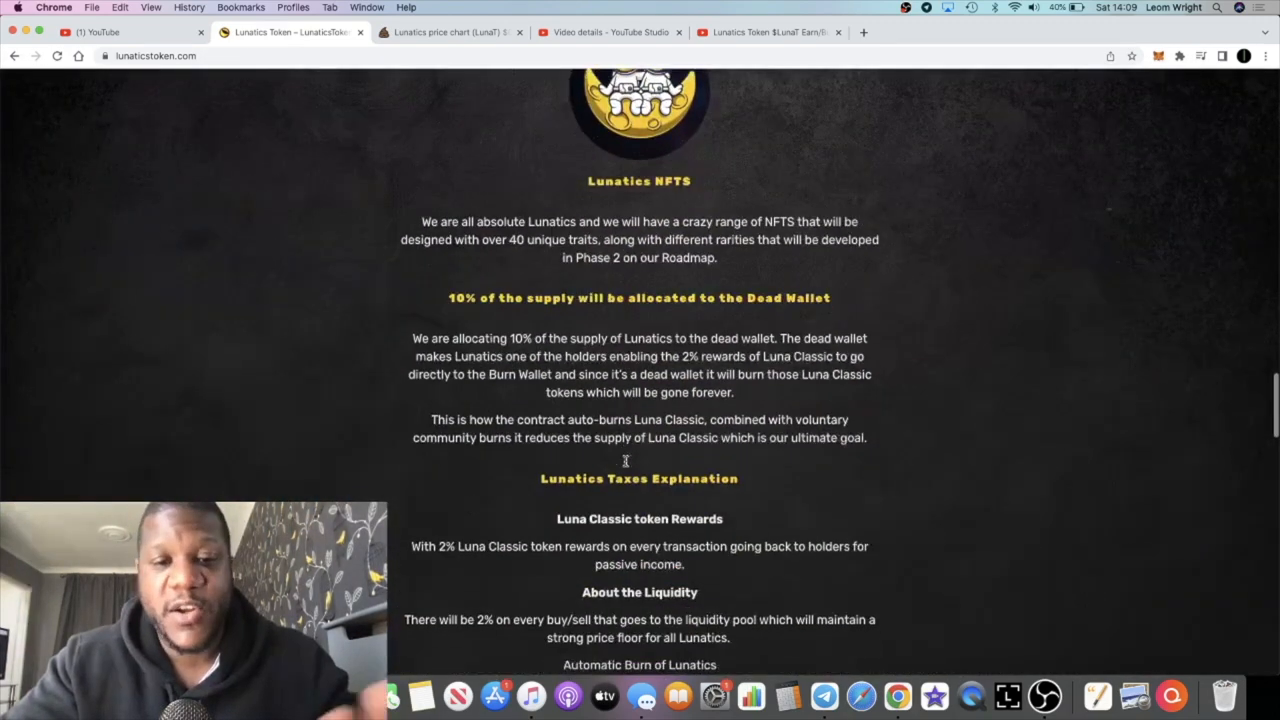
scroll("down", 3)
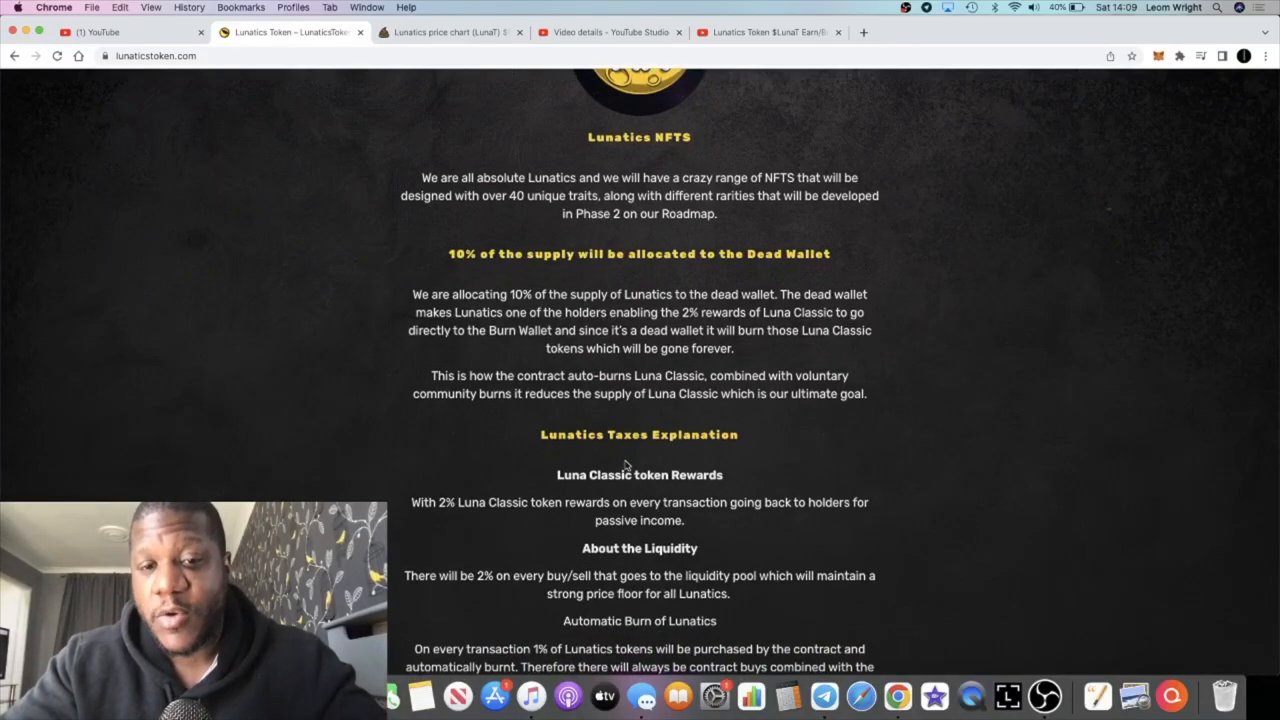
scroll("down", 3)
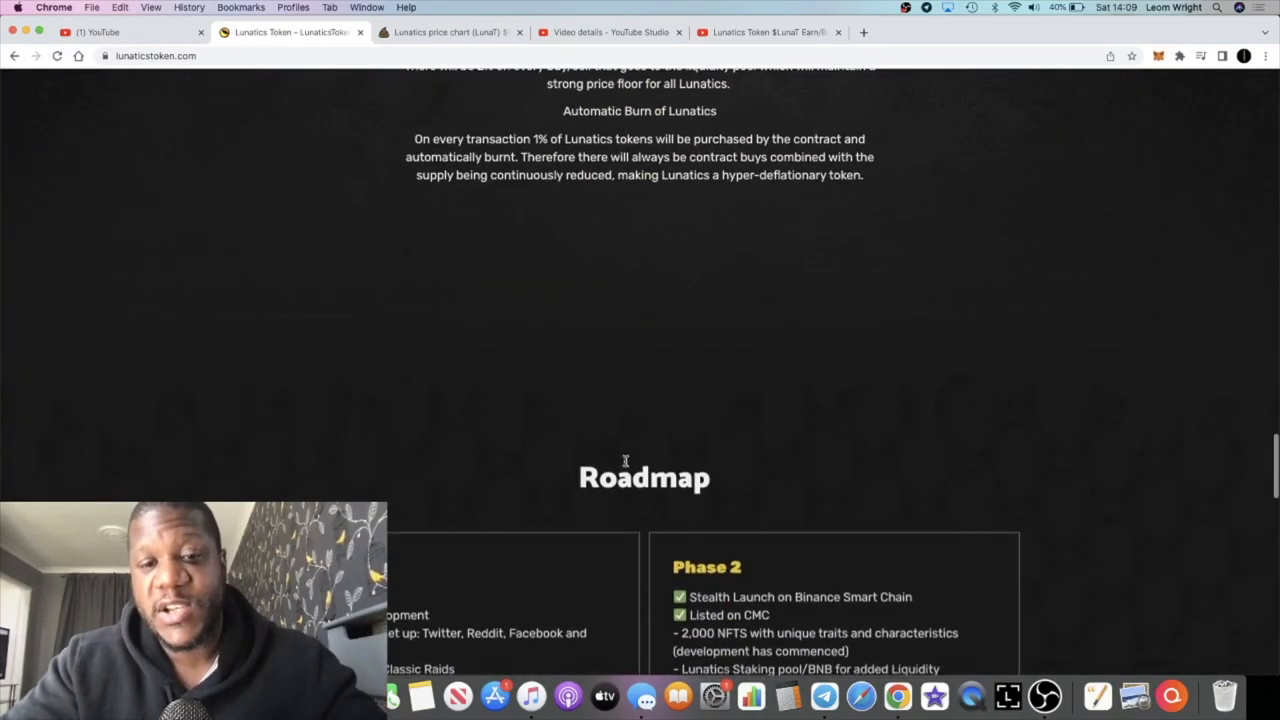
scroll("down", 3)
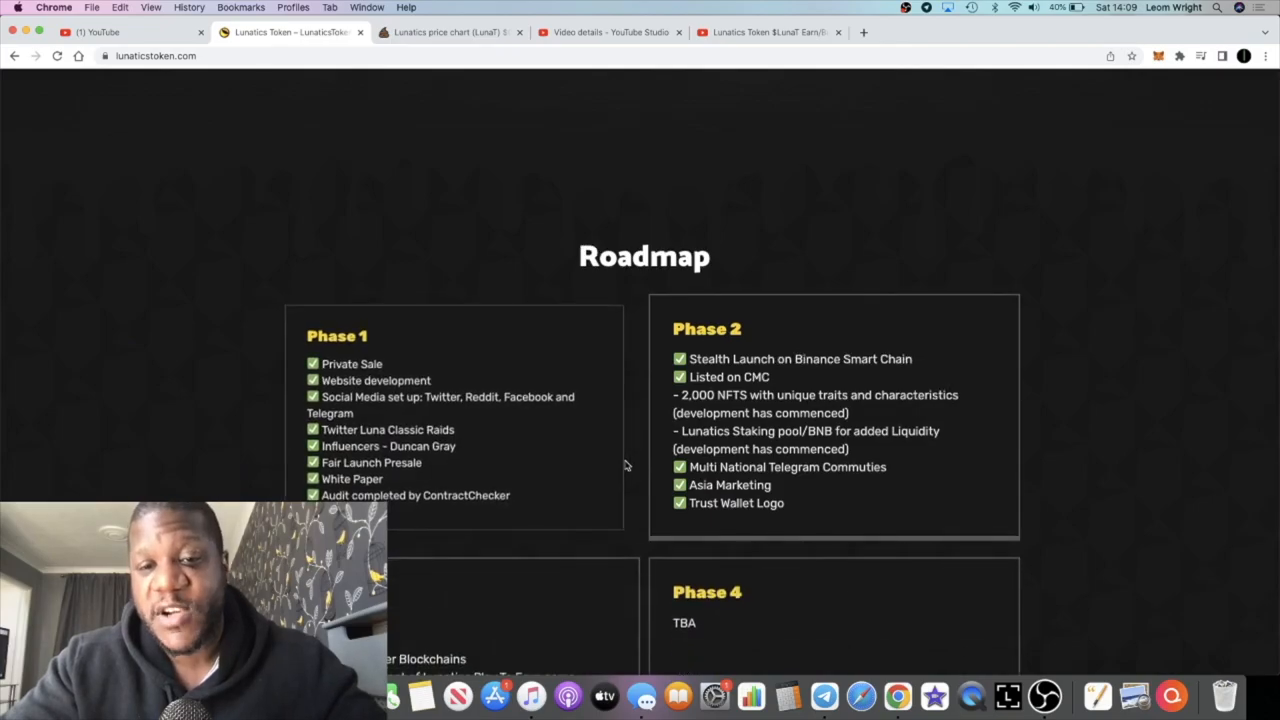
scroll("up", 3)
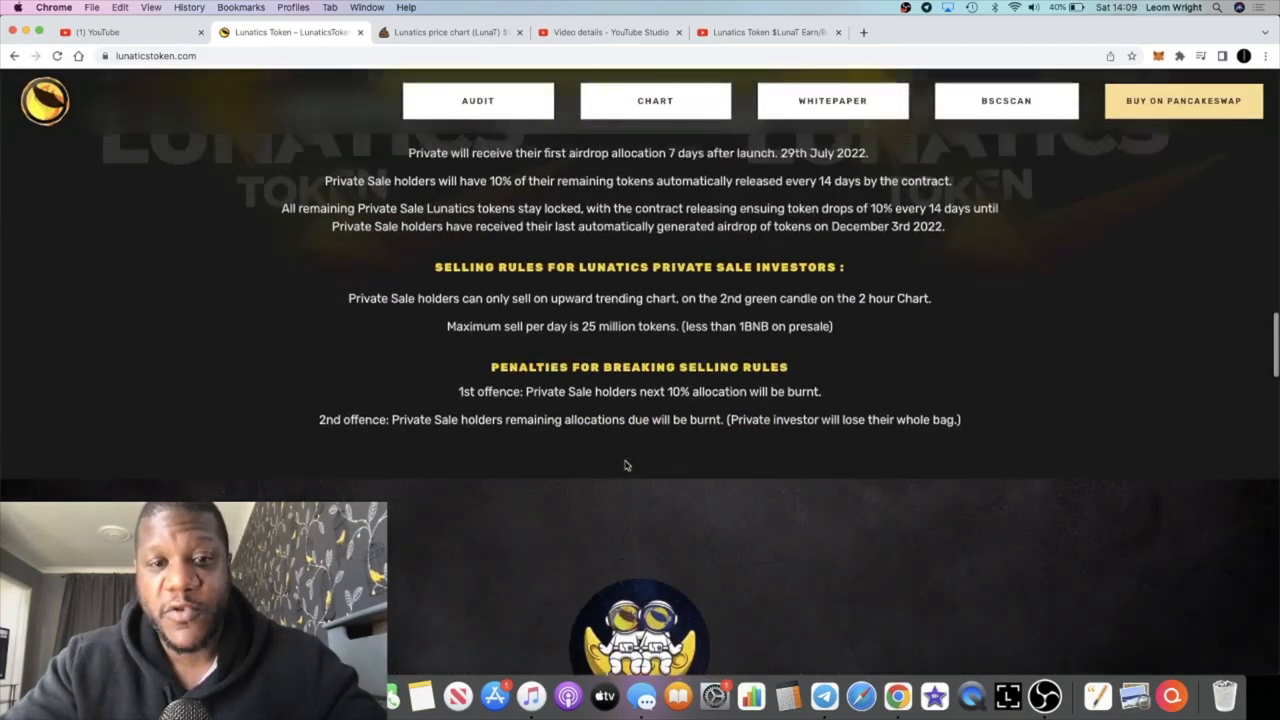
scroll("up", 3)
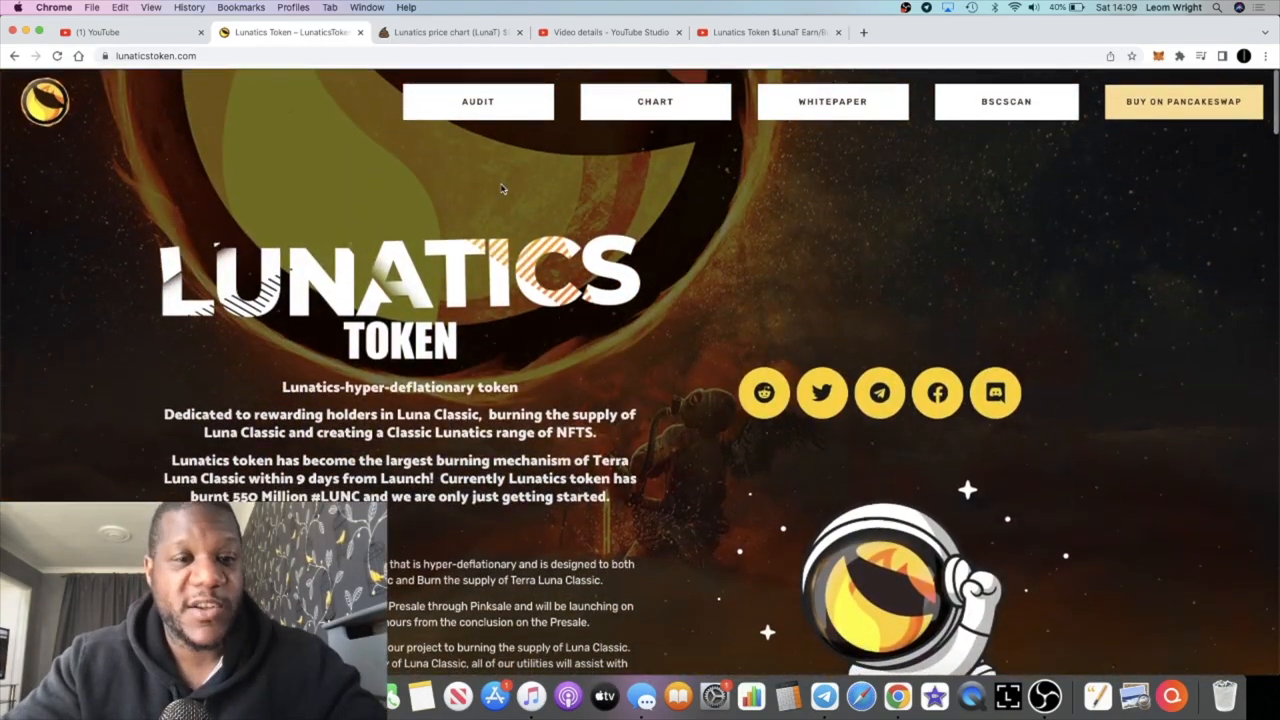
Review the LunaT/BNB candles and Market Cap figure on the PooCoin chart
left_click(450, 32)
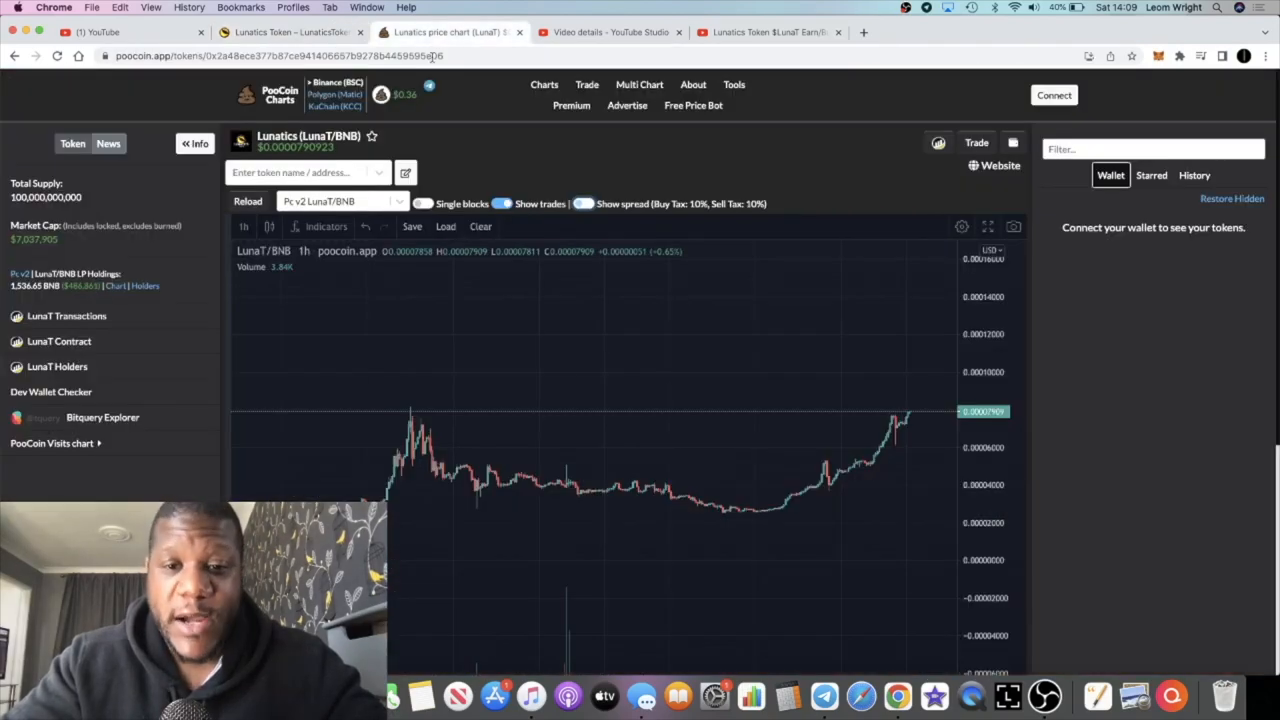
mouse_move(714, 320)
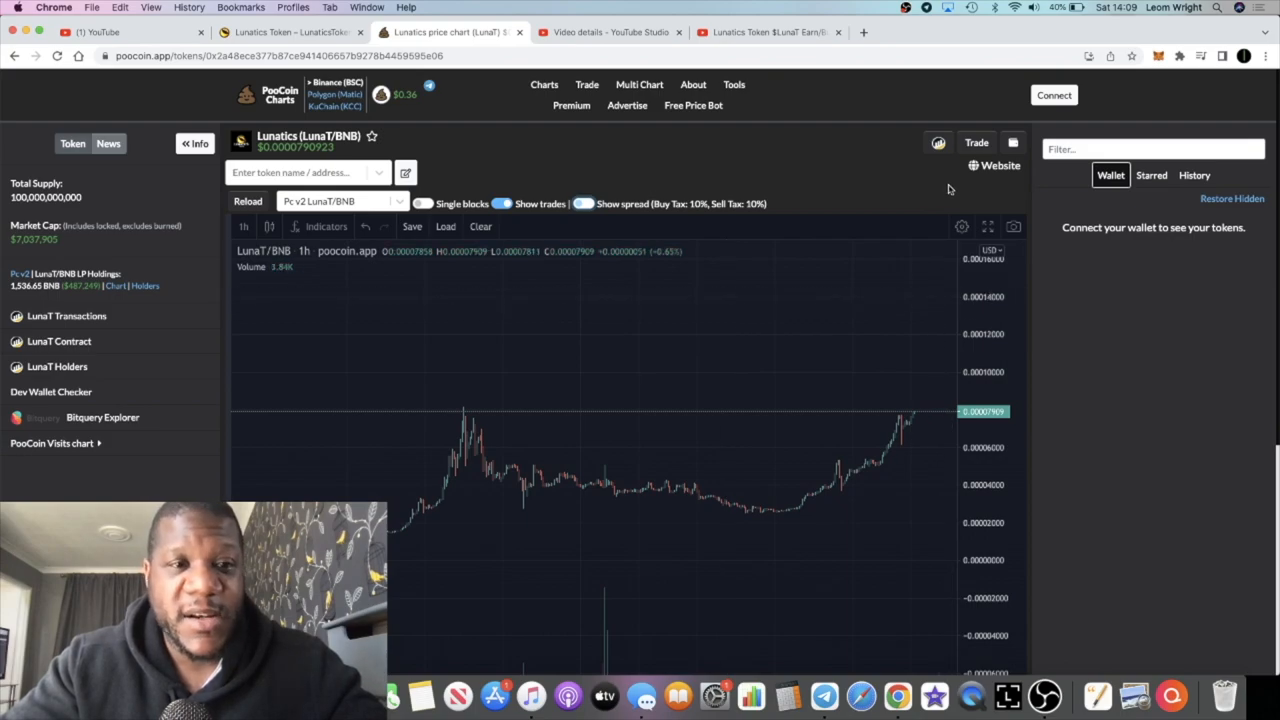
mouse_move(688, 420)
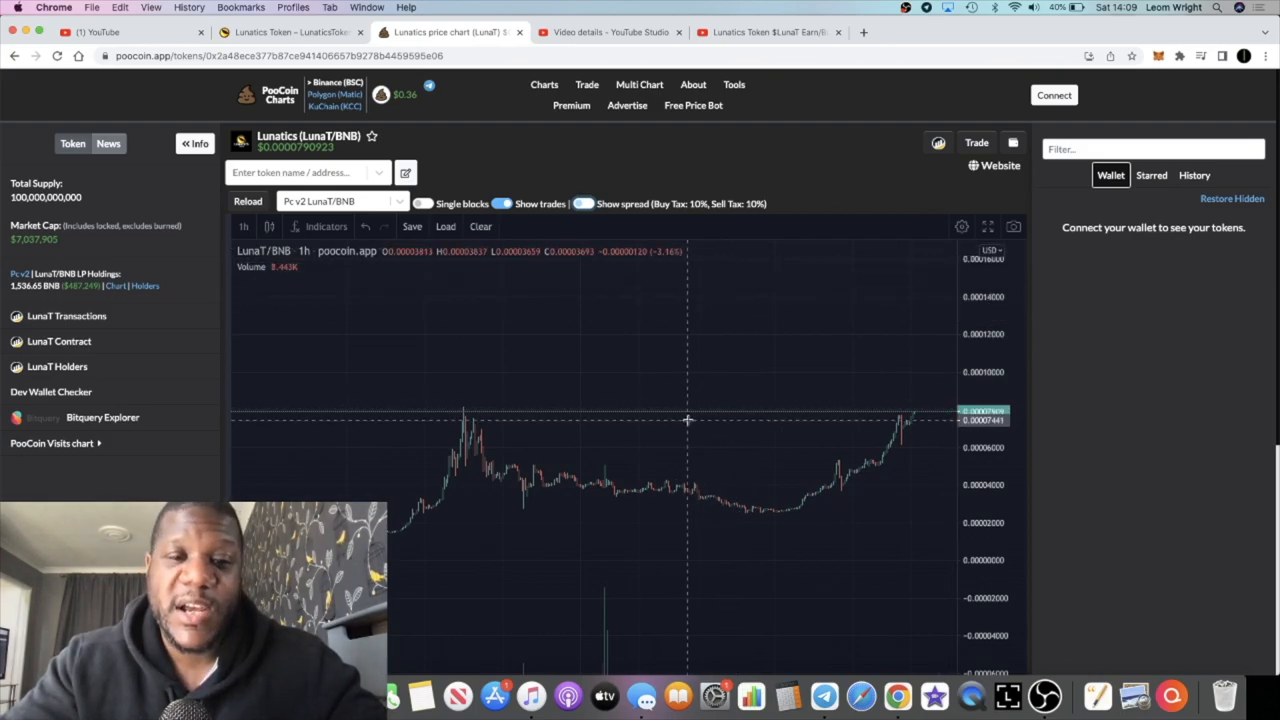
mouse_move(756, 184)
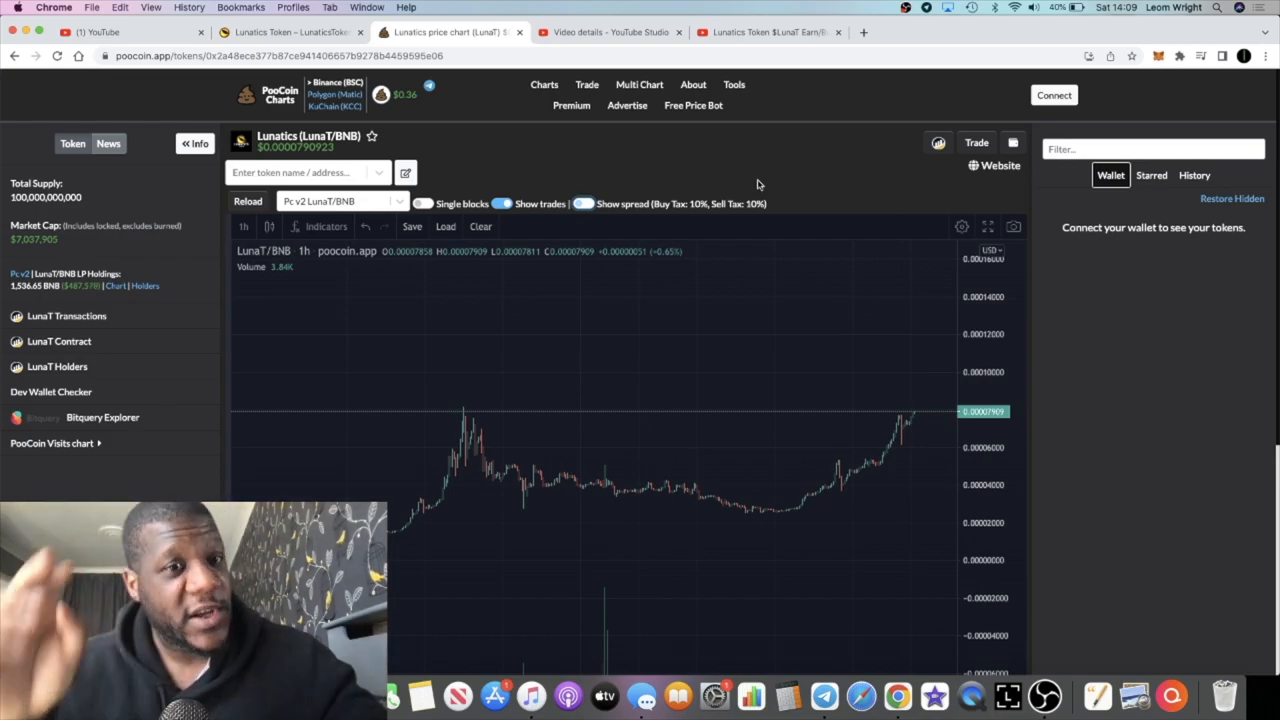
mouse_move(740, 198)
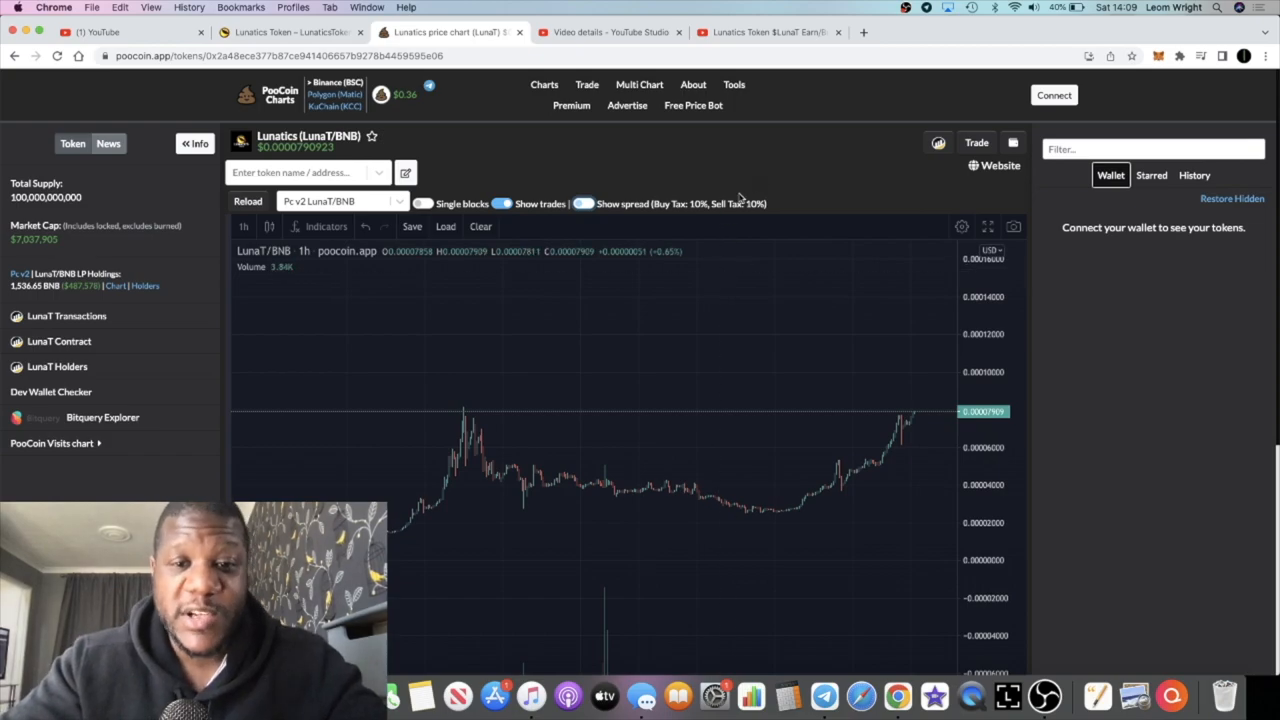
mouse_move(886, 336)
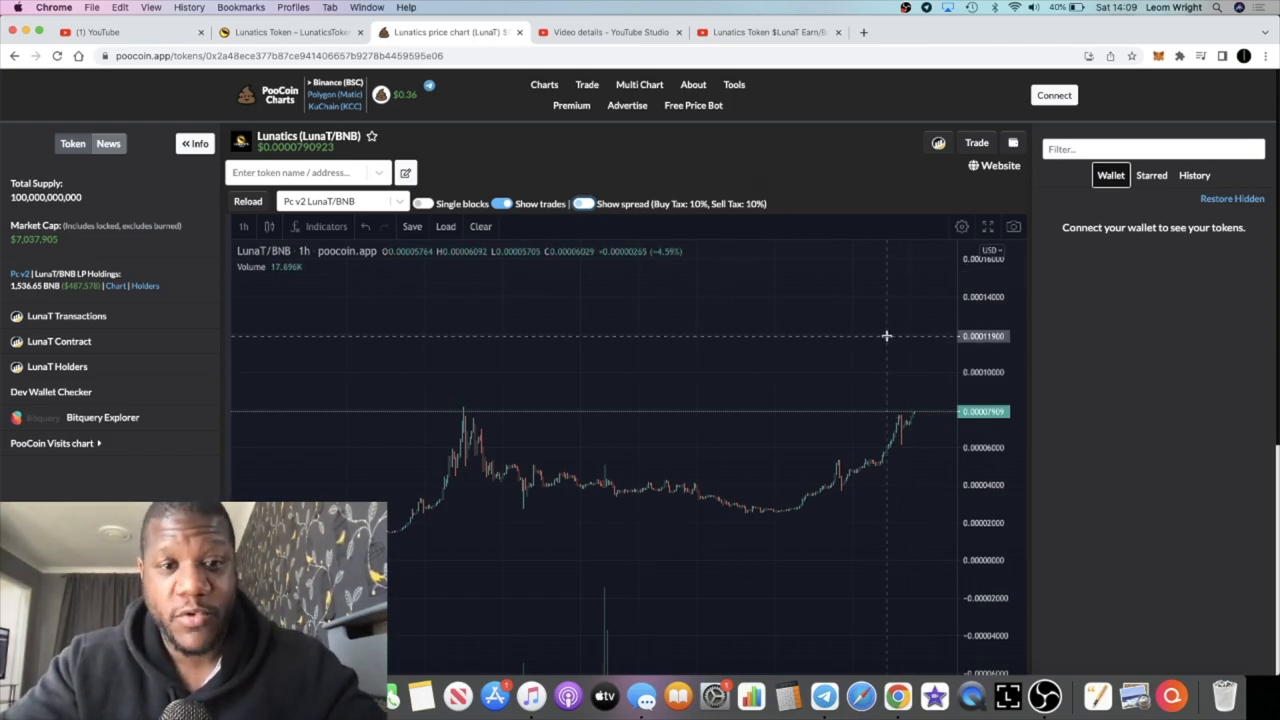
mouse_move(918, 428)
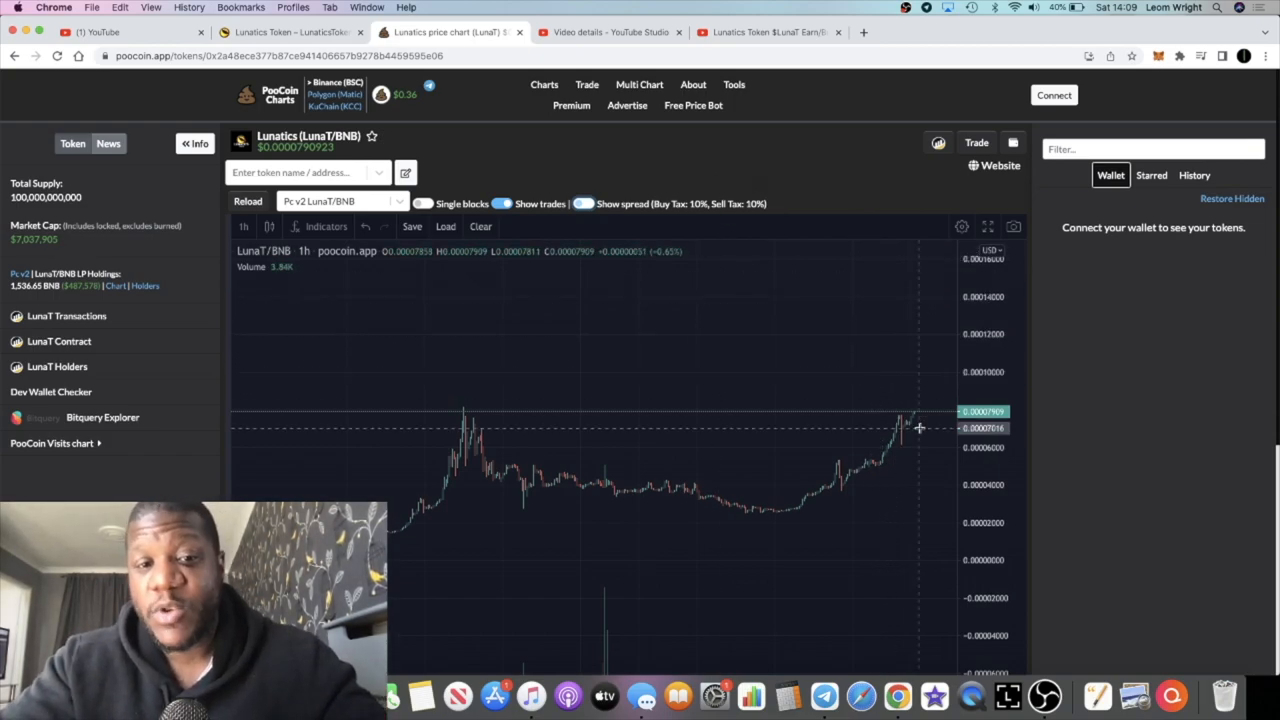
mouse_move(812, 196)
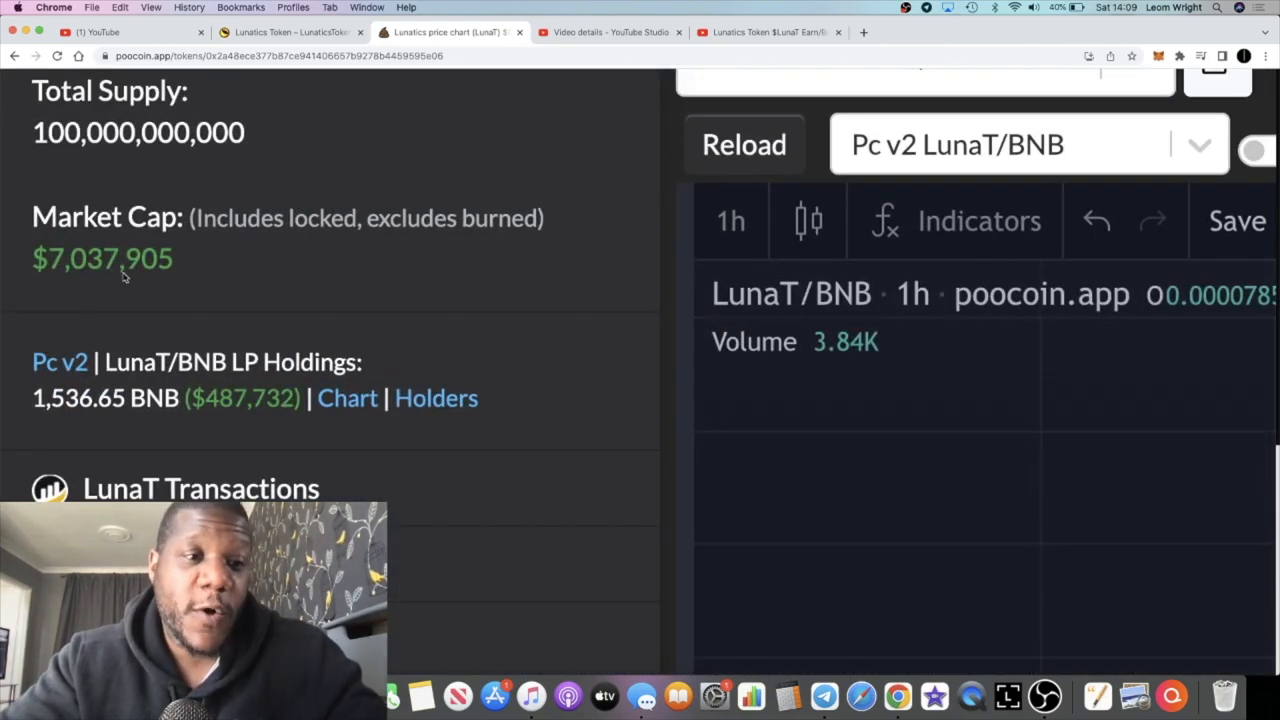
mouse_move(120, 270)
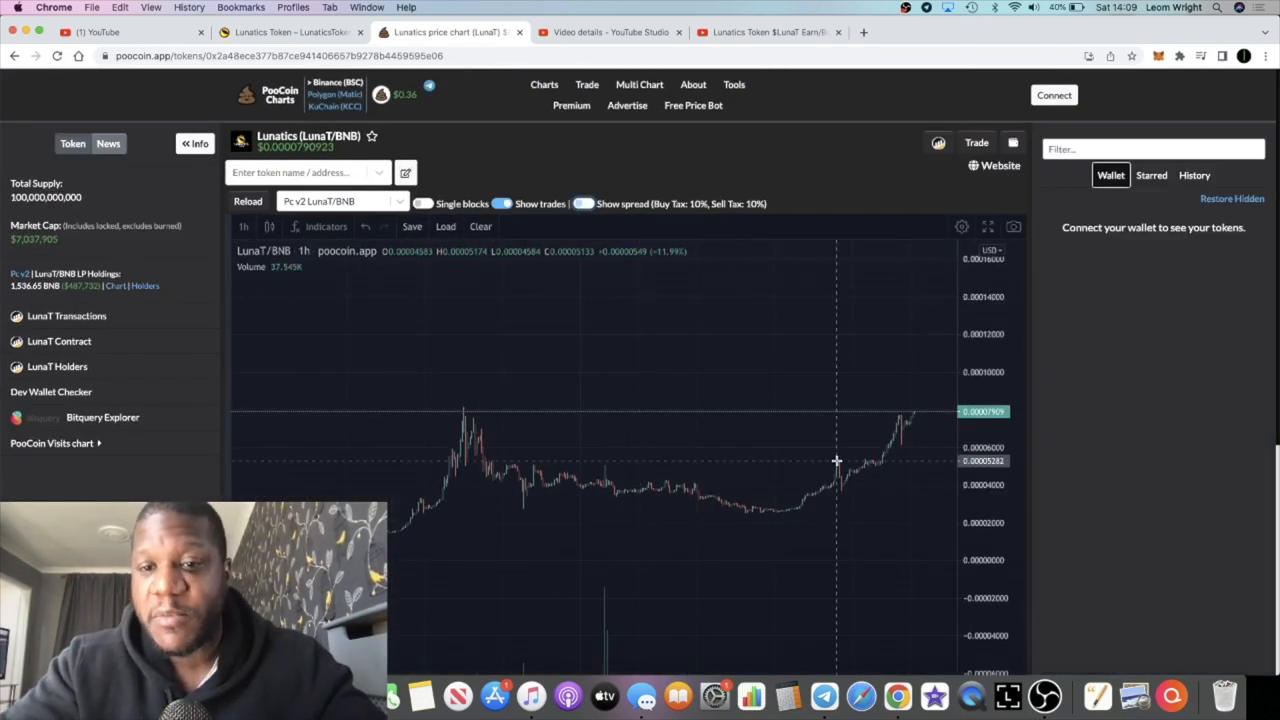
mouse_move(938, 284)
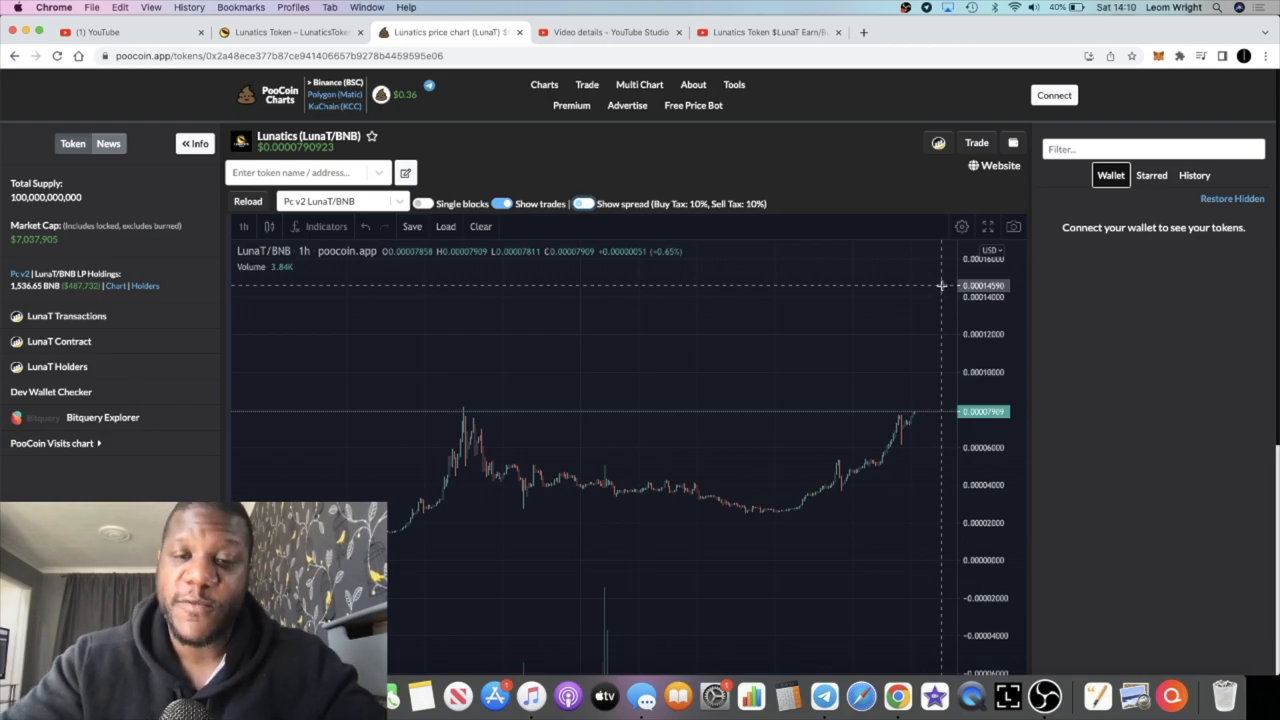
mouse_move(784, 166)
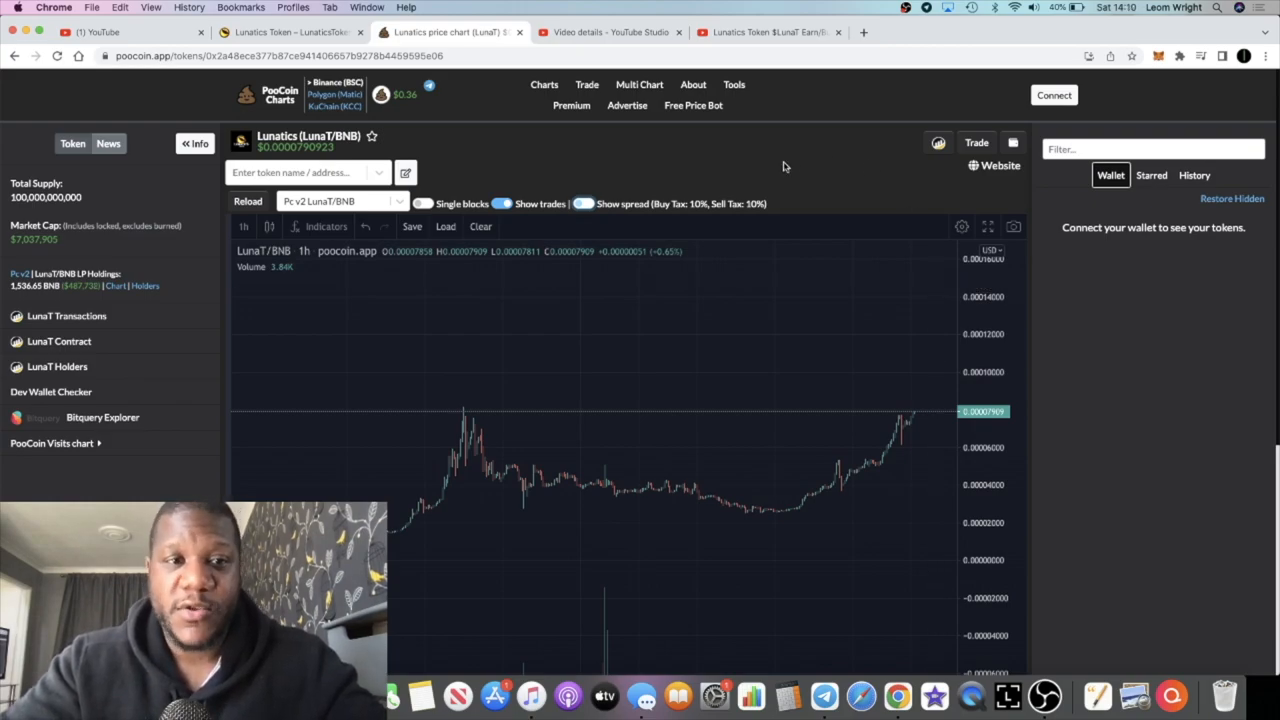
From the Lunatics website's Telegram icon, open the Lunatics Token Official channel in the Telegram app
left_click(768, 32)
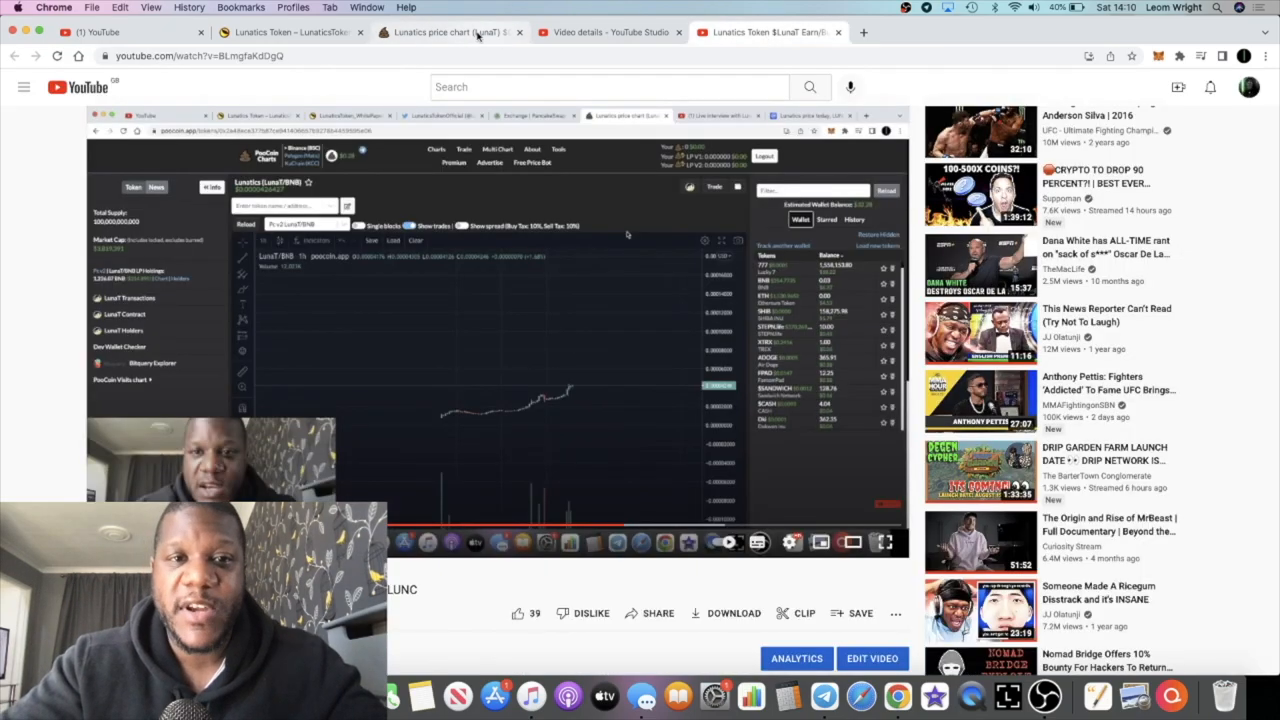
left_click(444, 32)
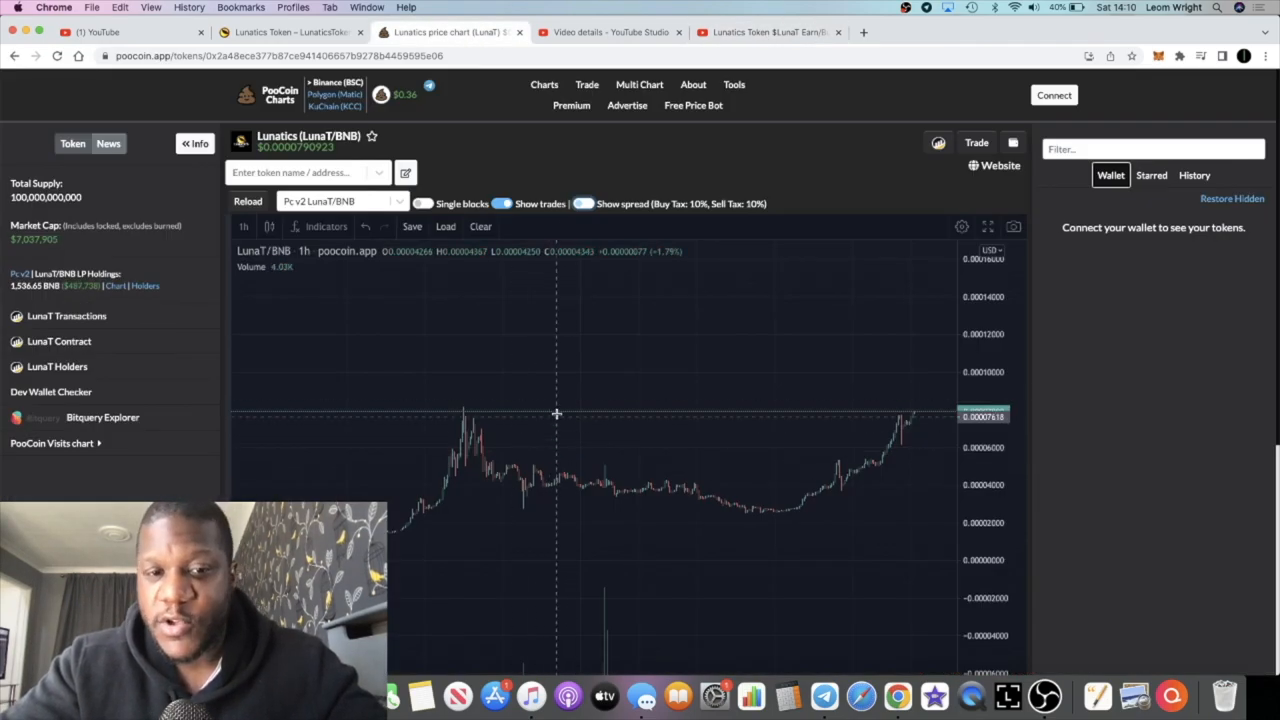
mouse_move(752, 516)
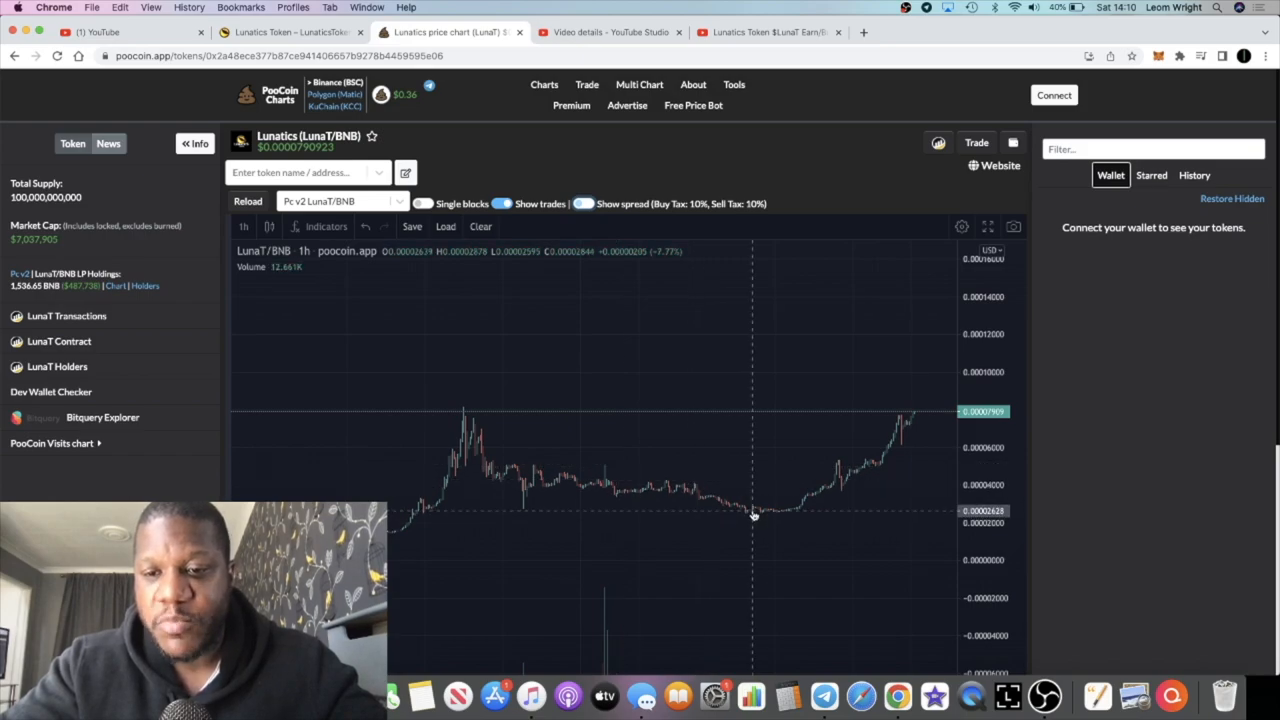
mouse_move(744, 500)
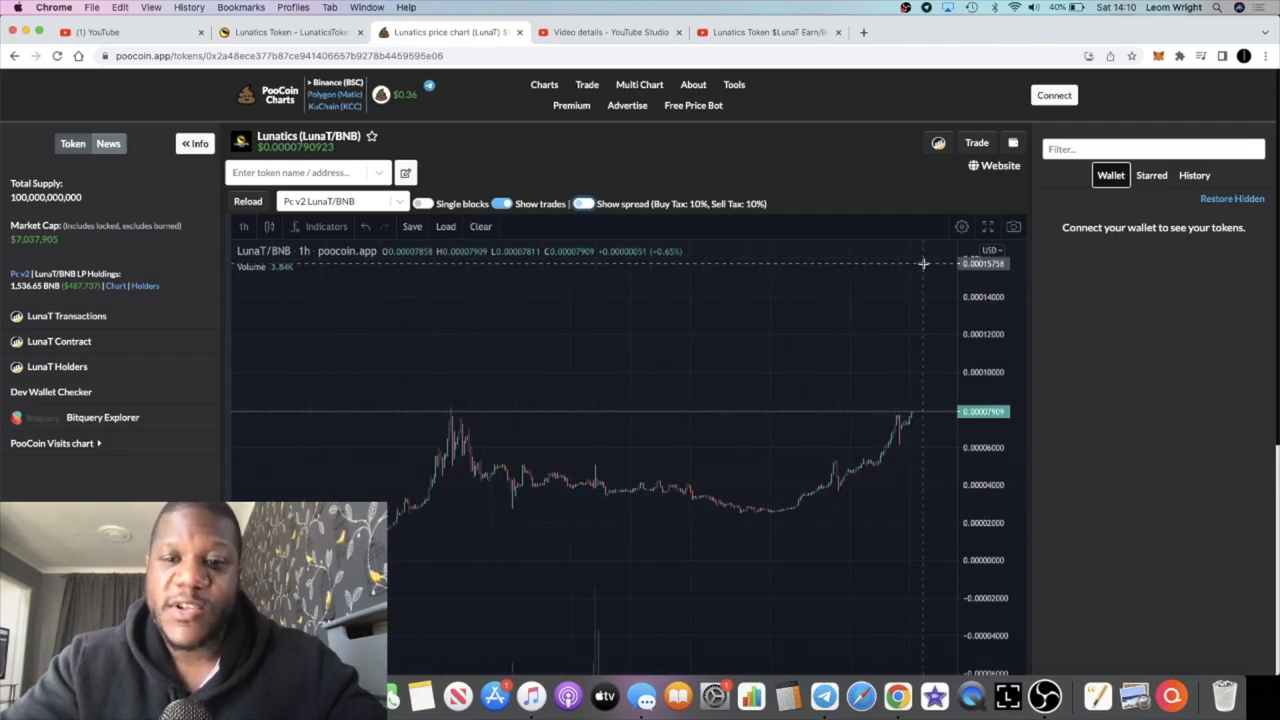
mouse_move(908, 138)
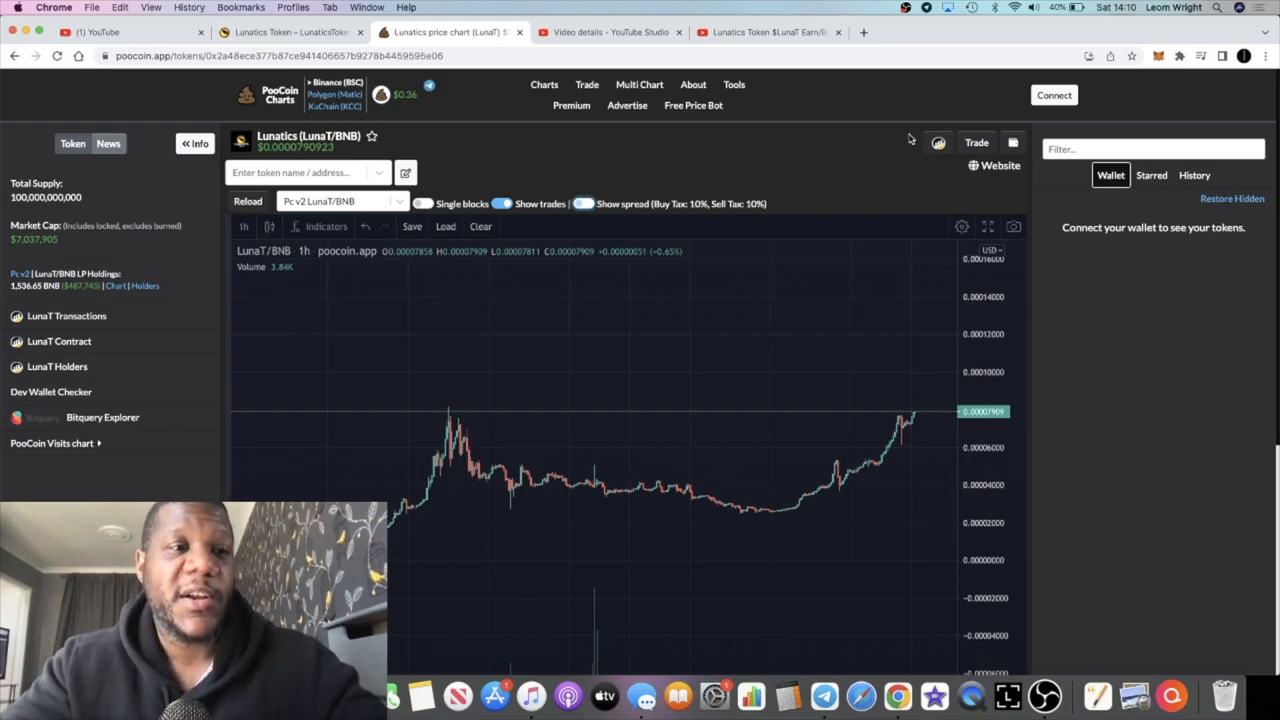
mouse_move(892, 310)
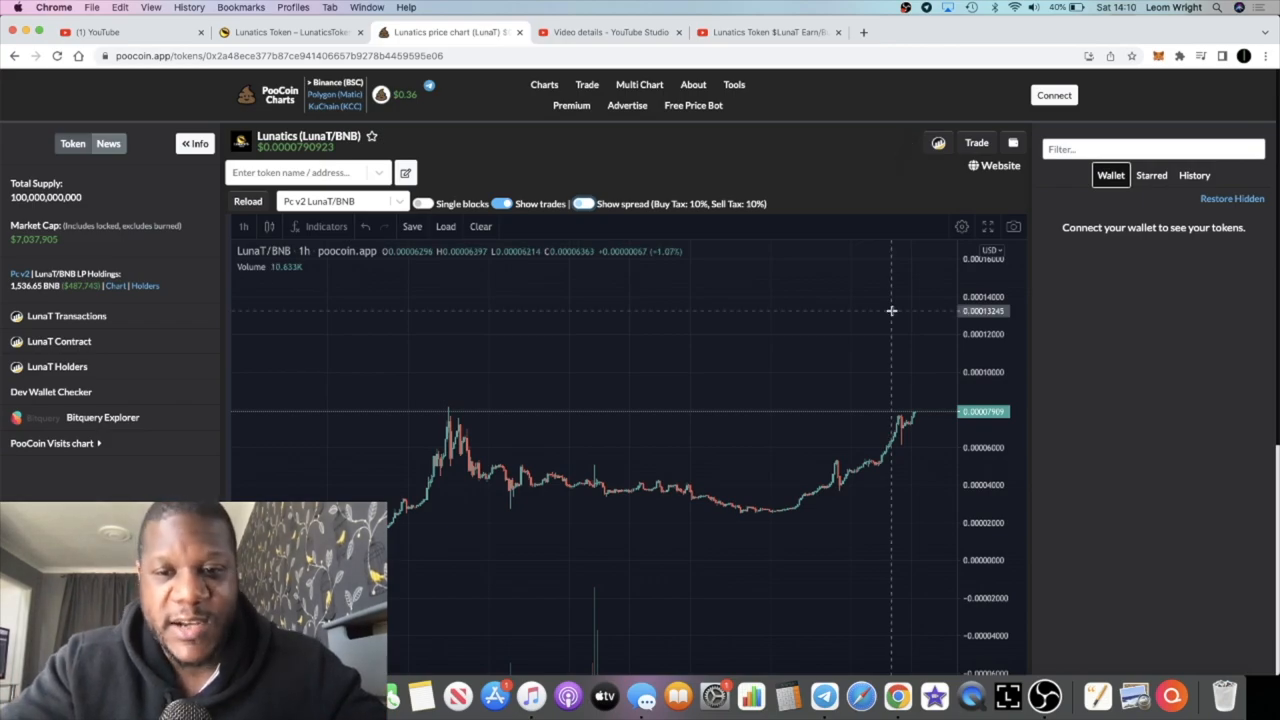
mouse_move(628, 380)
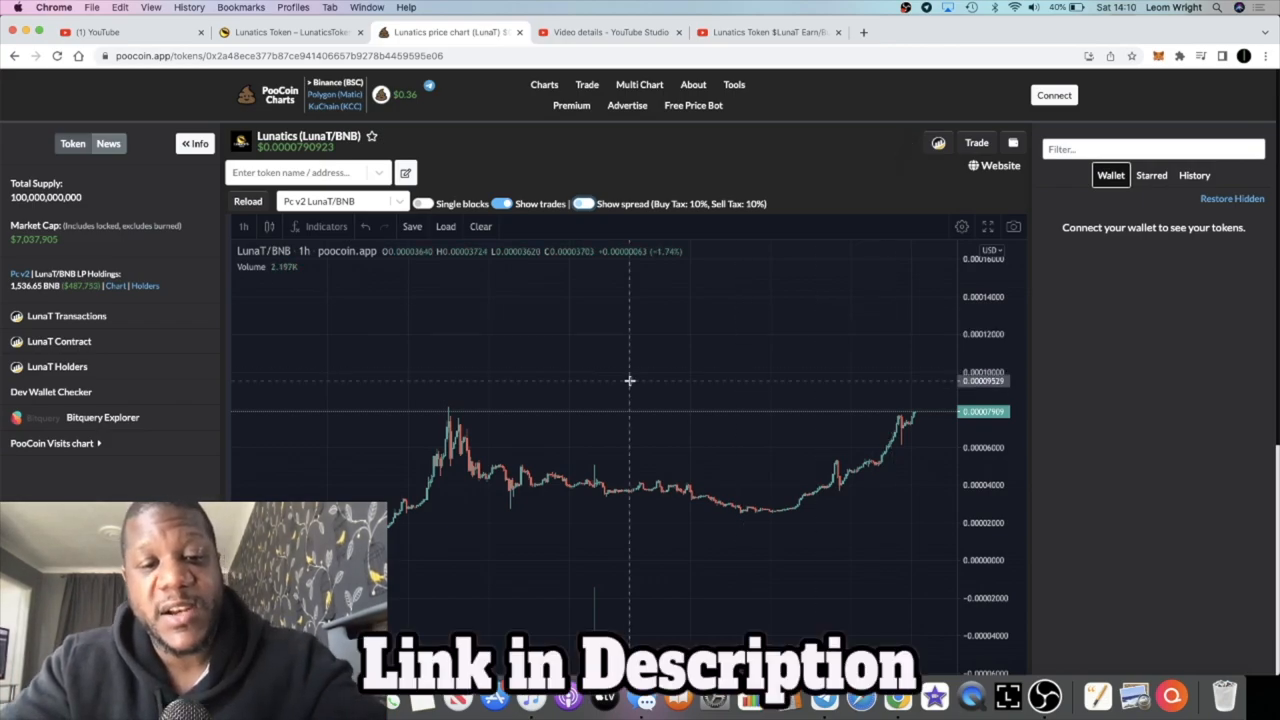
mouse_move(588, 476)
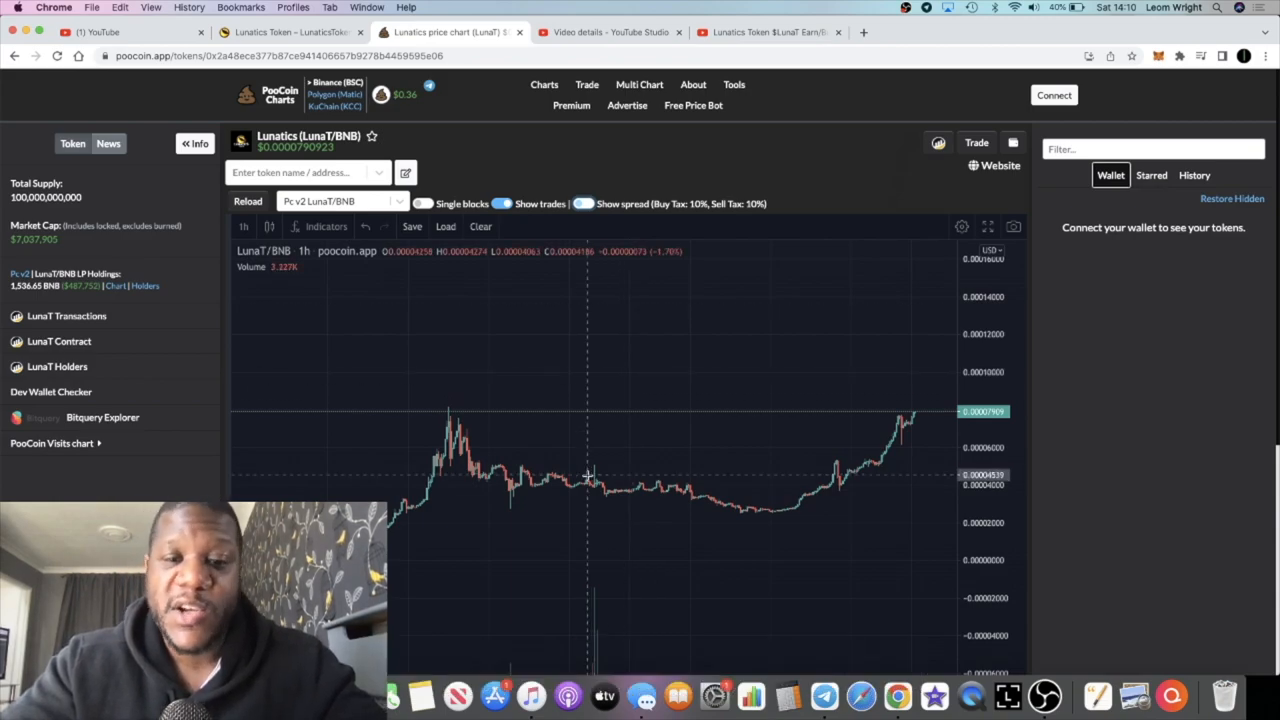
mouse_move(572, 458)
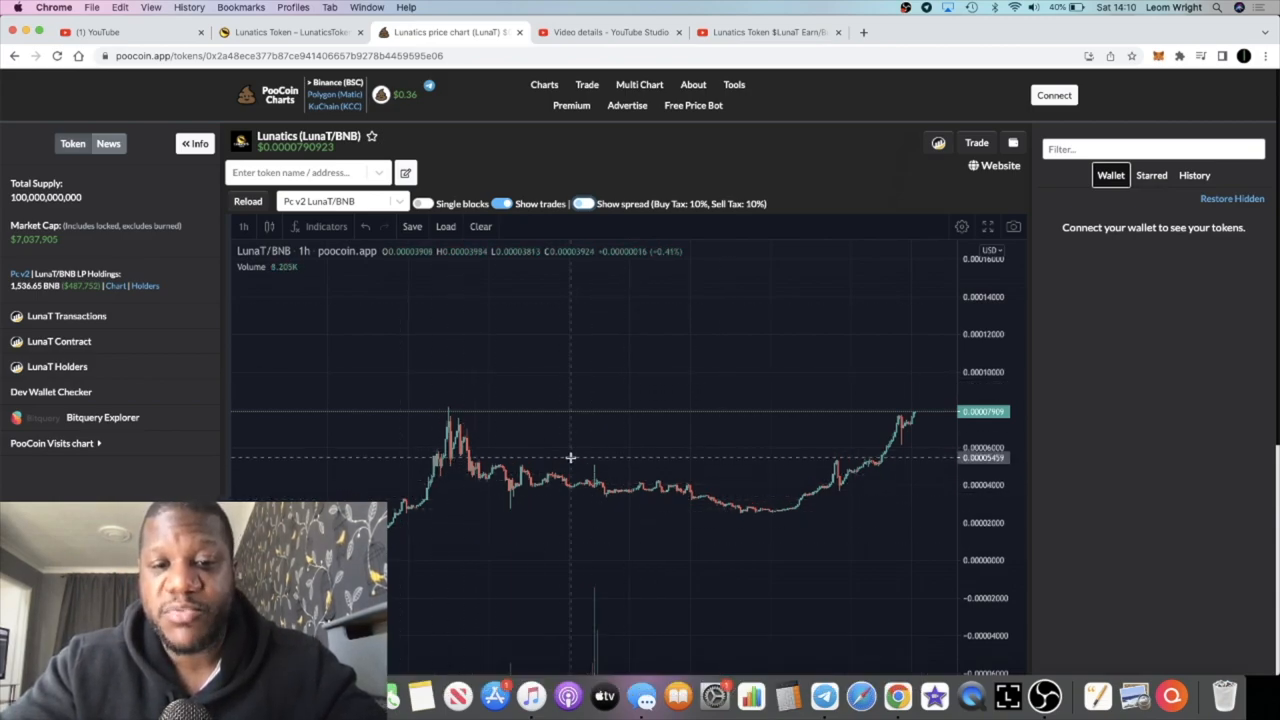
mouse_move(752, 134)
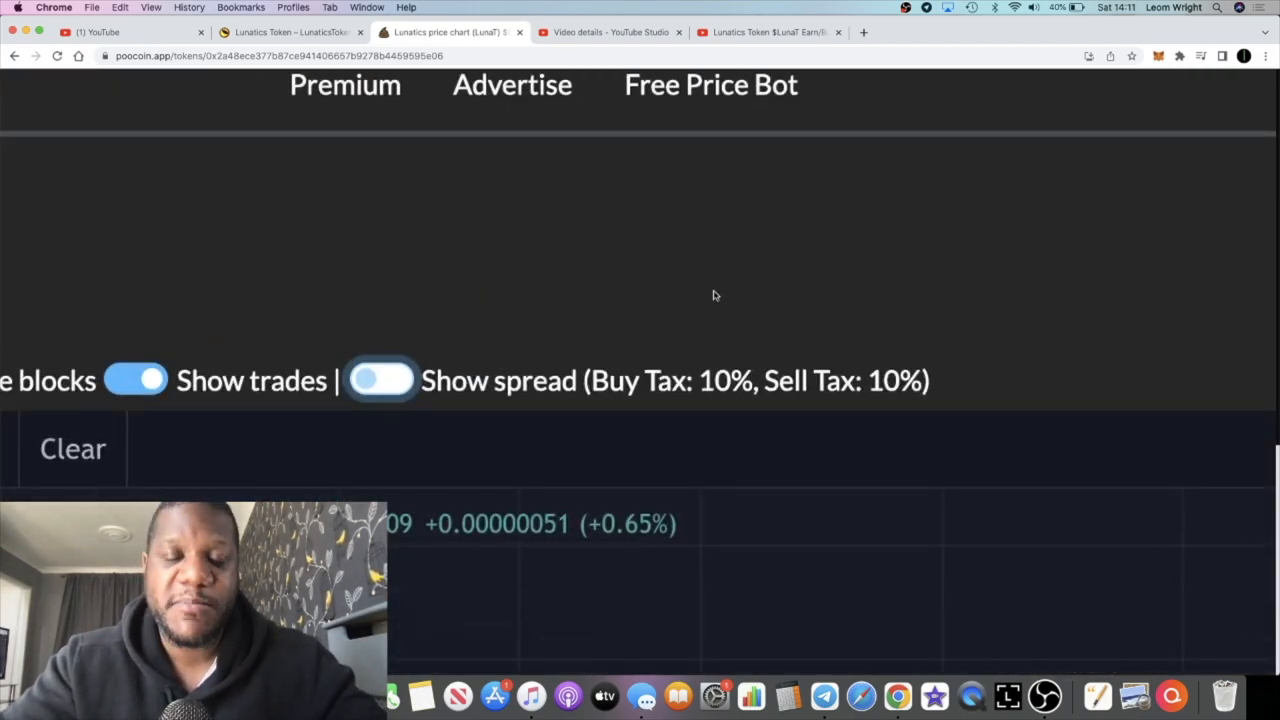
scroll("up", 3)
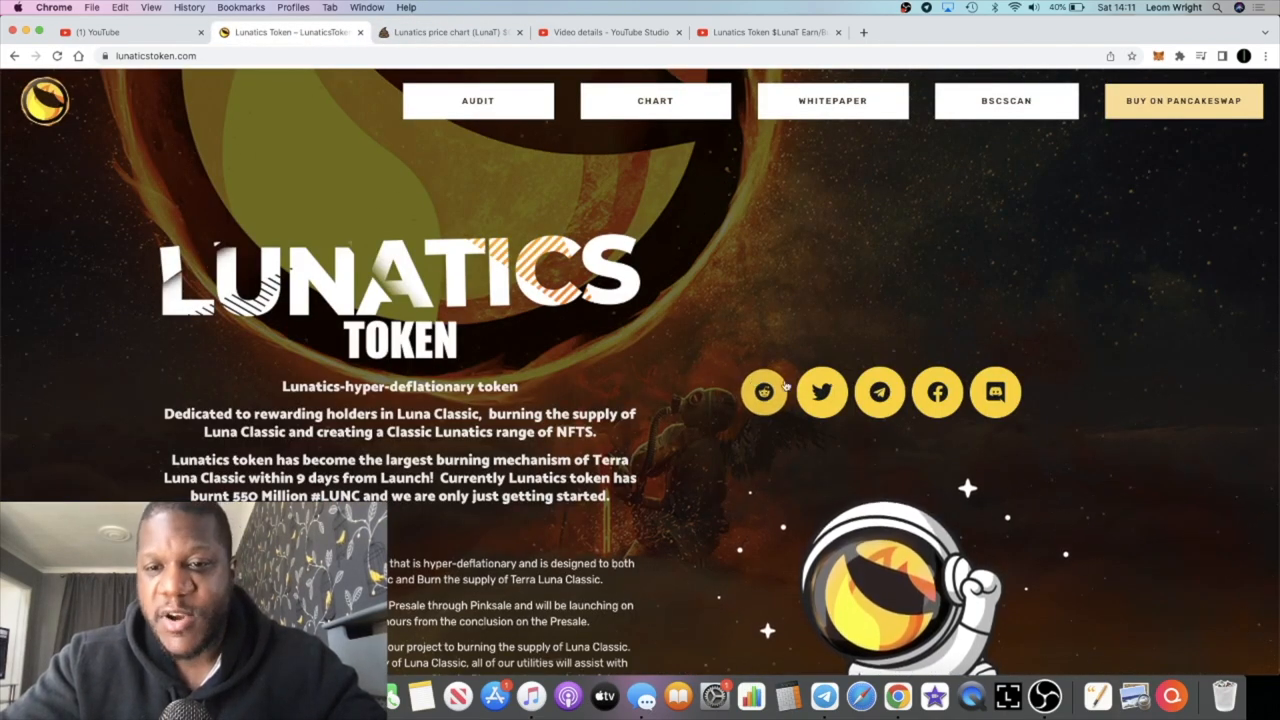
left_click(880, 390)
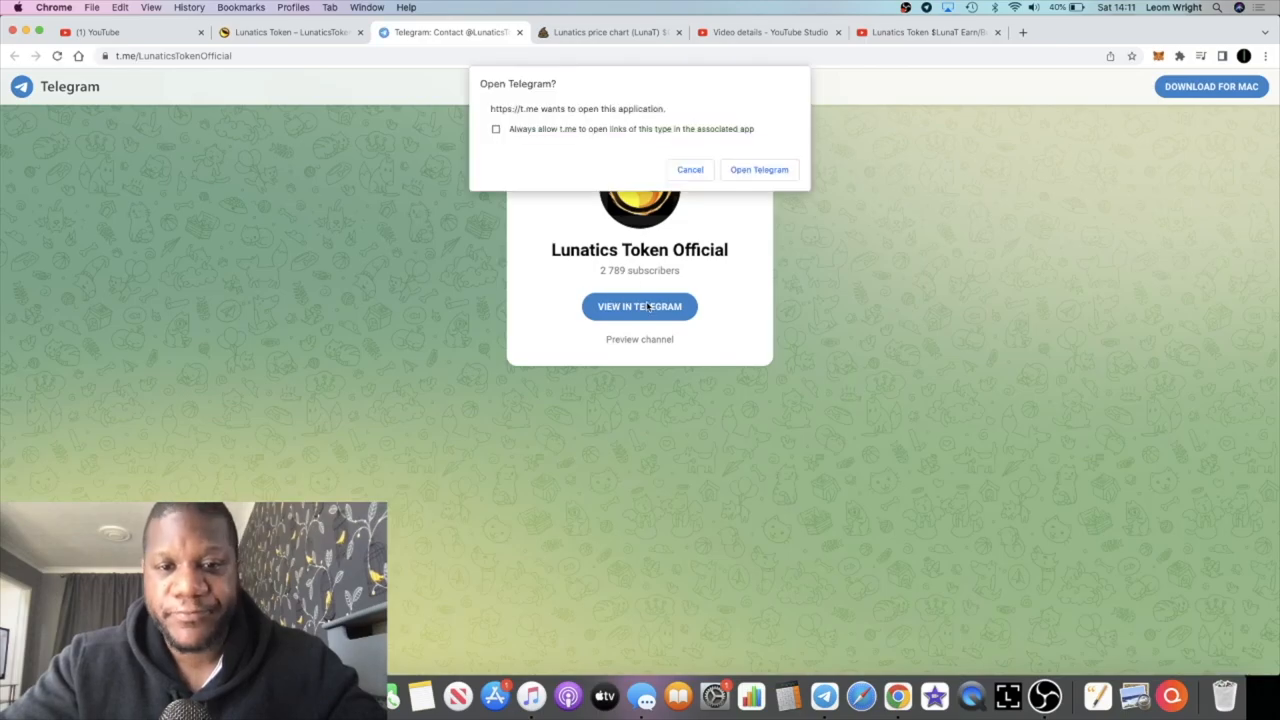
left_click(758, 168)
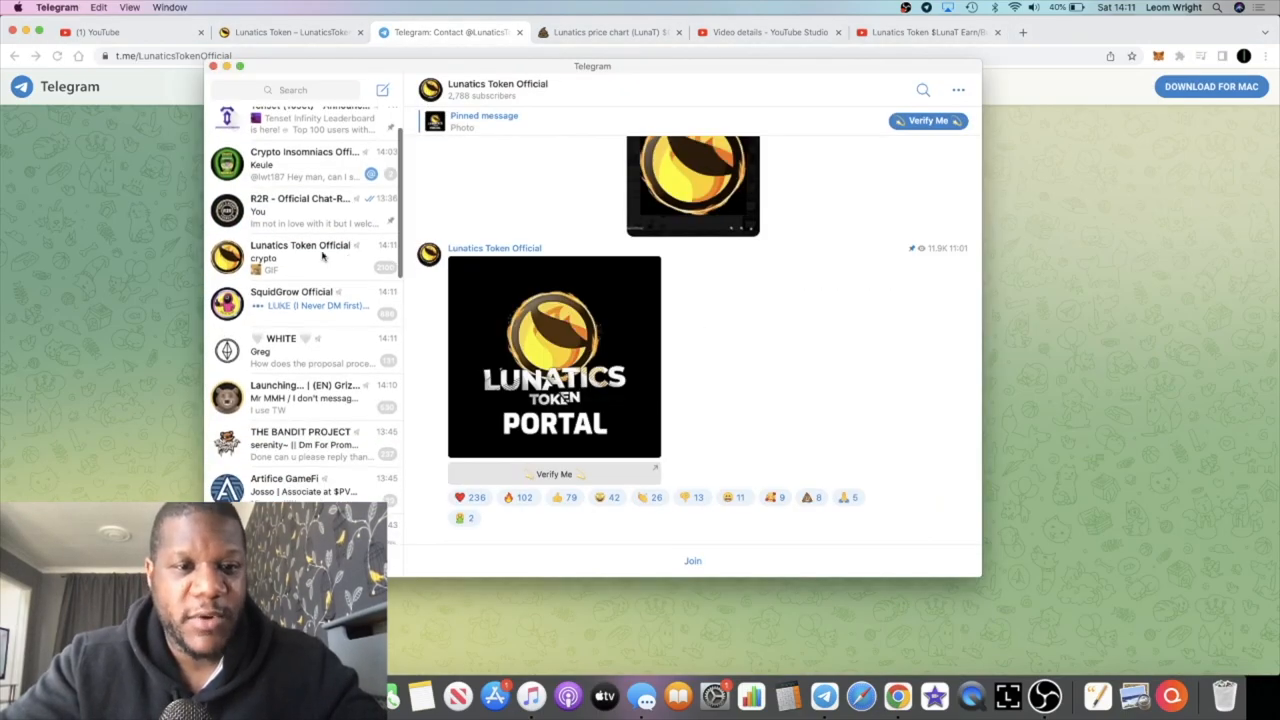
Browse the recent posts in the Lunatics Token Official group chat
left_click(300, 256)
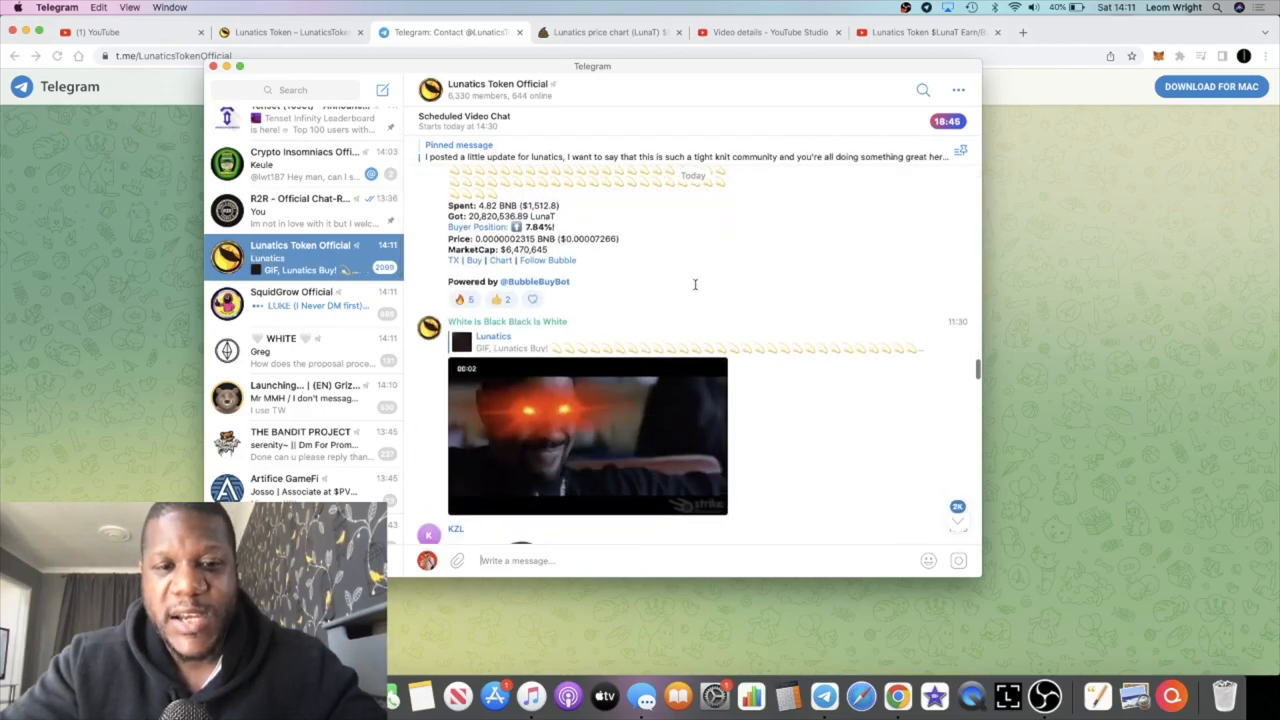
scroll("down", 3)
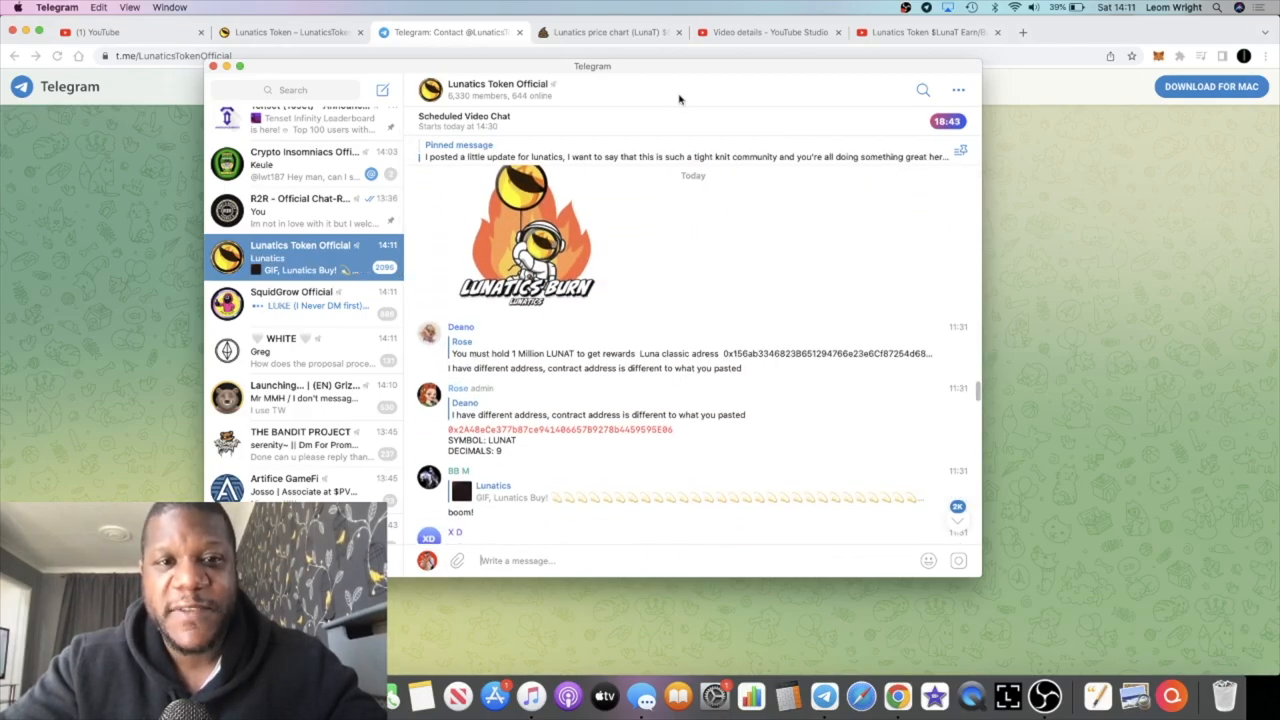
scroll("down", 3)
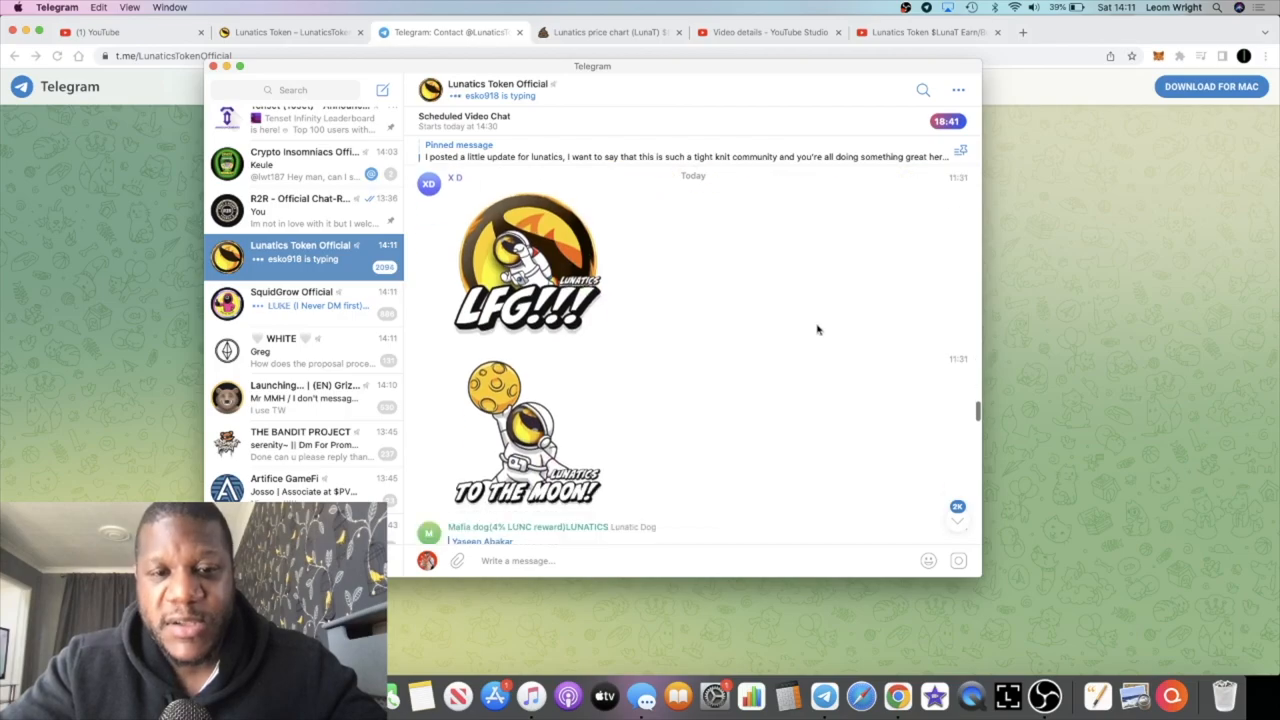
scroll("down", 3)
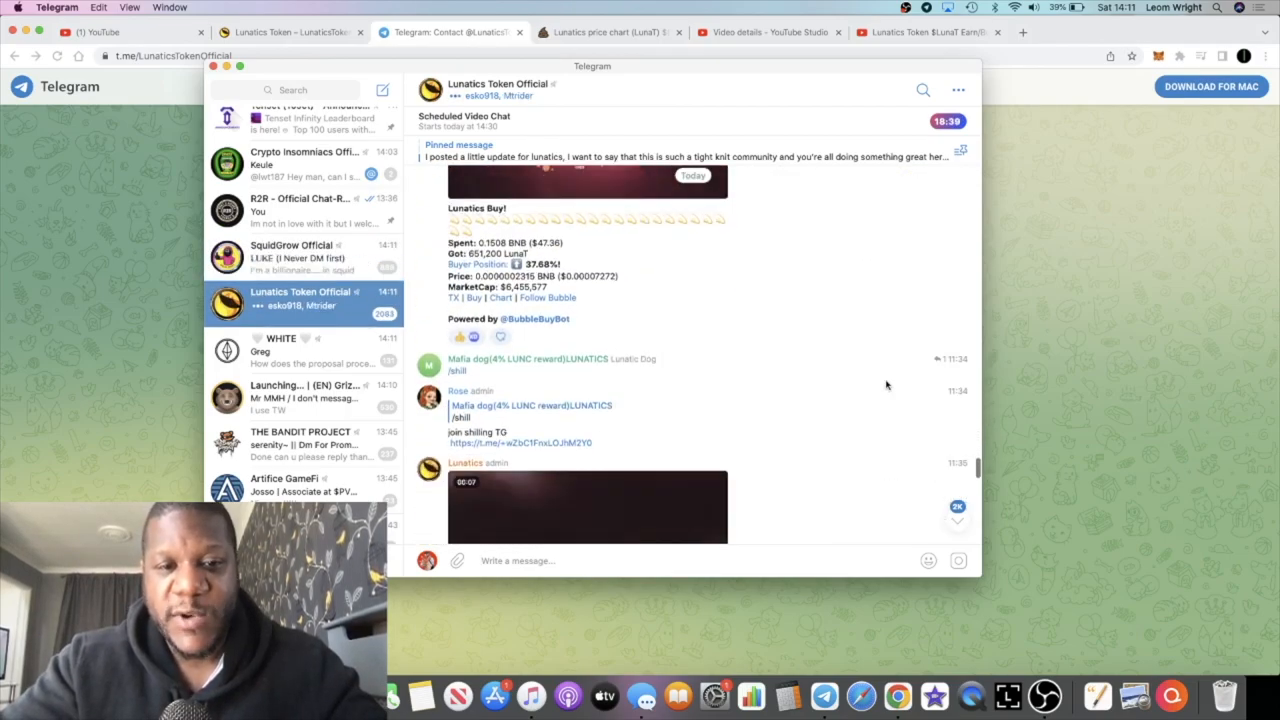
scroll("down", 3)
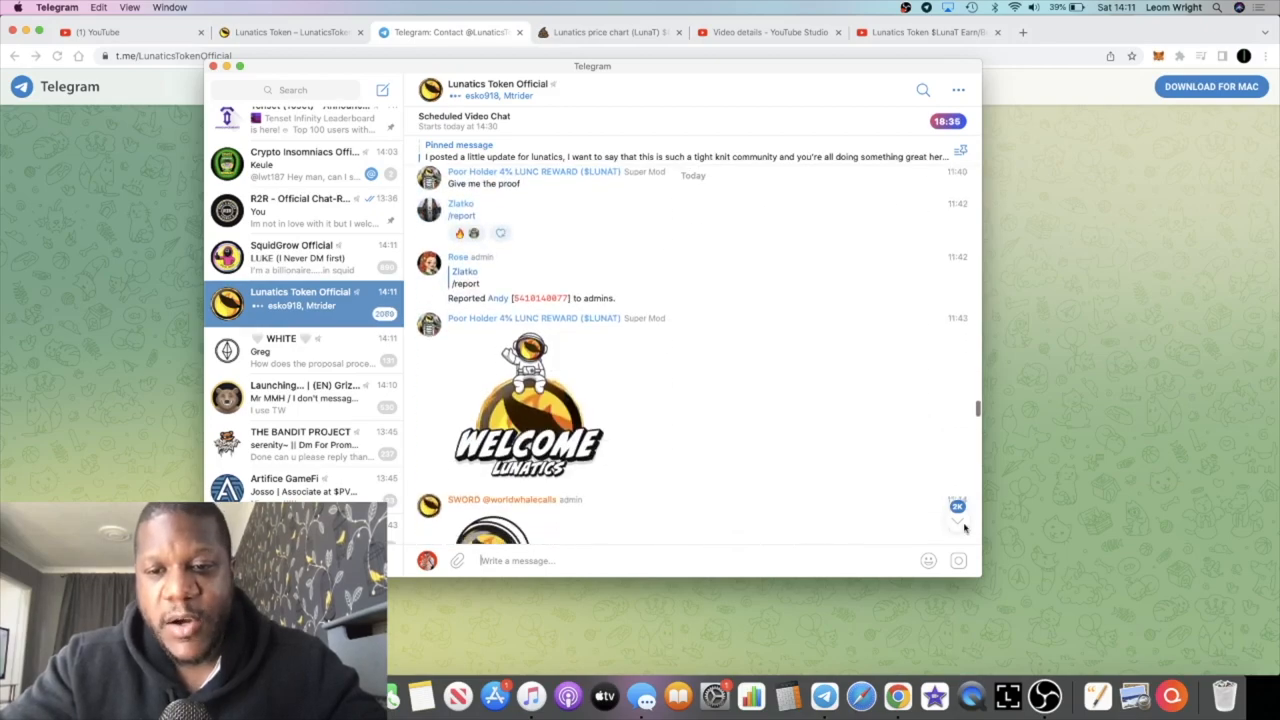
scroll("down", 3)
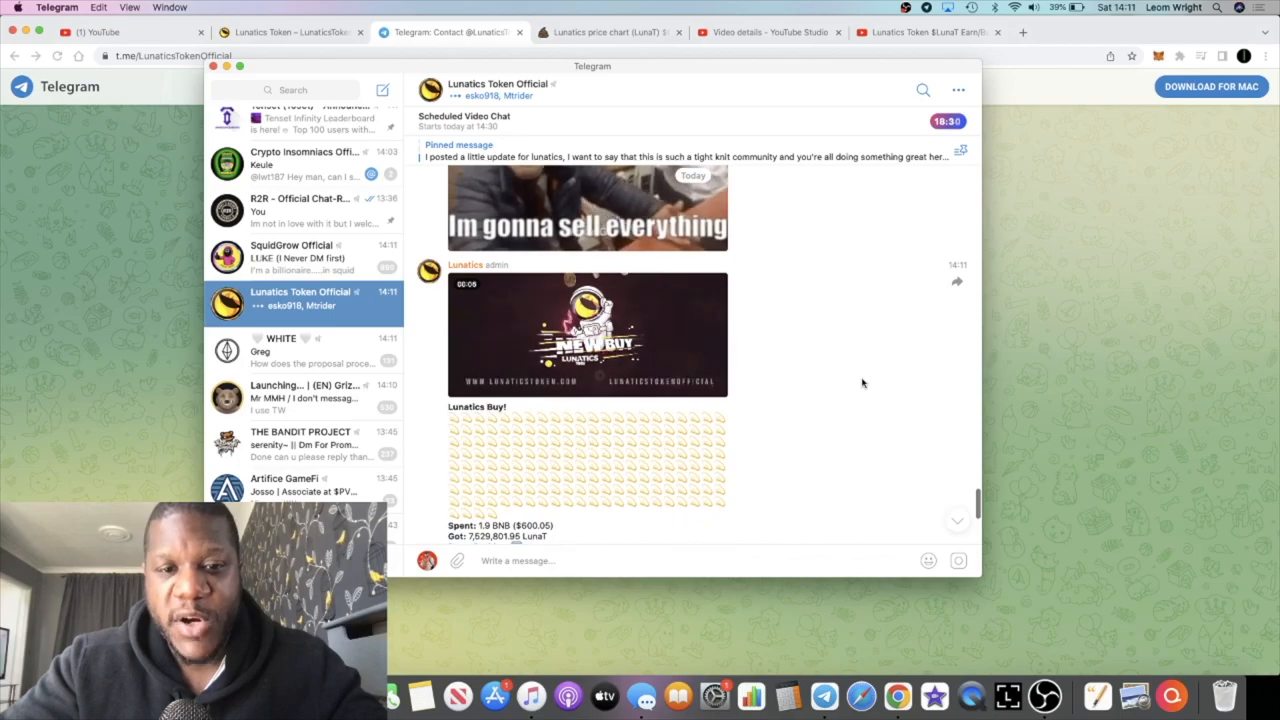
scroll("up", 3)
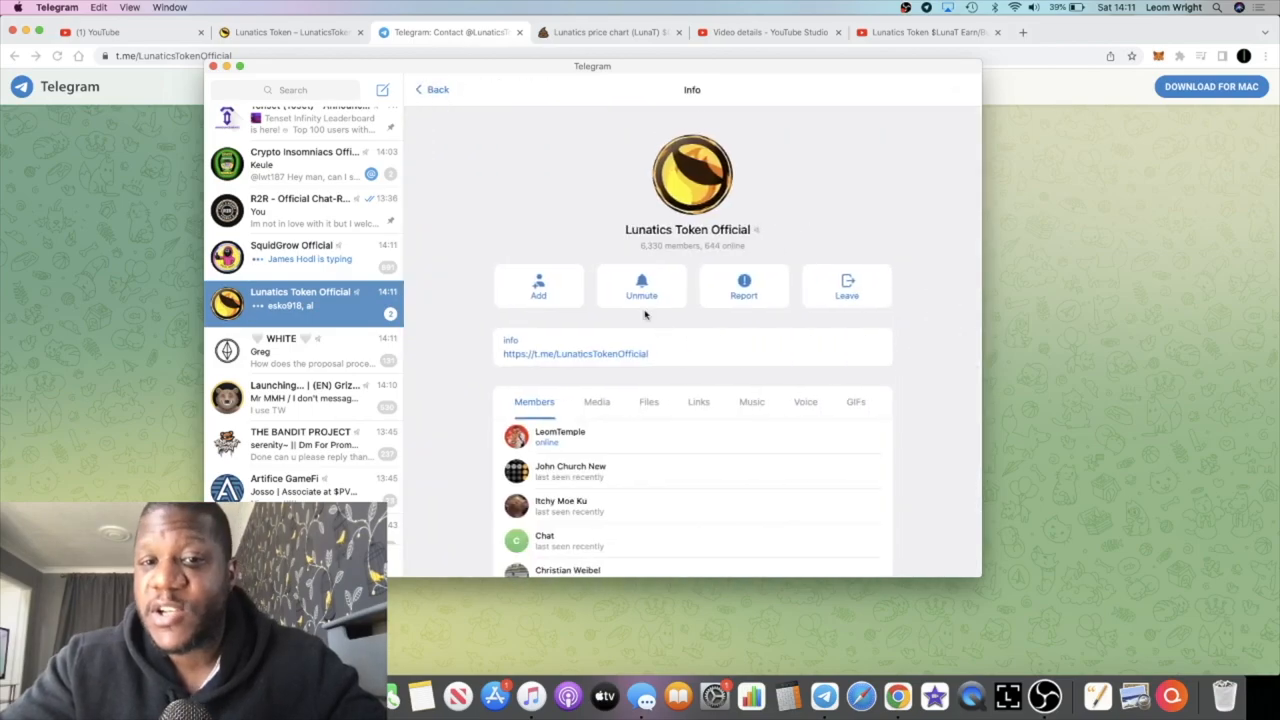
Continue down to the latest messages in the Lunatics Token Official group
left_click(432, 88)
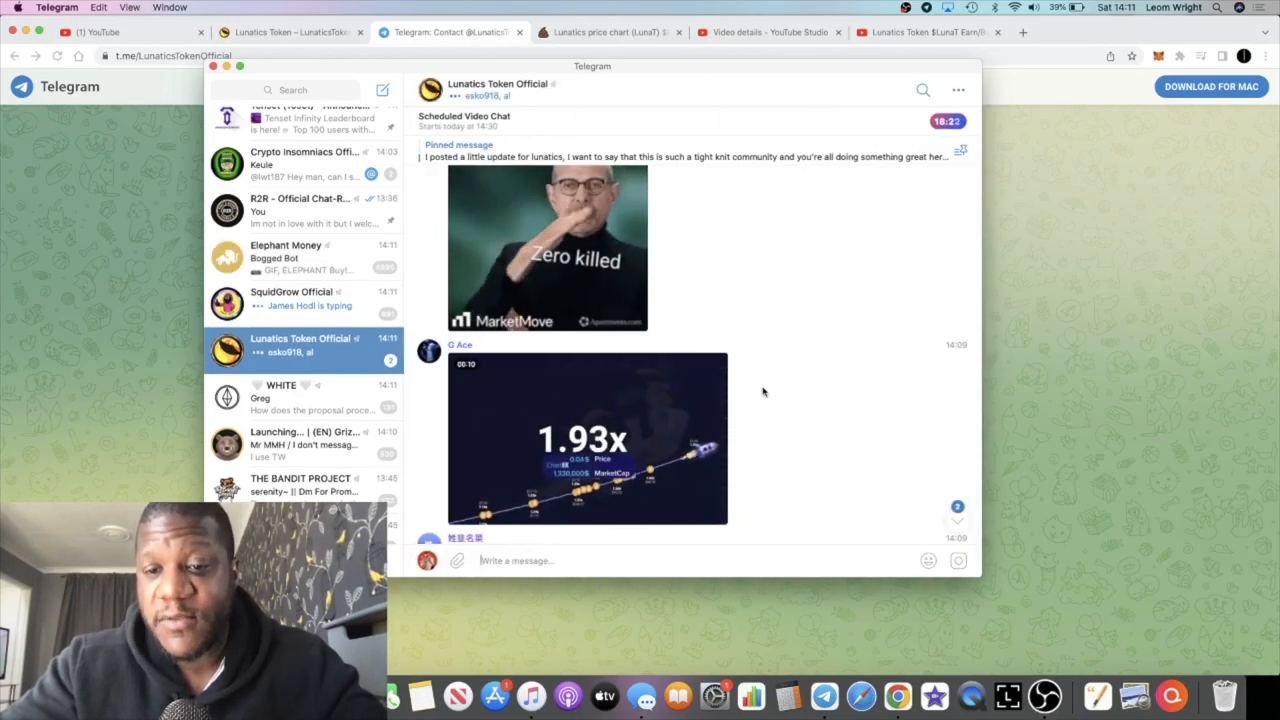
scroll("down", 3)
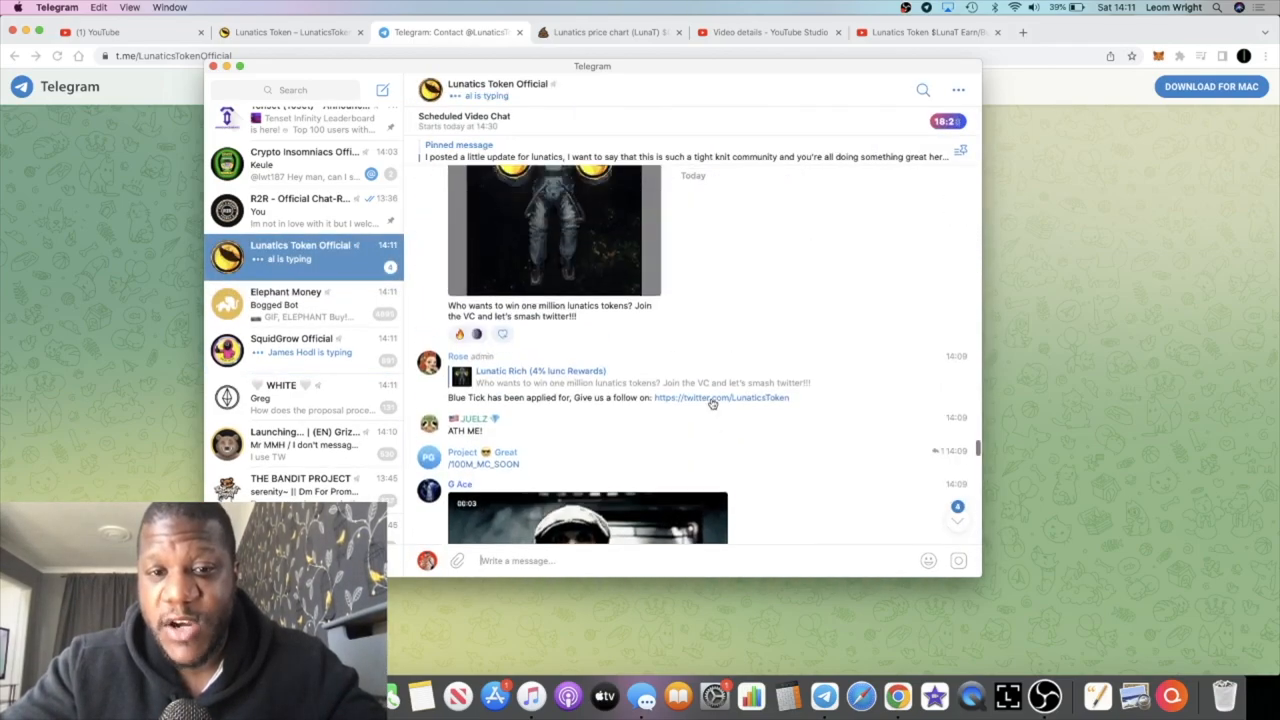
scroll("down", 3)
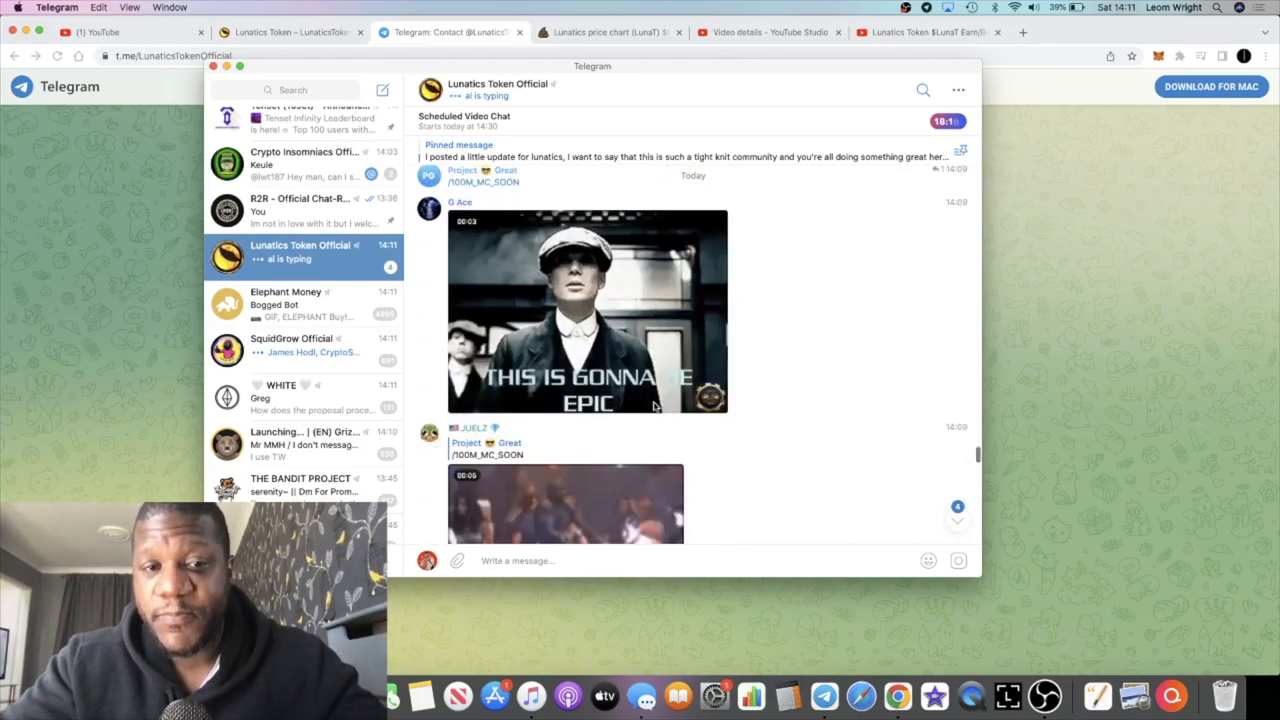
scroll("down", 3)
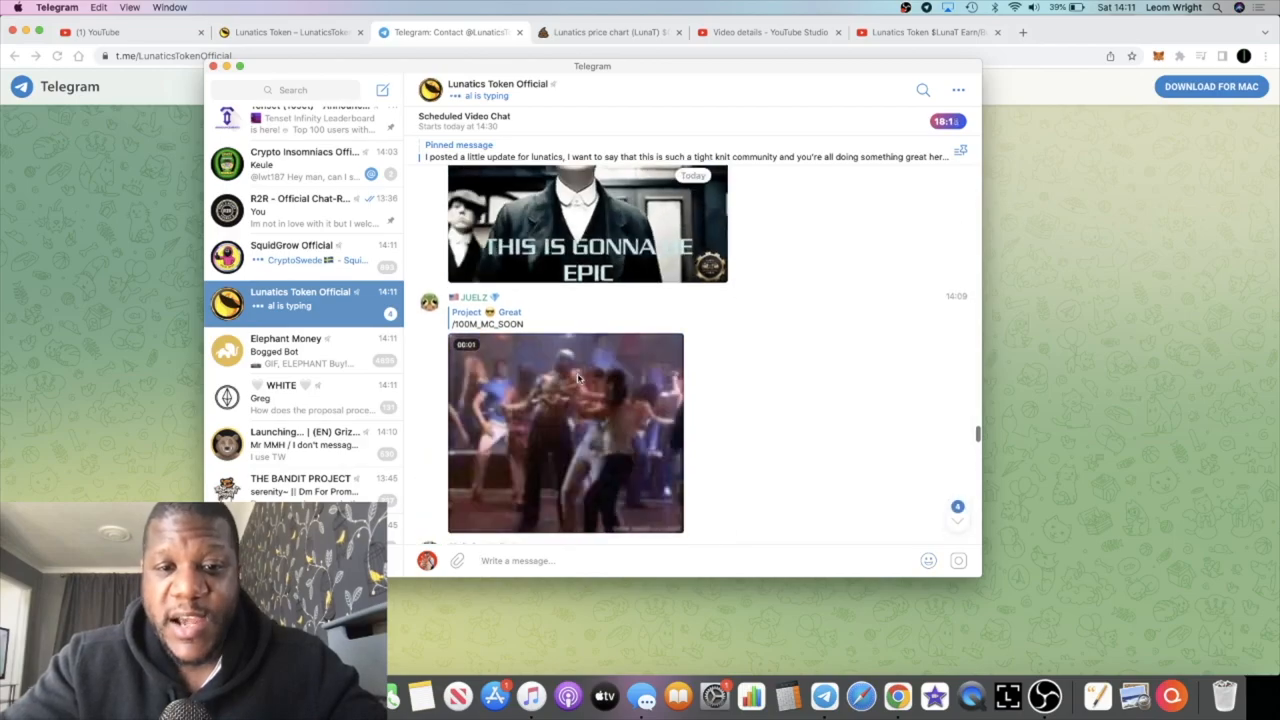
scroll("down", 3)
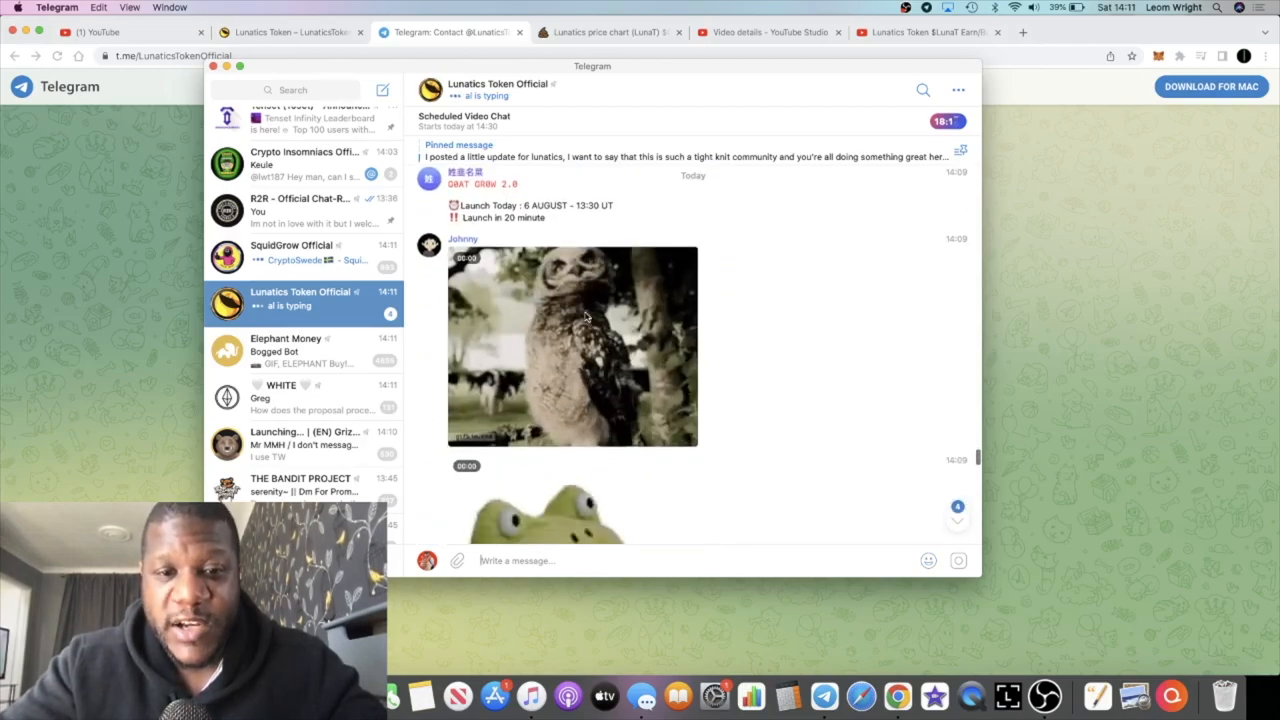
scroll("down", 3)
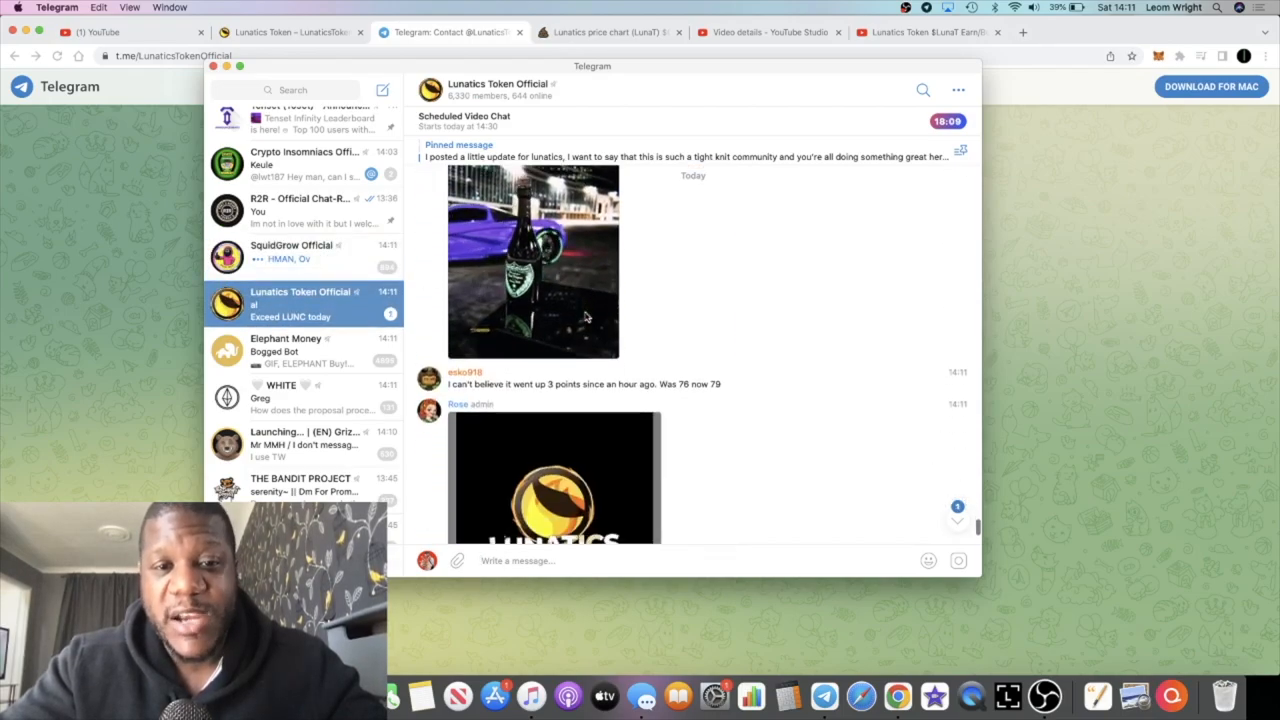
scroll("down", 3)
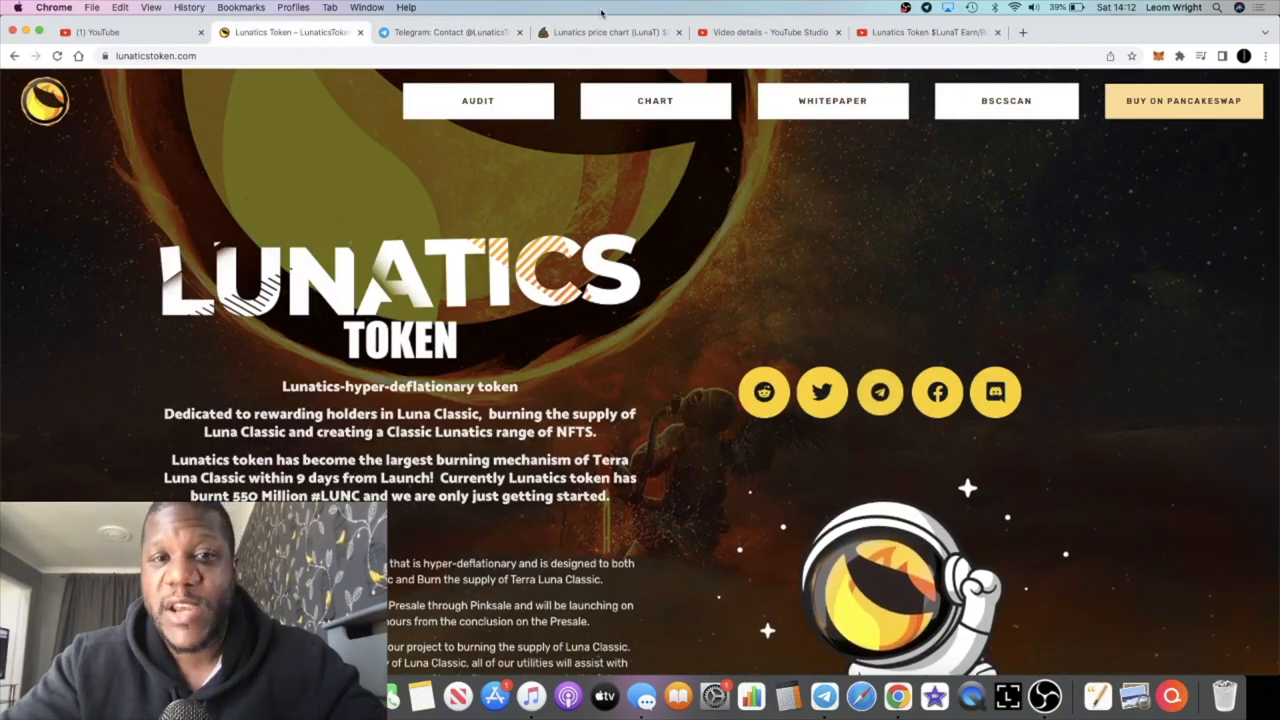
Watch the live LunaT/BNB candlestick chart near its recent high
left_click(608, 32)
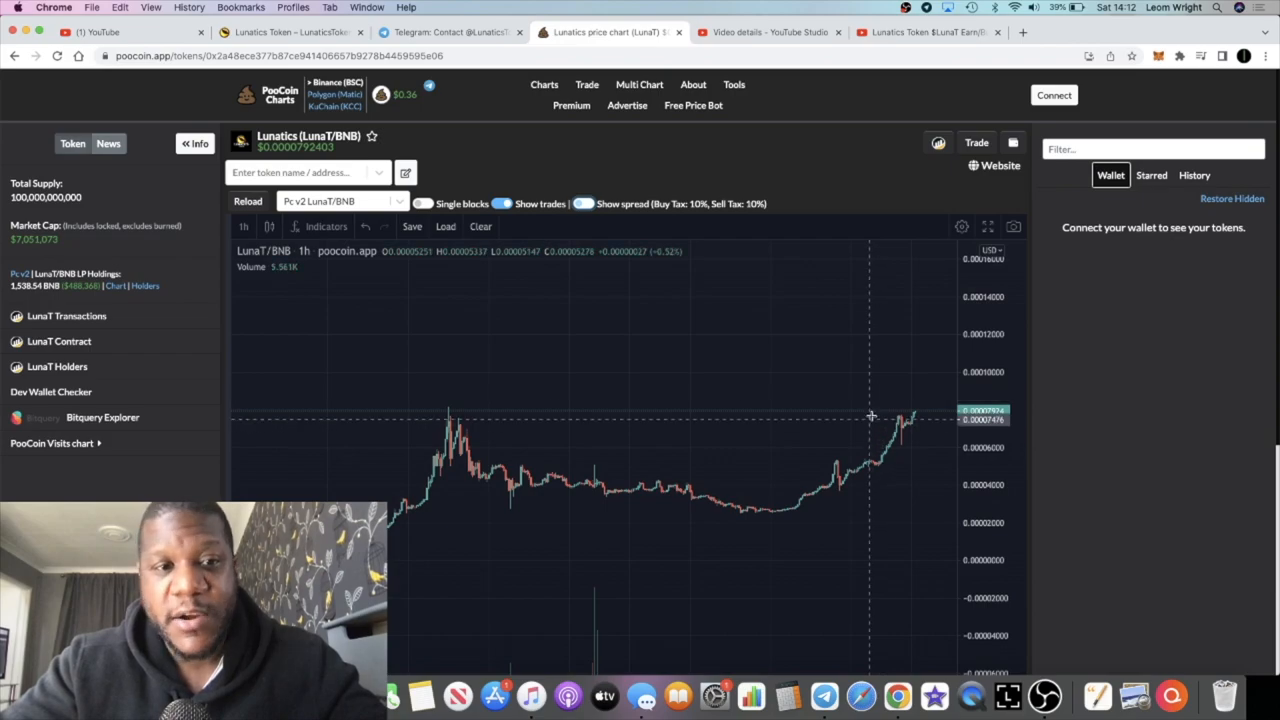
mouse_move(876, 418)
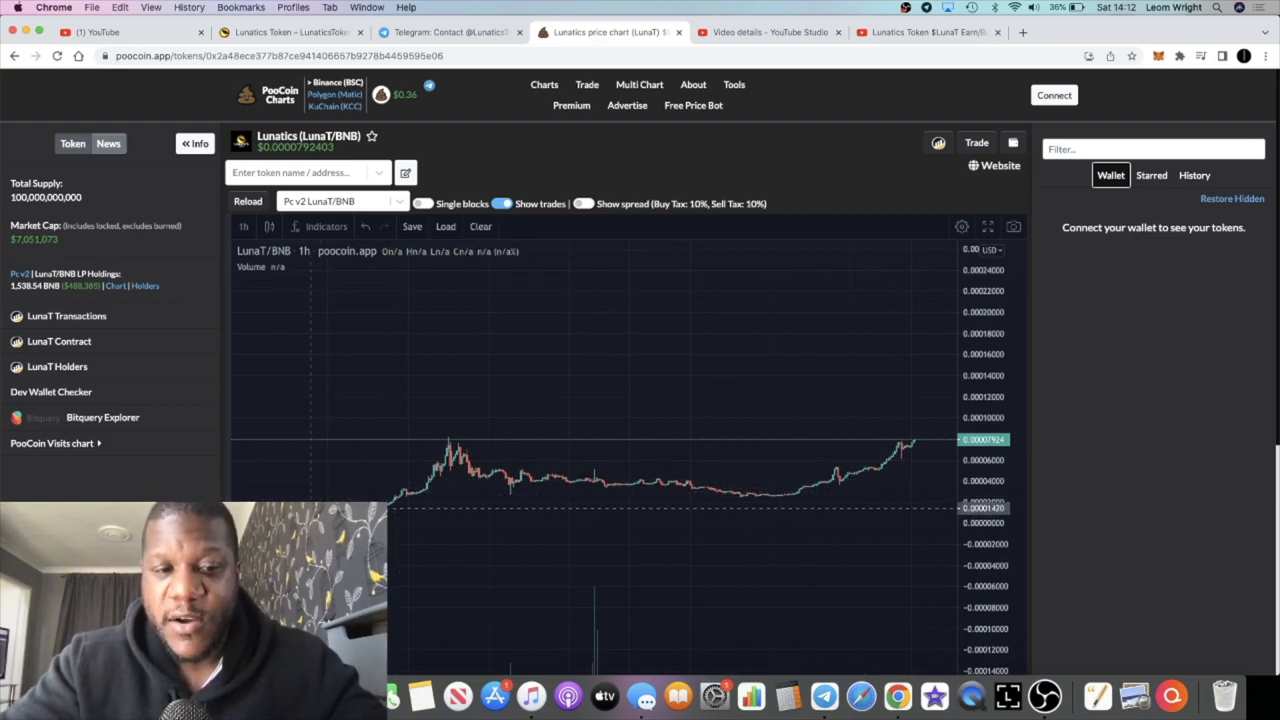
mouse_move(784, 500)
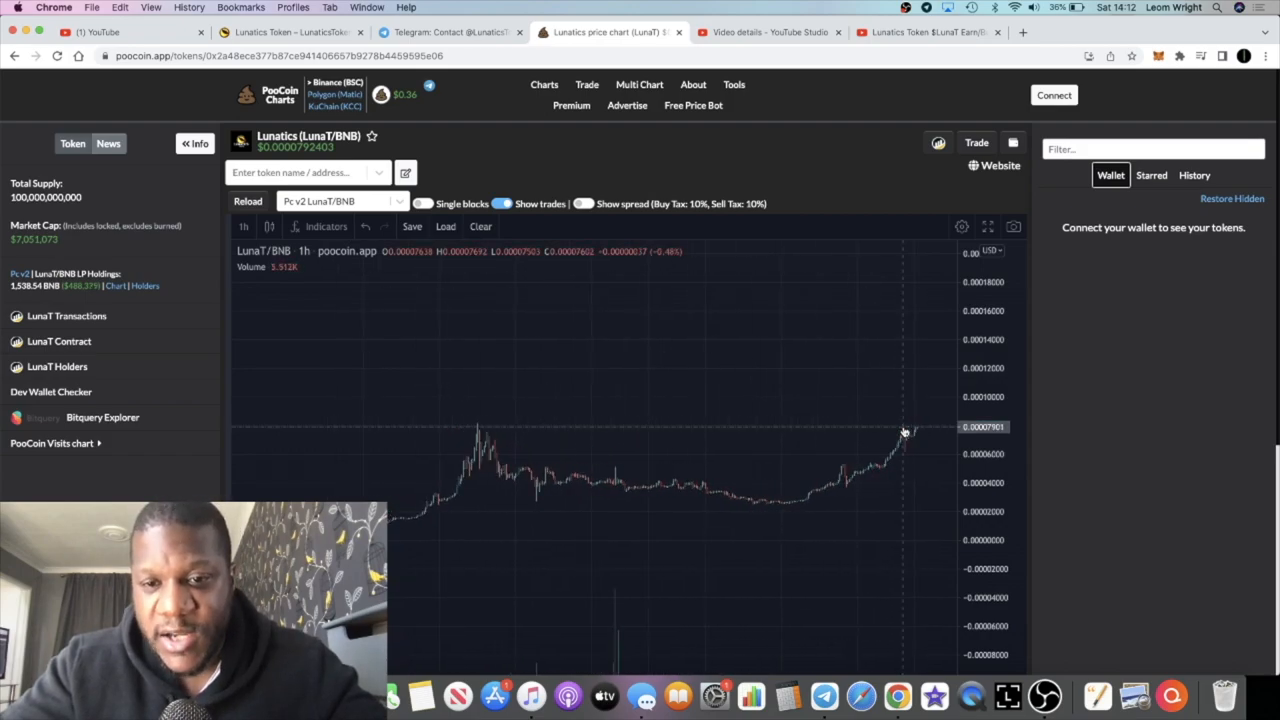
mouse_move(912, 432)
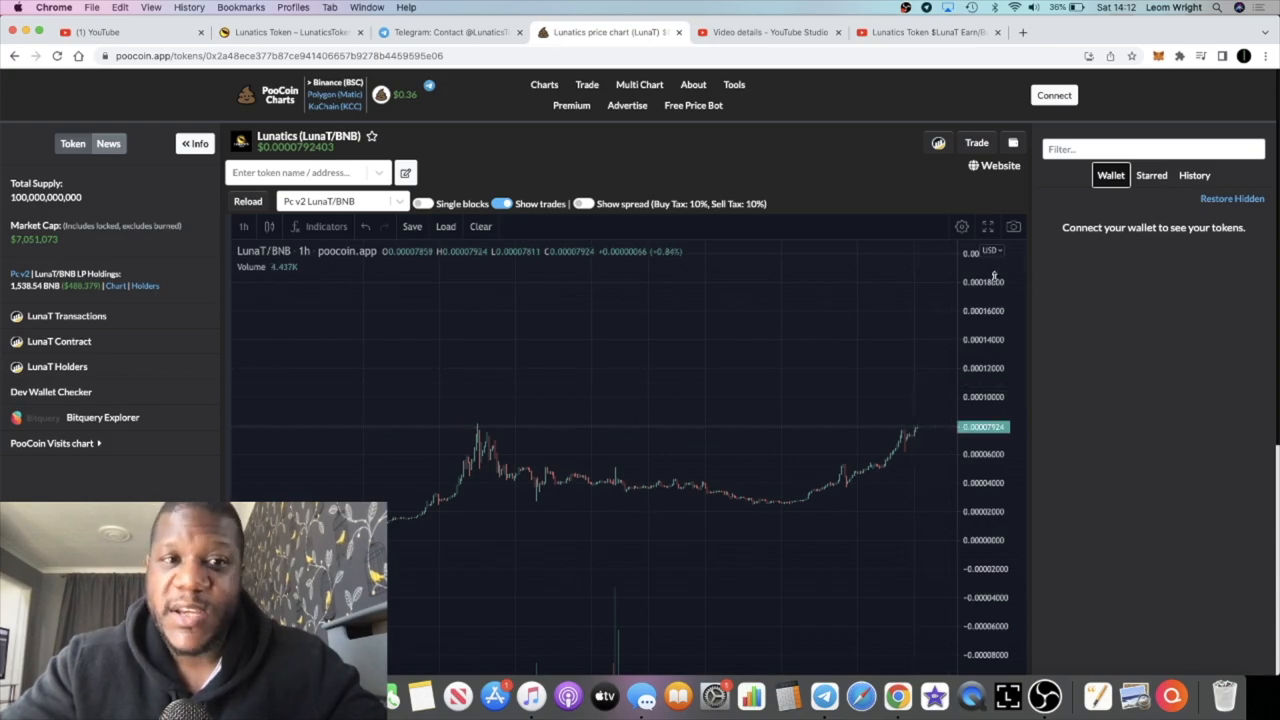
mouse_move(876, 472)
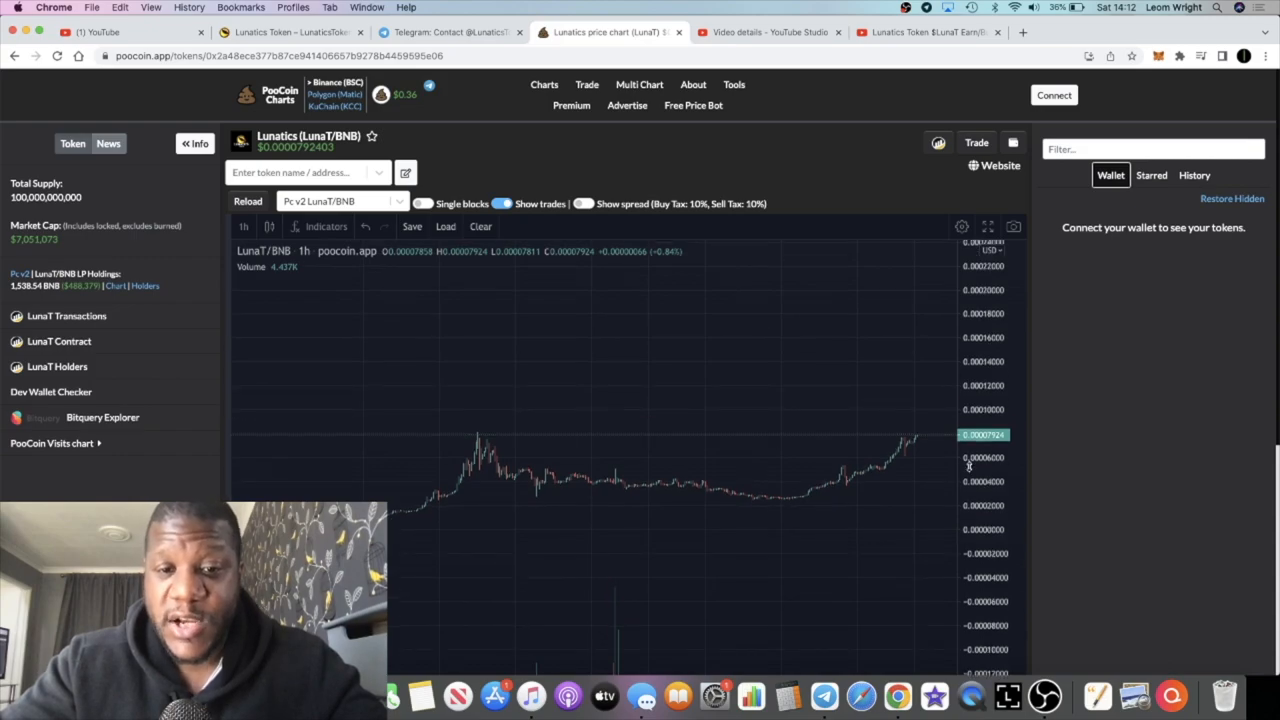
mouse_move(888, 476)
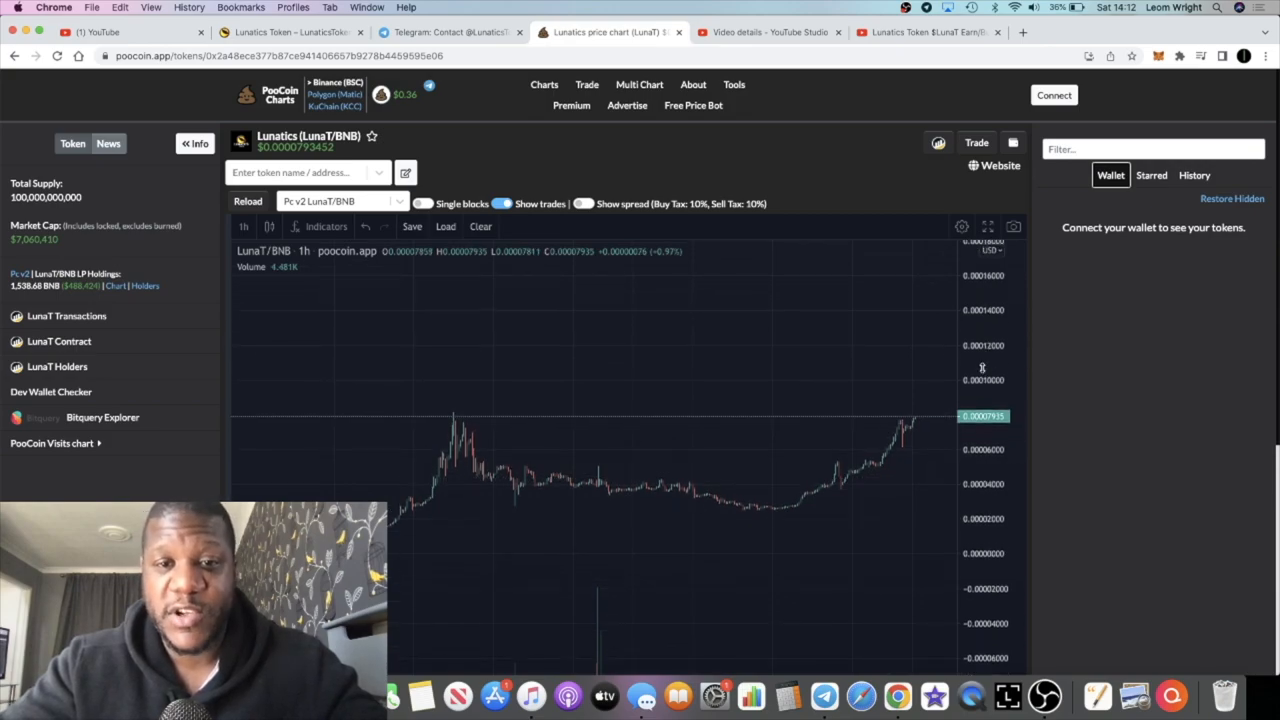
mouse_move(908, 380)
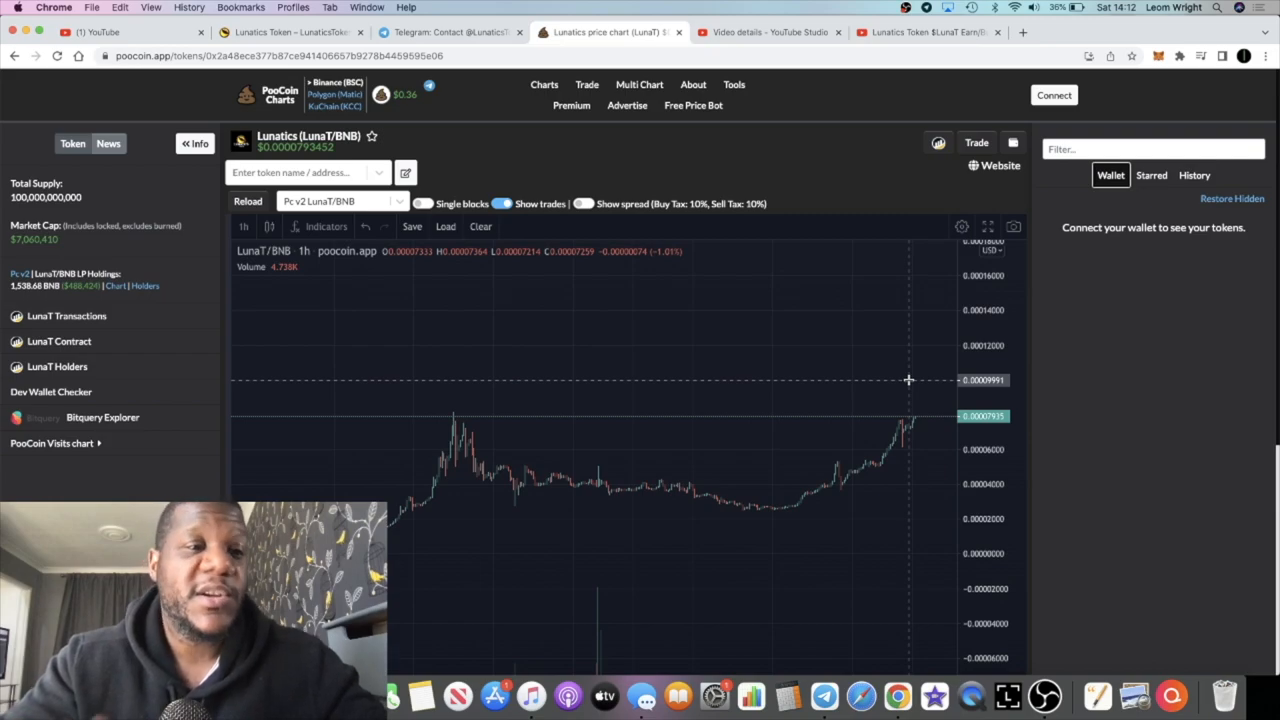
mouse_move(808, 634)
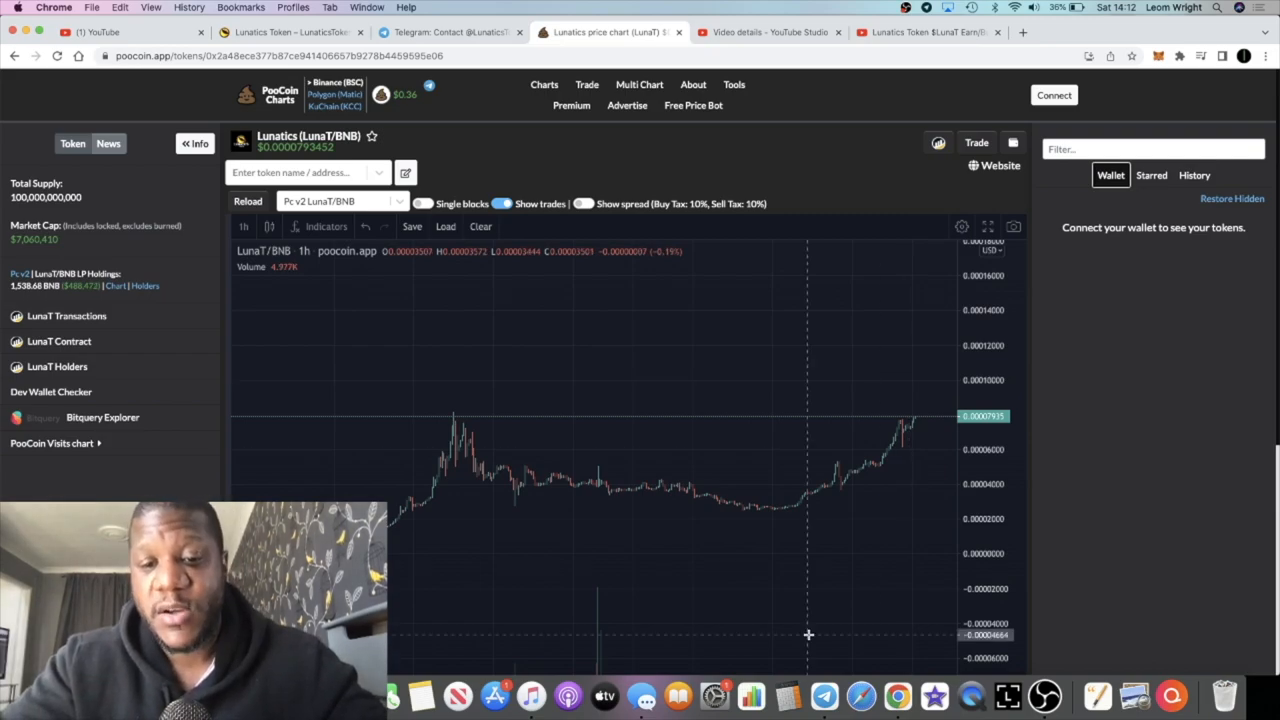
Read through recent posts in the R2R - Official Chat-Room
left_click(824, 696)
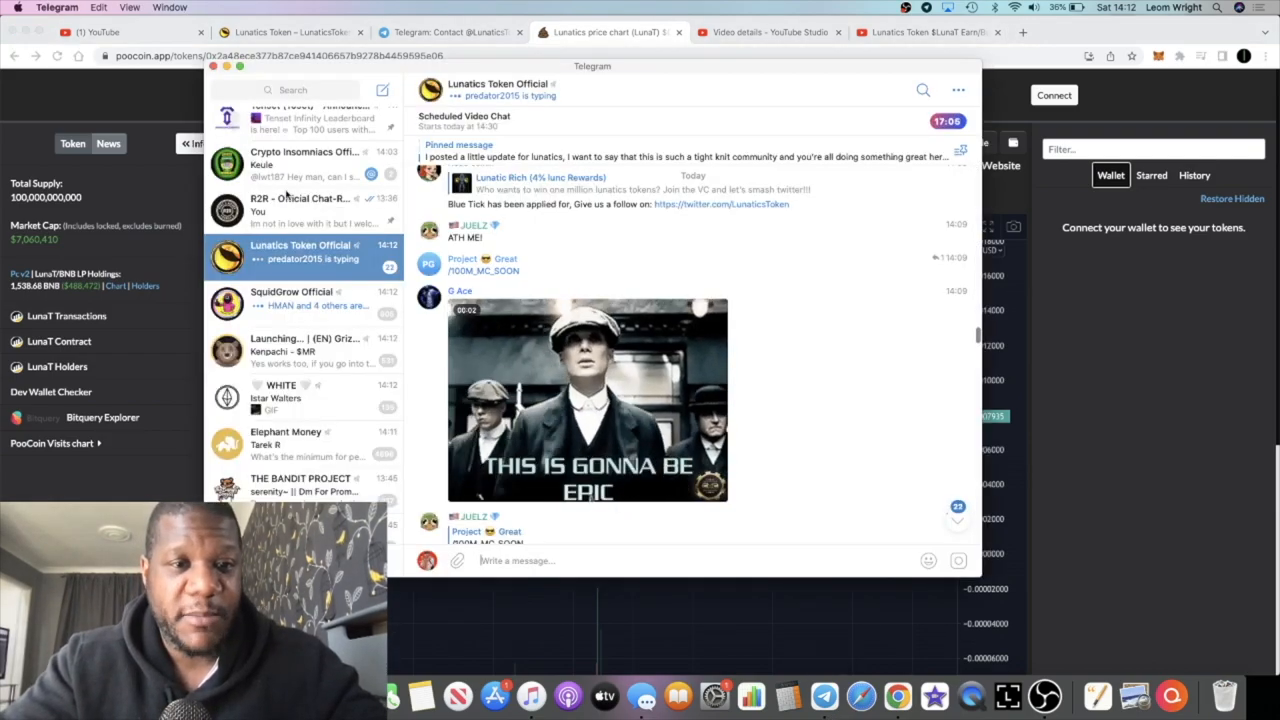
left_click(300, 204)
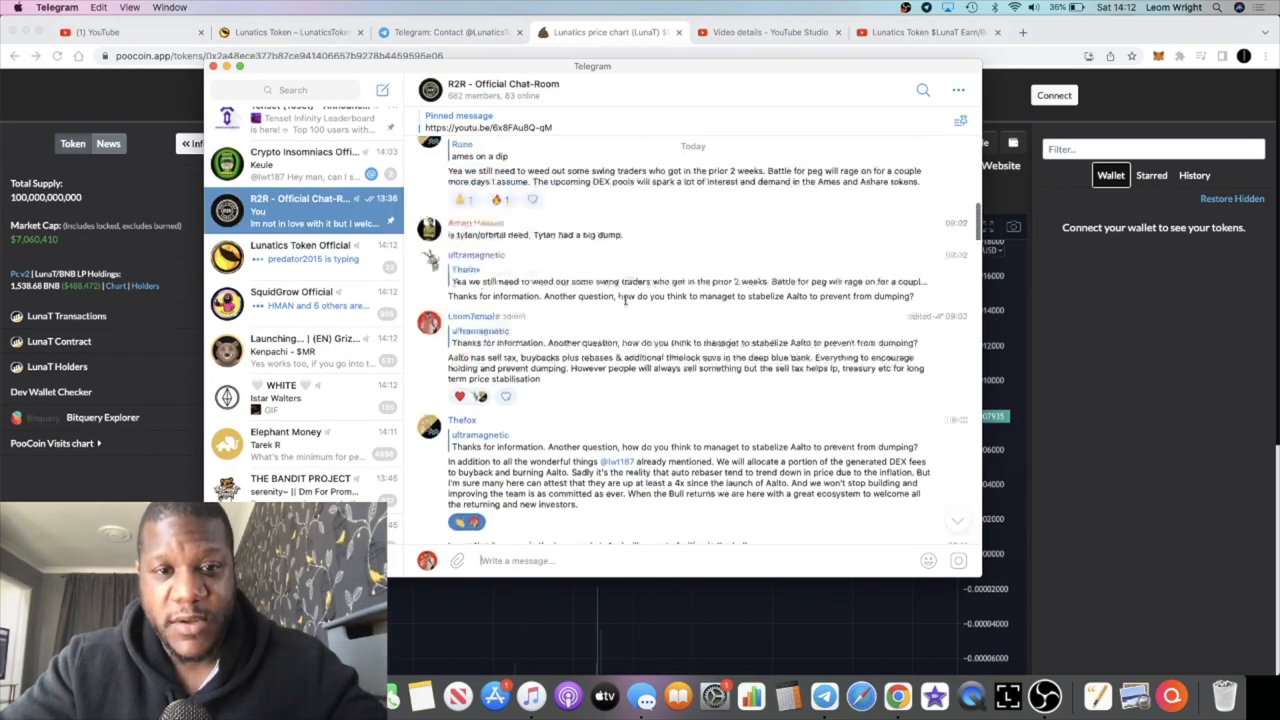
scroll("down", 3)
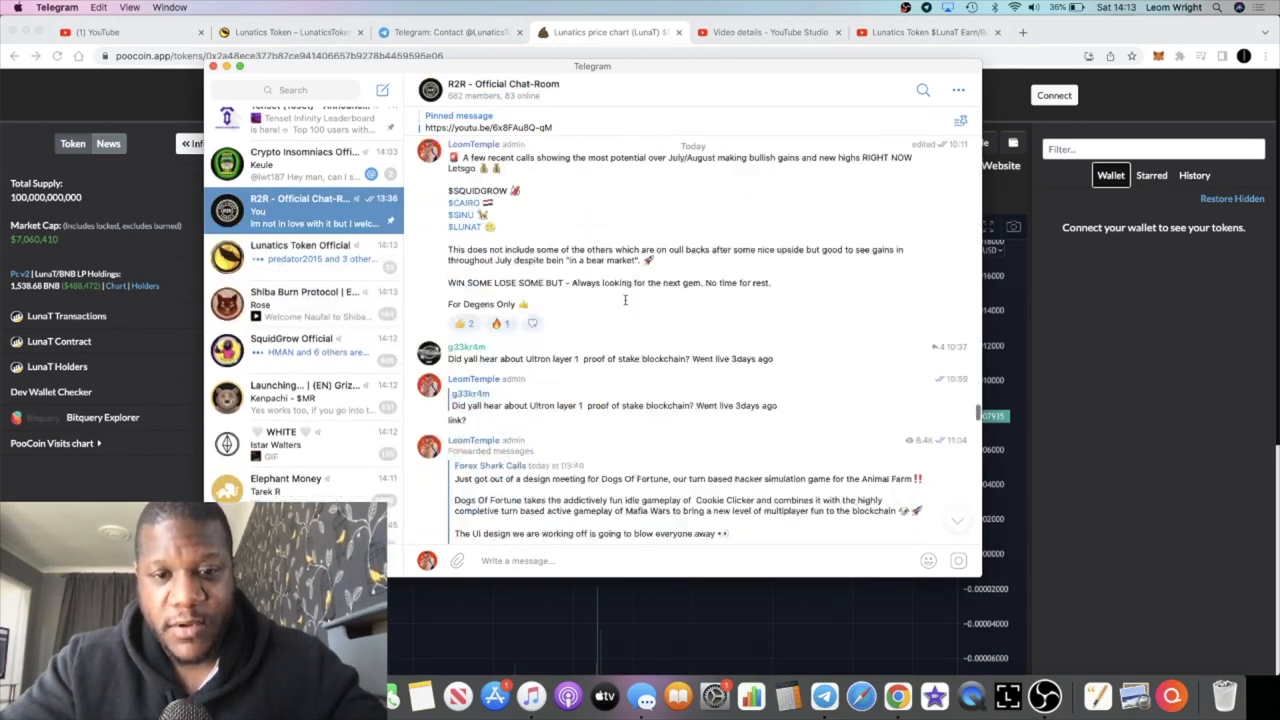
scroll("down", 3)
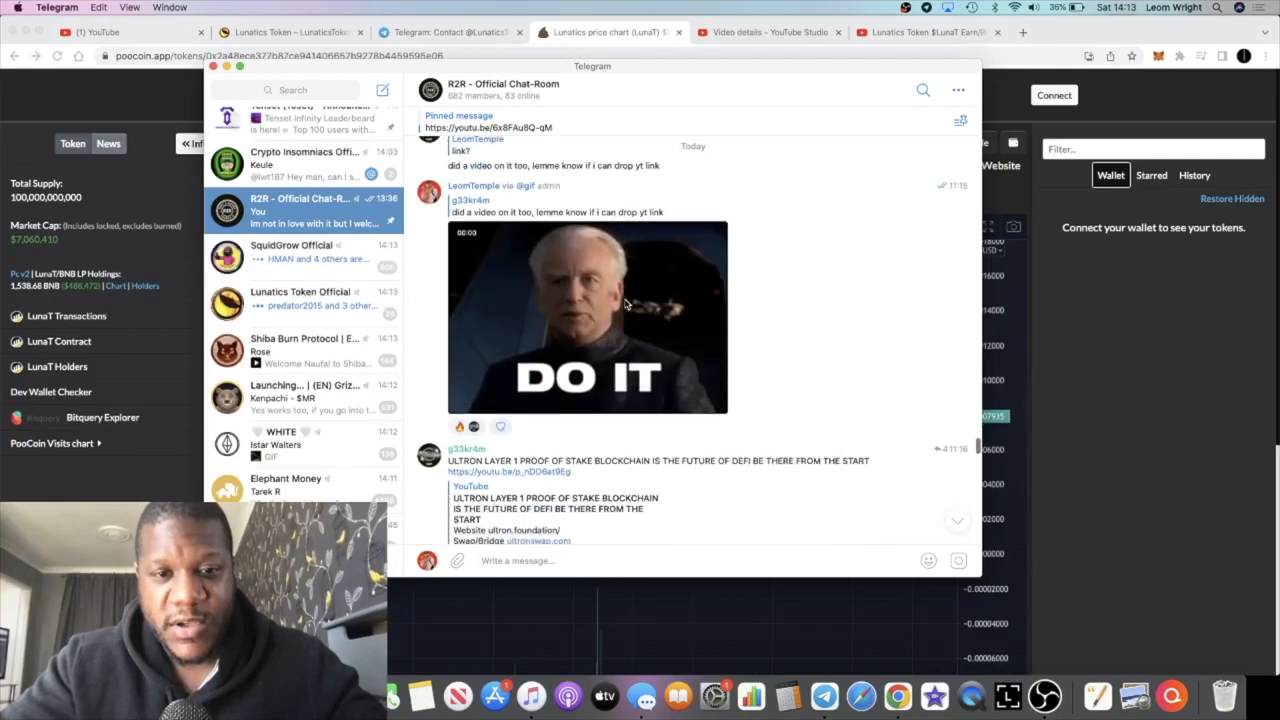
scroll("down", 3)
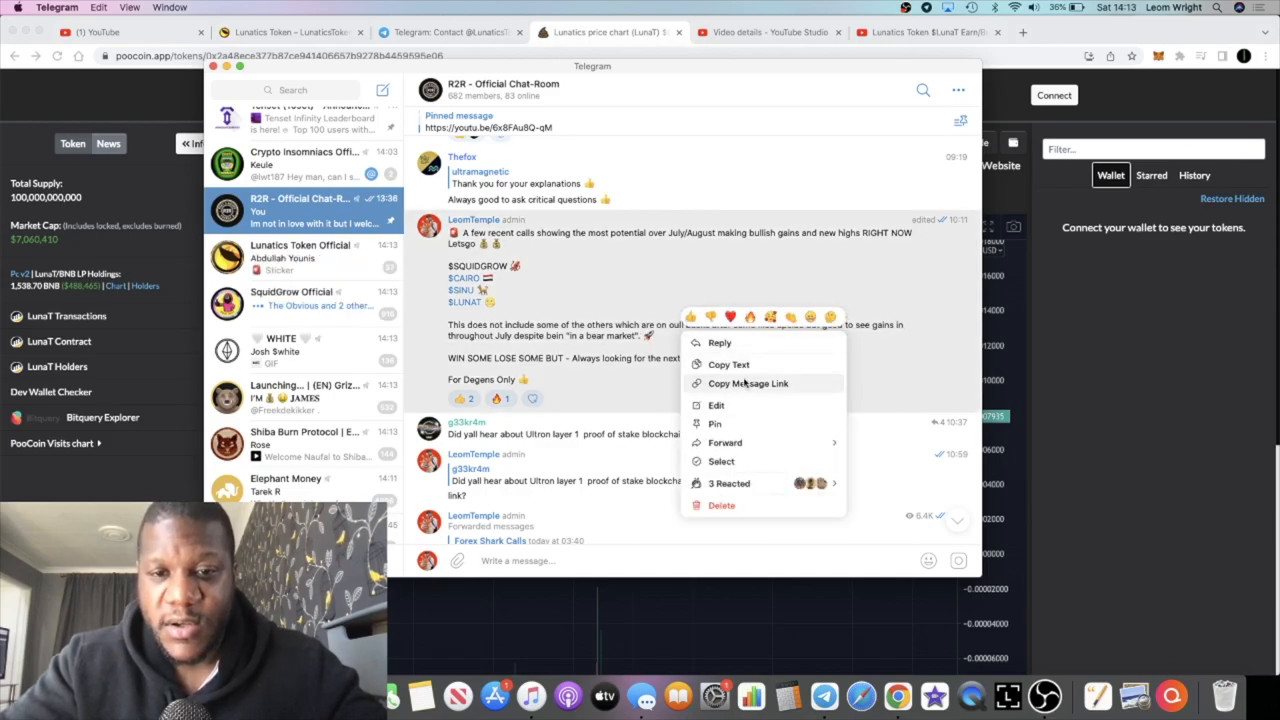
Briefly start editing the recent-calls message, then switch to the Crypto Insomniacs Official group
left_click(716, 404)
type("p")
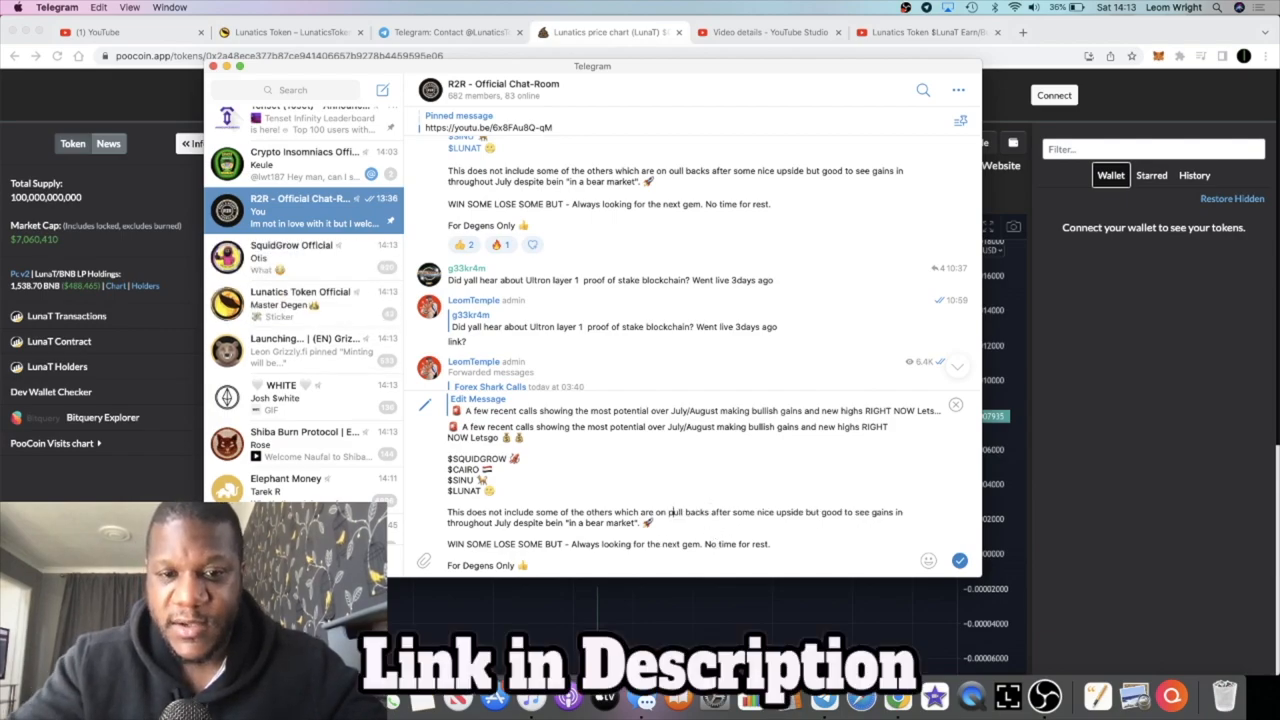
scroll("down", 3)
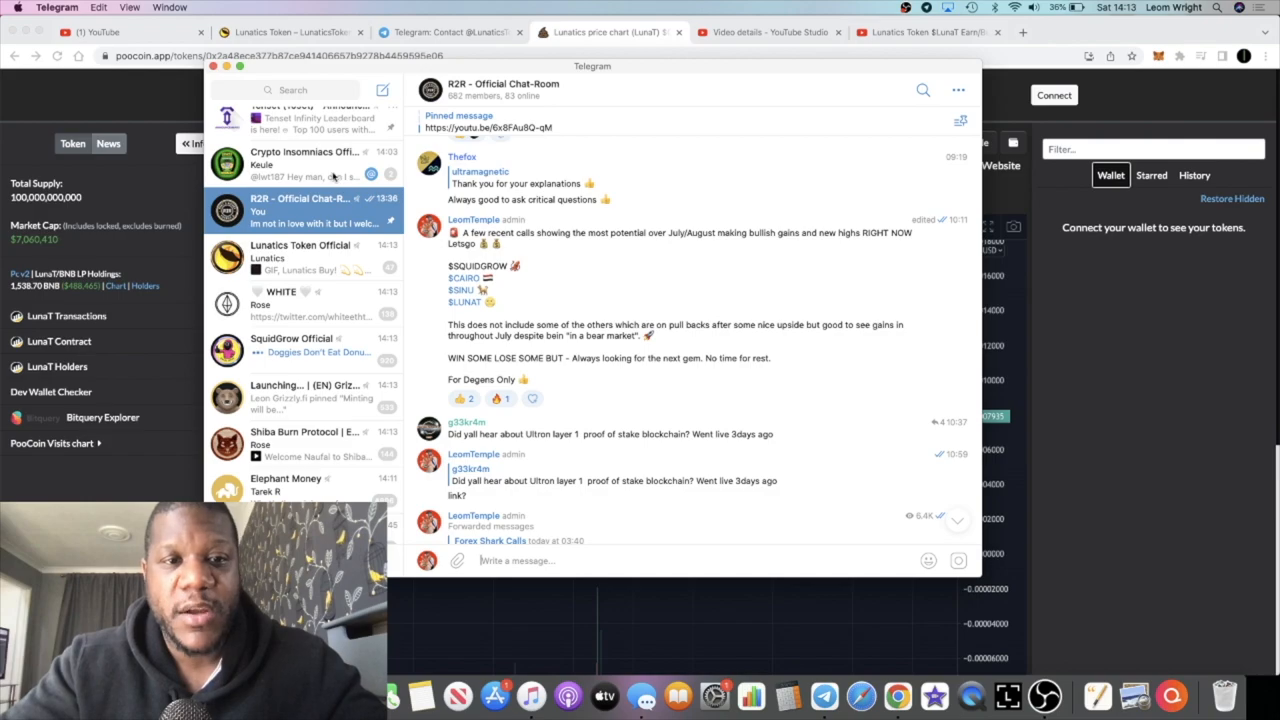
left_click(304, 160)
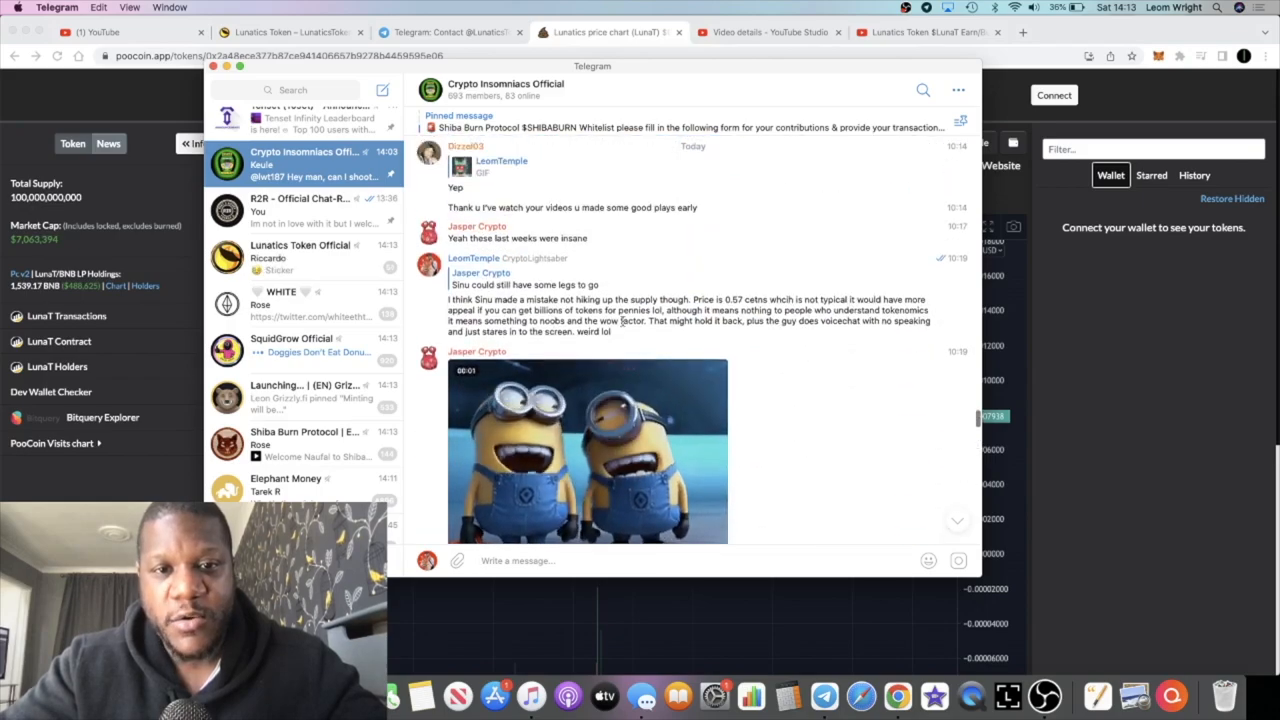
scroll("down", 3)
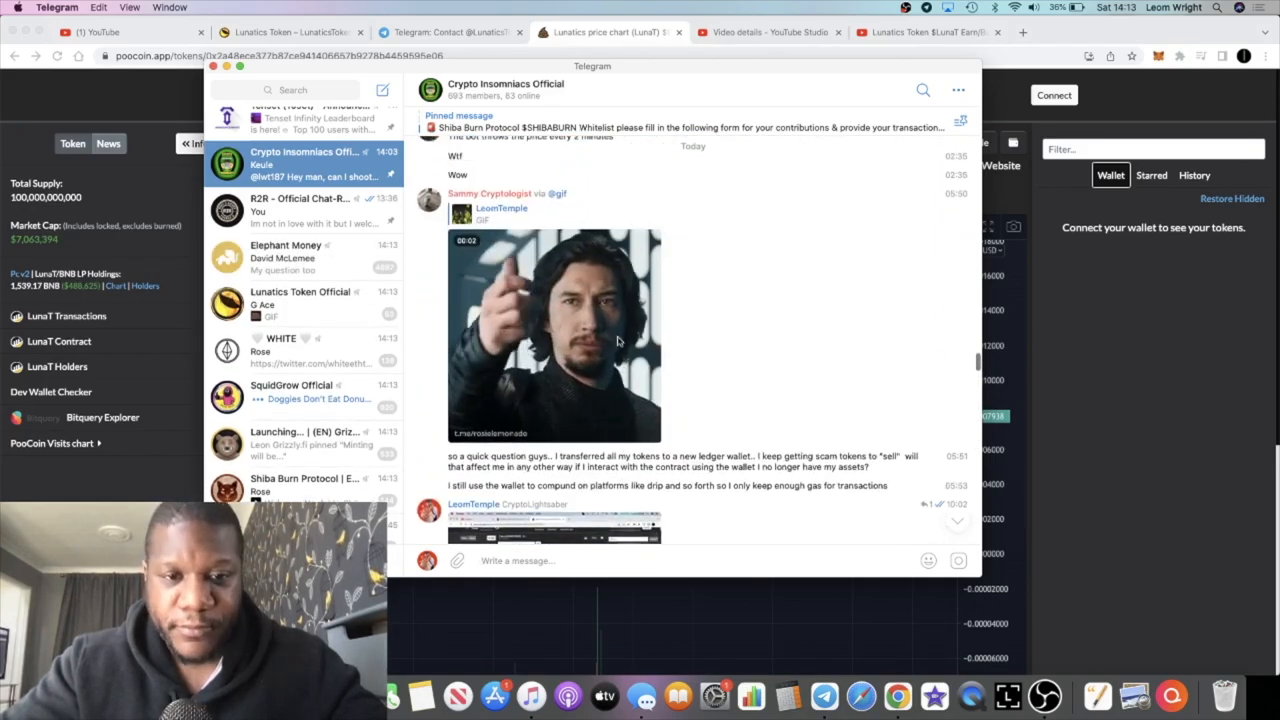
scroll("down", 3)
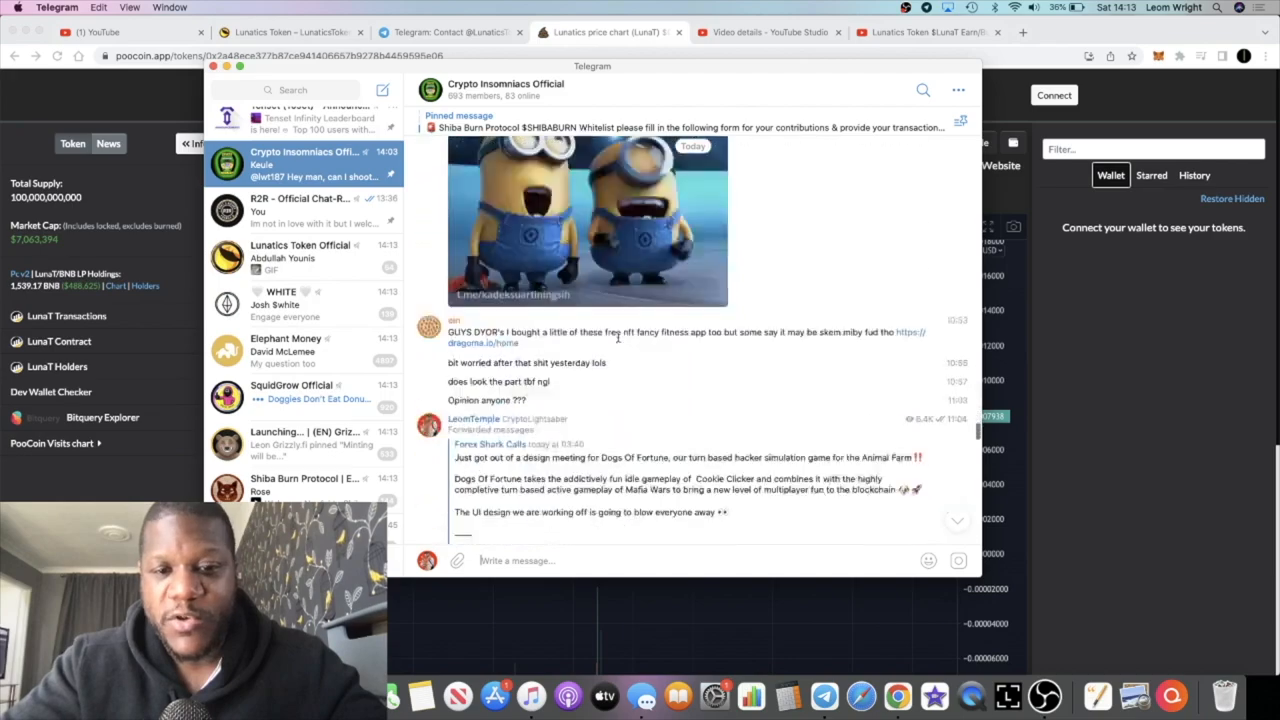
scroll("down", 3)
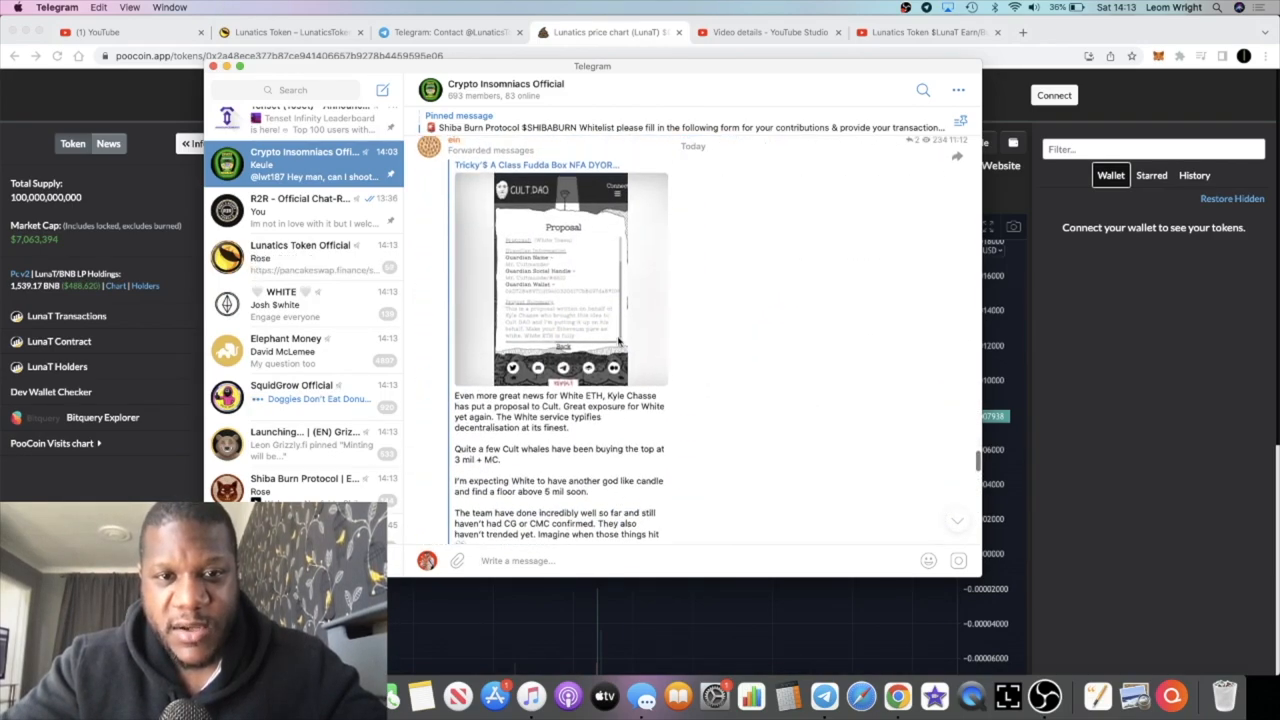
scroll("down", 3)
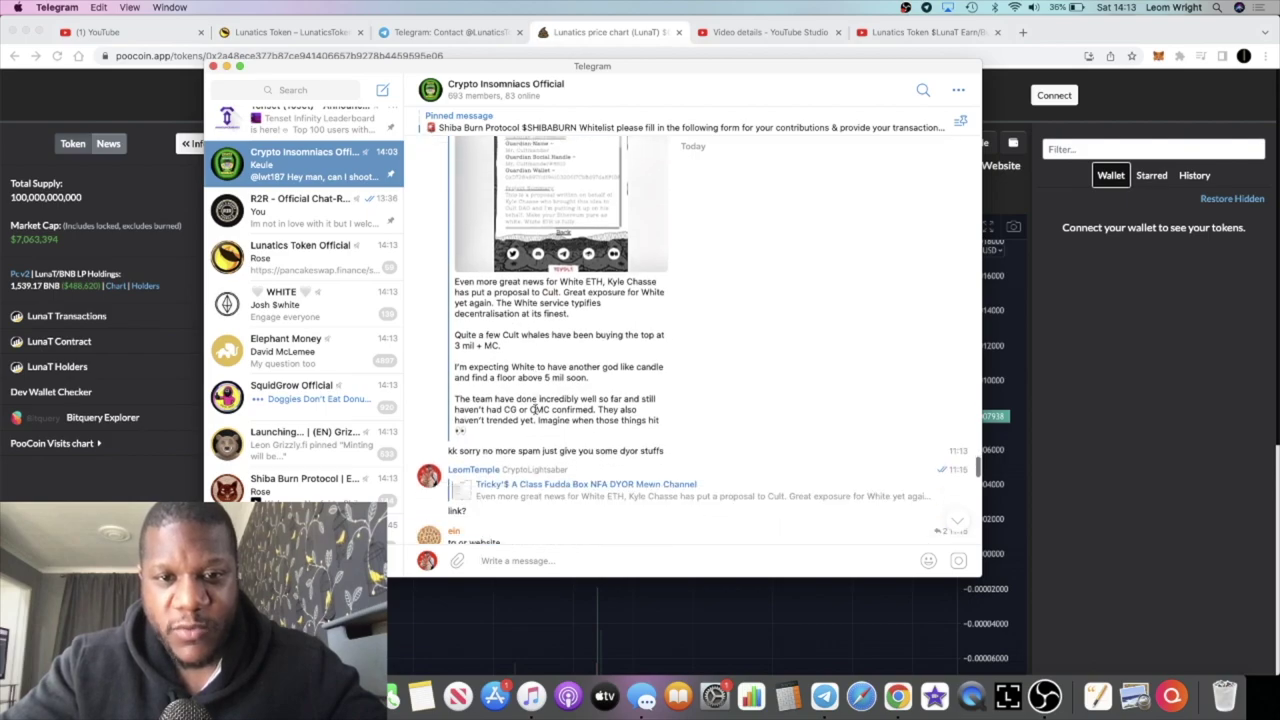
scroll("down", 3)
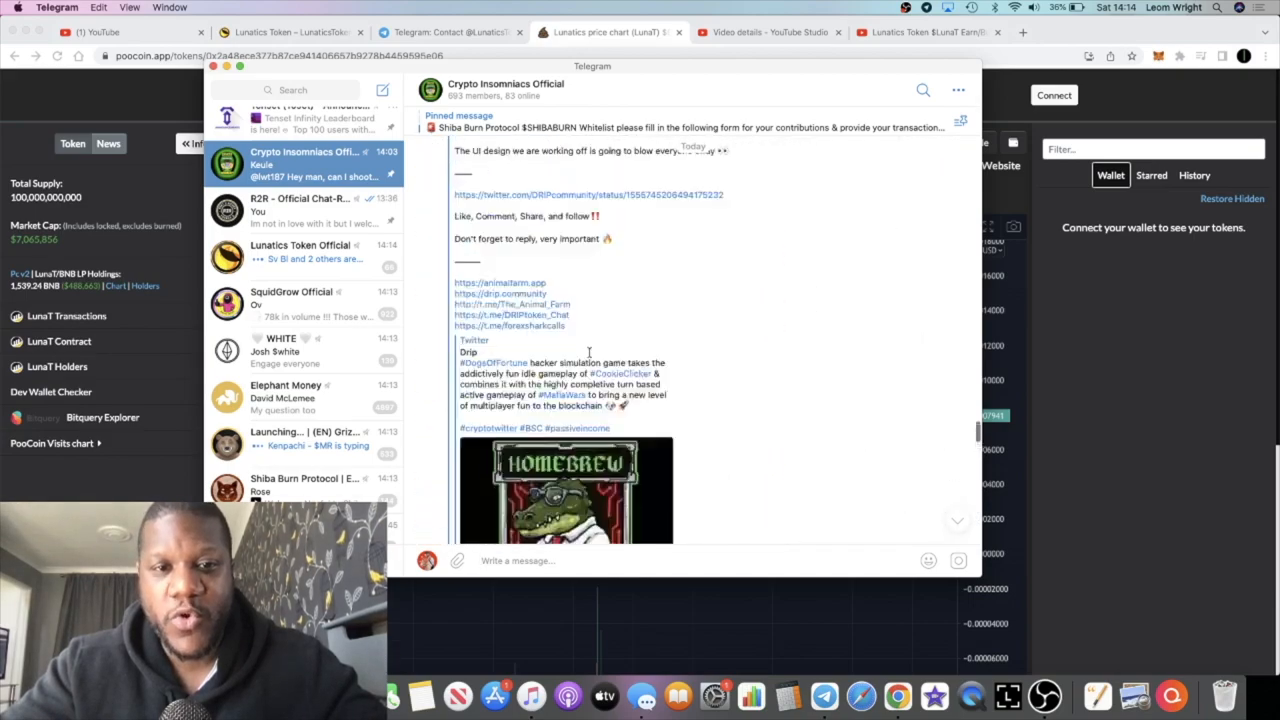
scroll("down", 3)
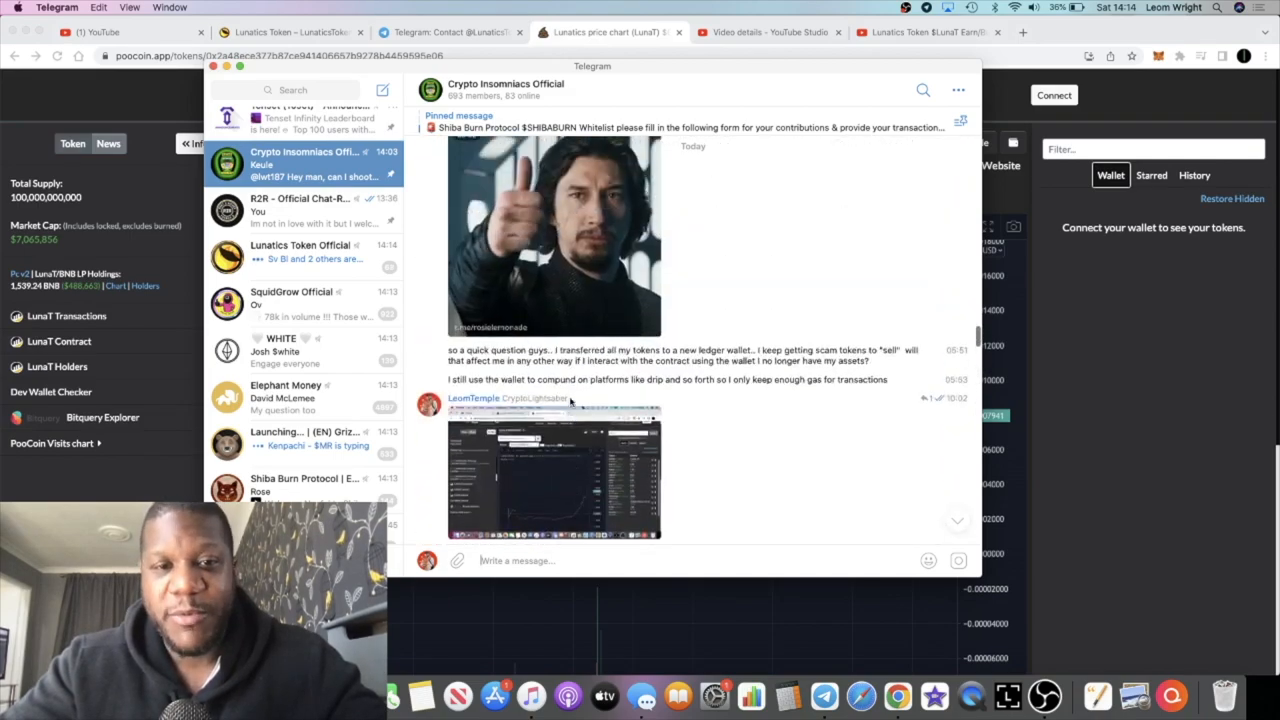
scroll("down", 3)
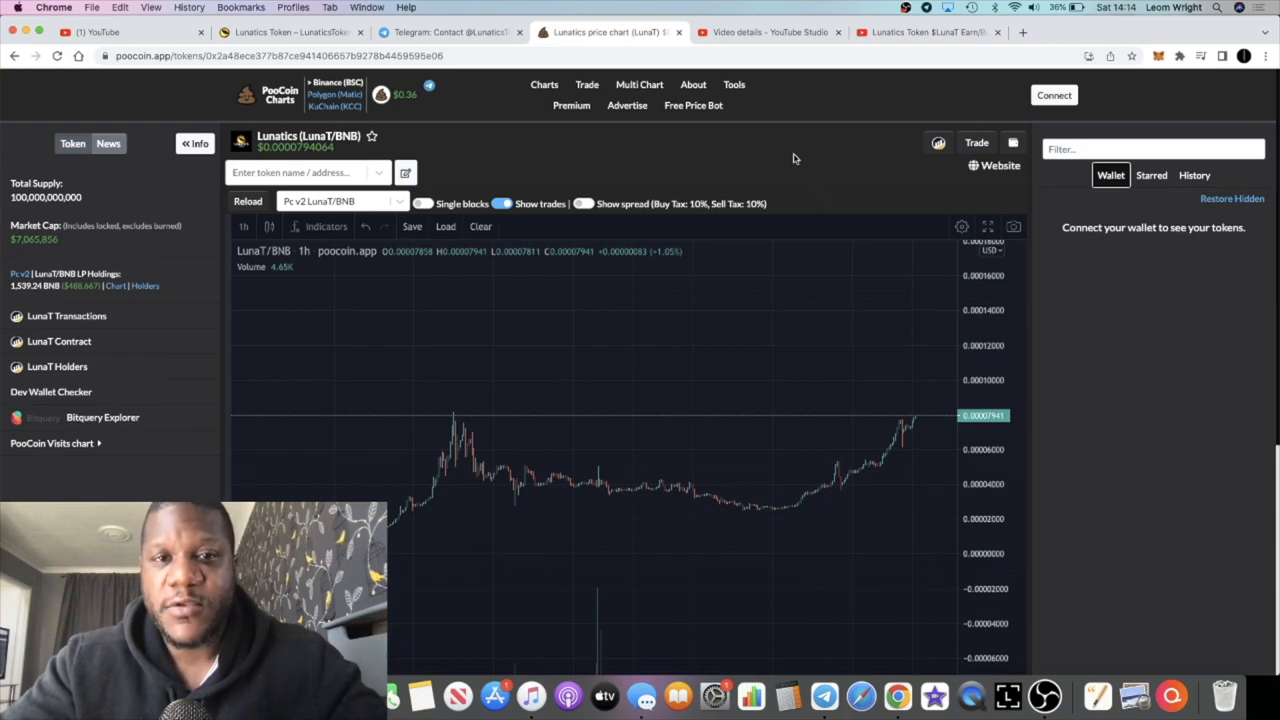
mouse_move(500, 114)
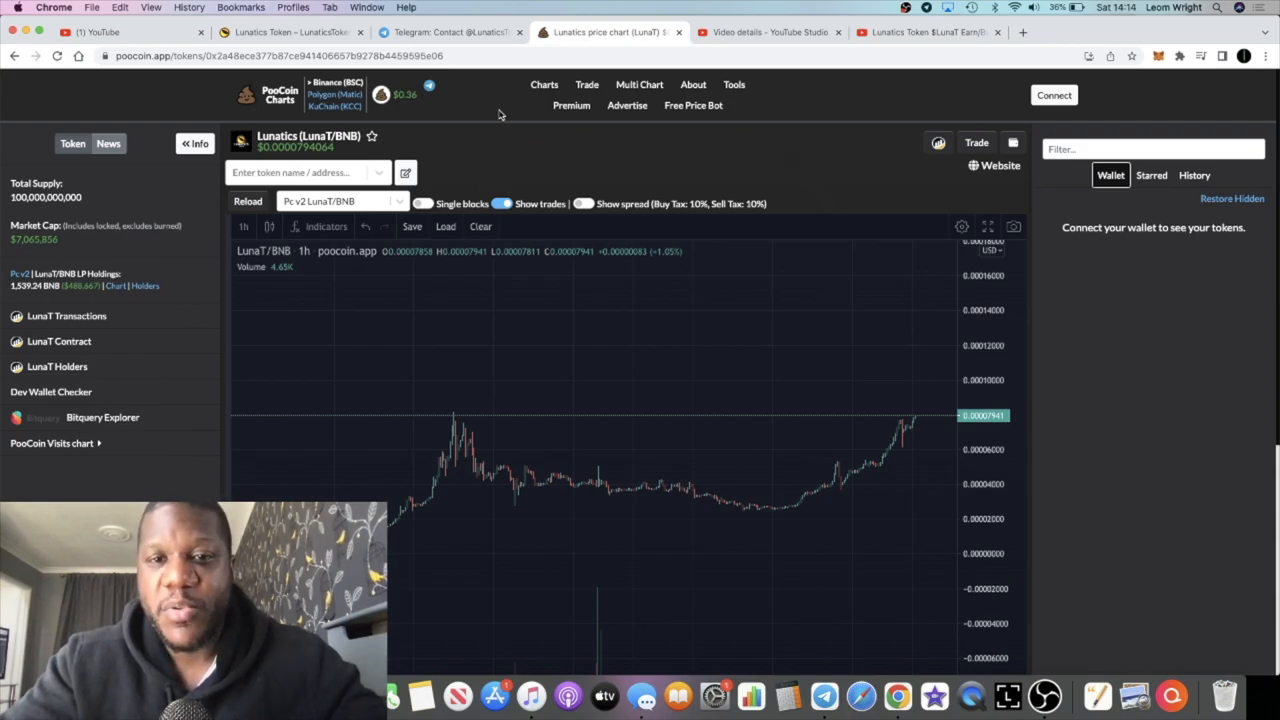